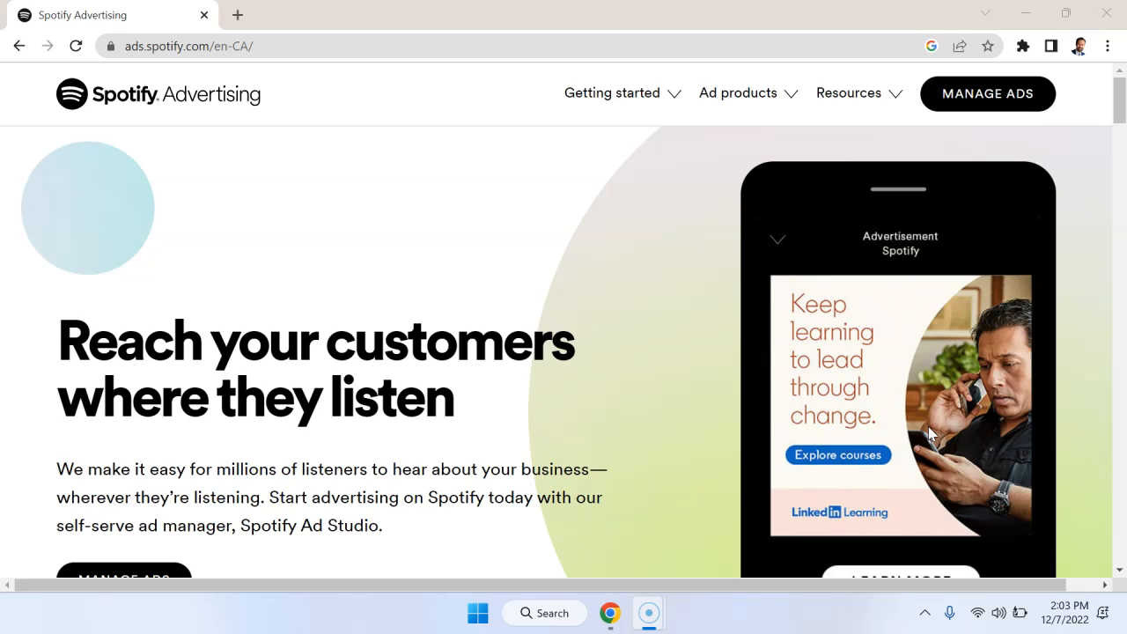
mouse_move(986, 95)
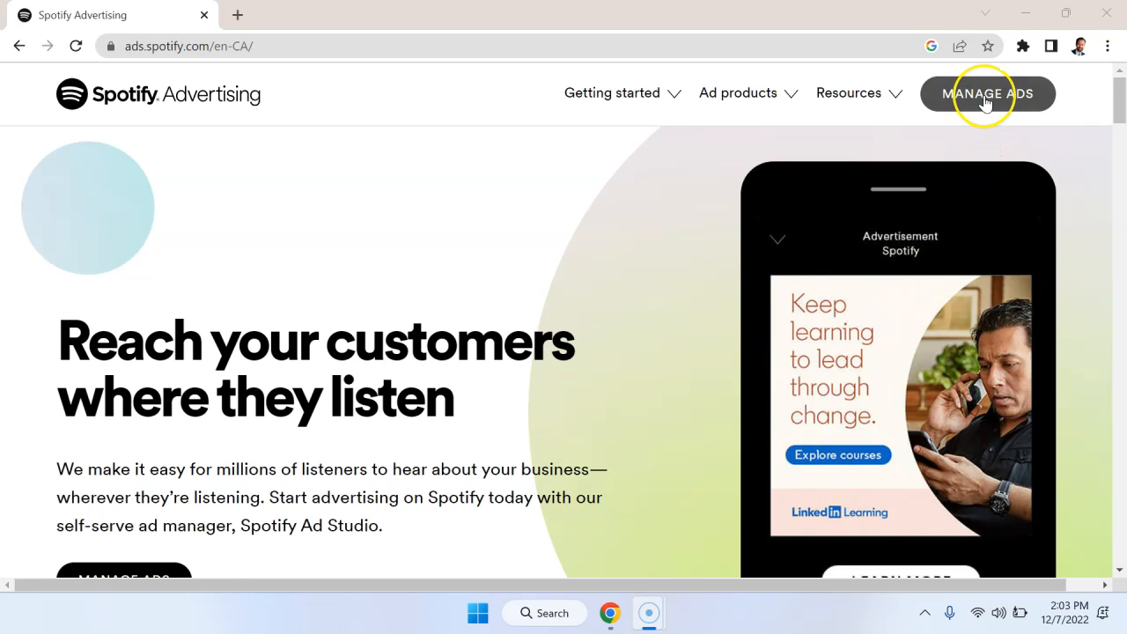
Step: Enter the Ad Studio campaign dashboard via Manage Ads
left_click(988, 93)
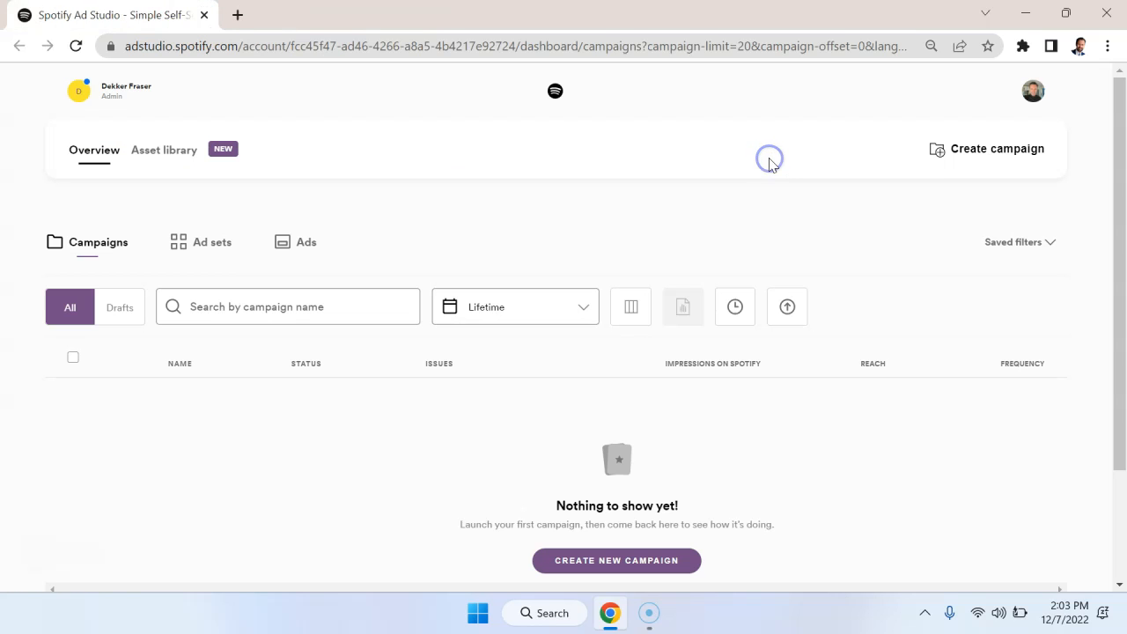
mouse_move(997, 148)
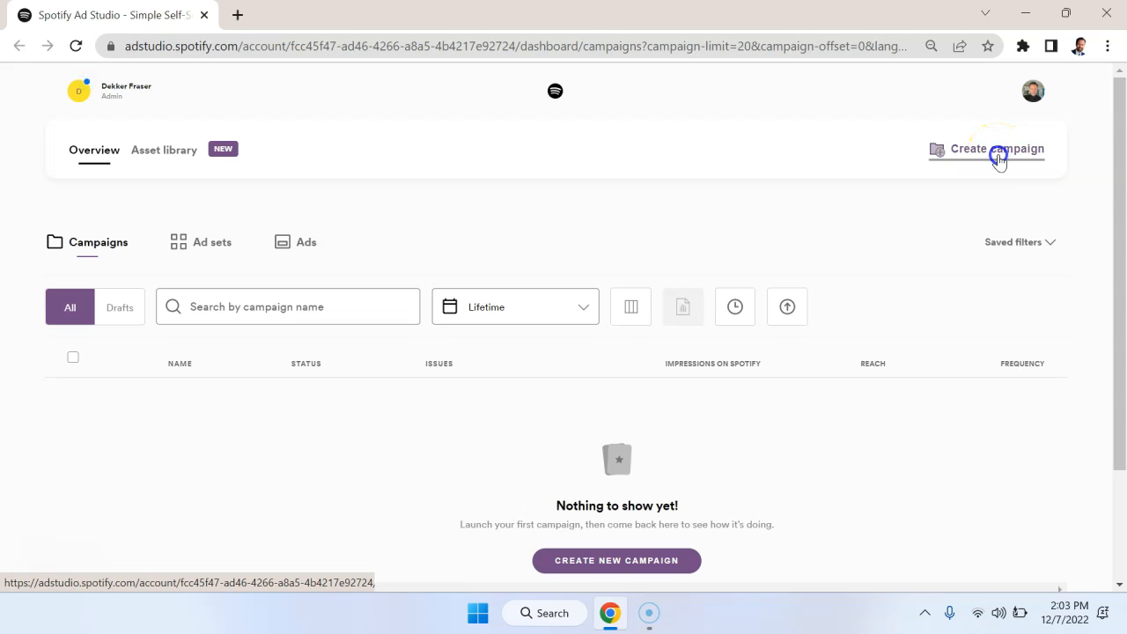
Step: Create a brand/product/organization campaign named 'Test Campaign'
left_click(996, 148)
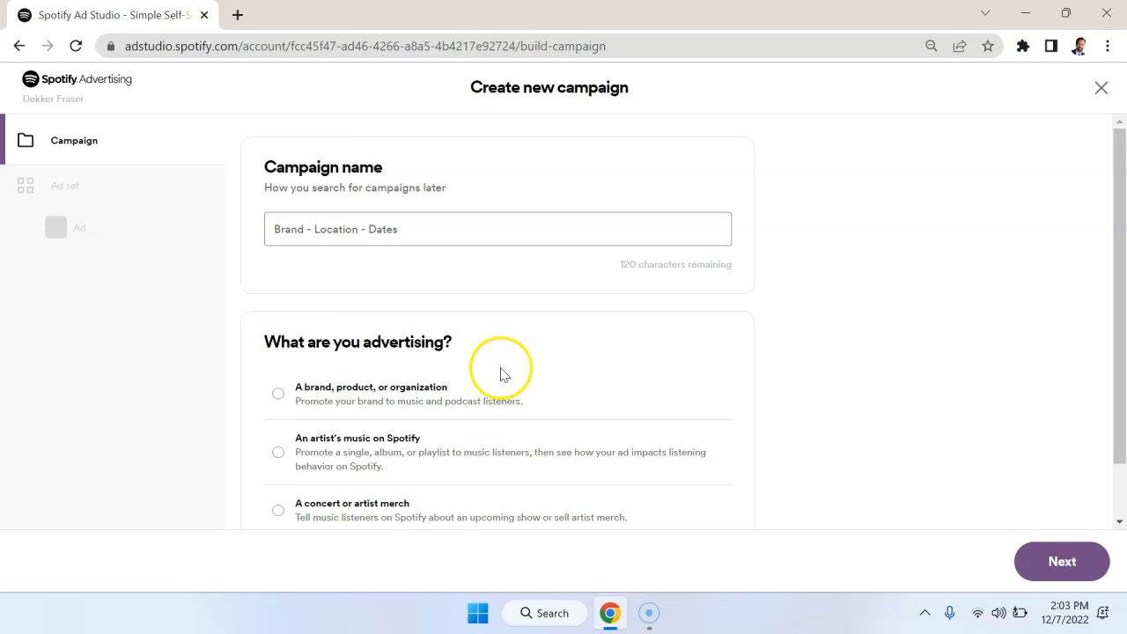
scroll("down", 3)
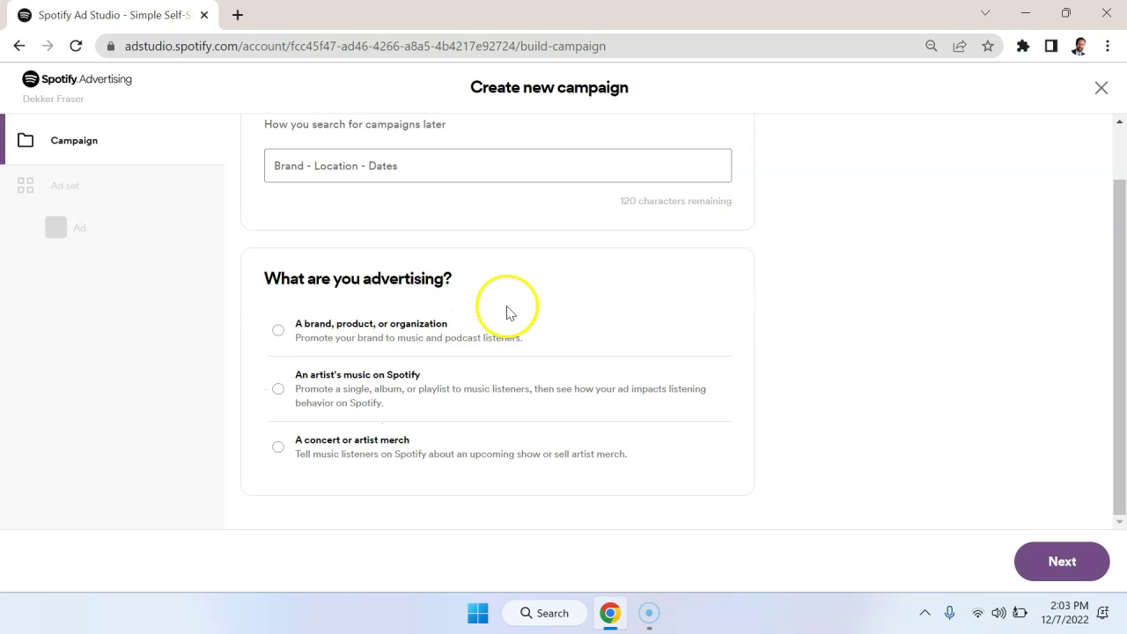
mouse_move(655, 257)
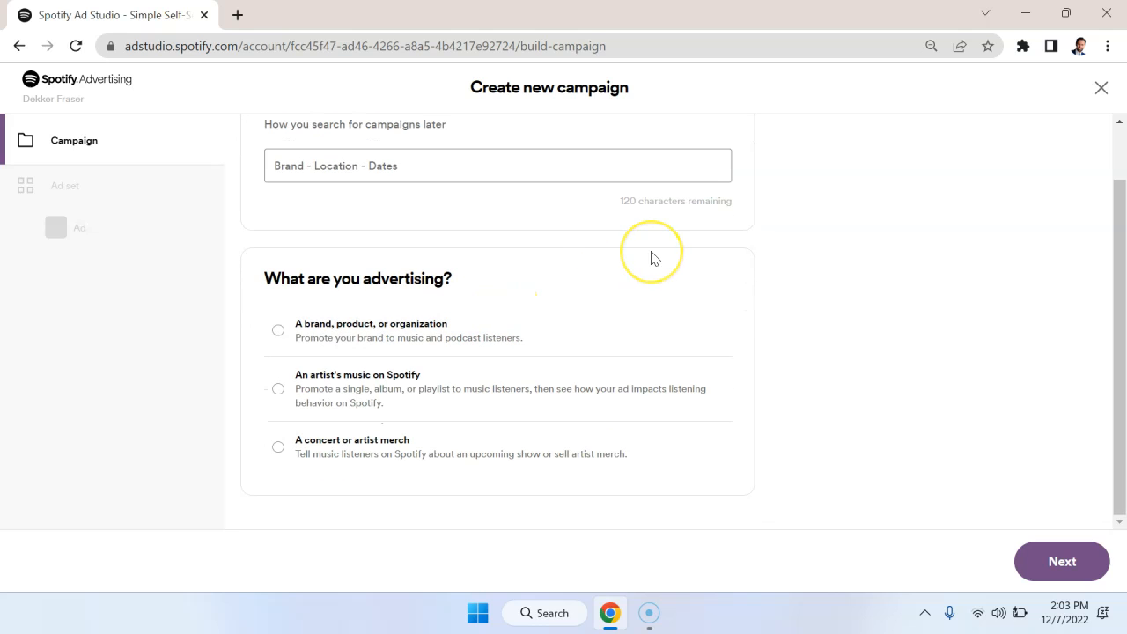
mouse_move(494, 324)
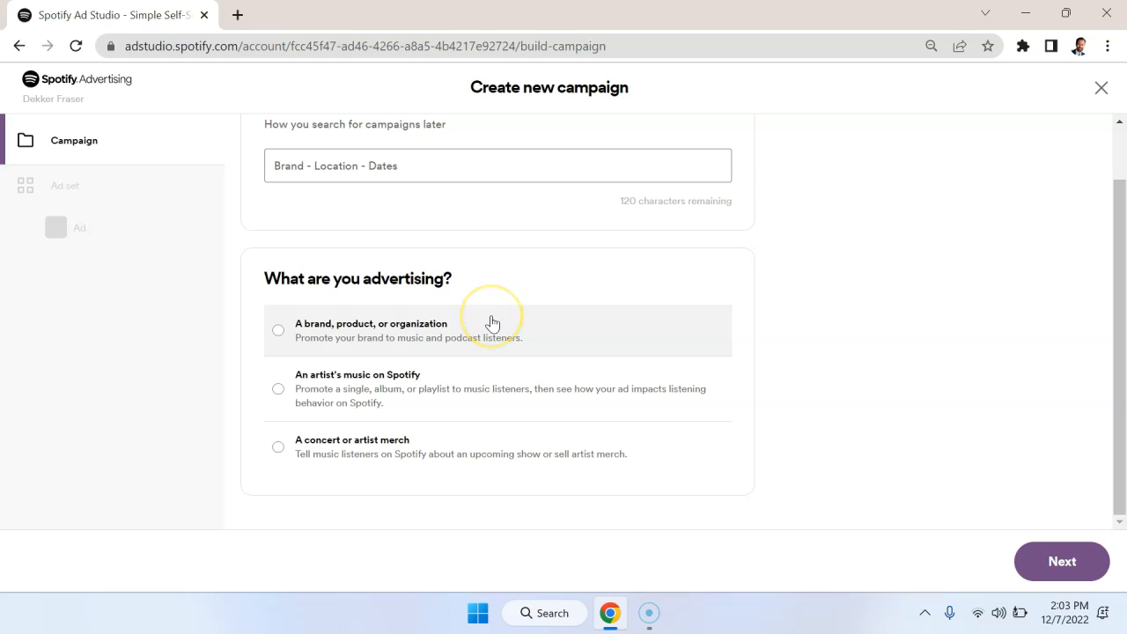
mouse_move(444, 395)
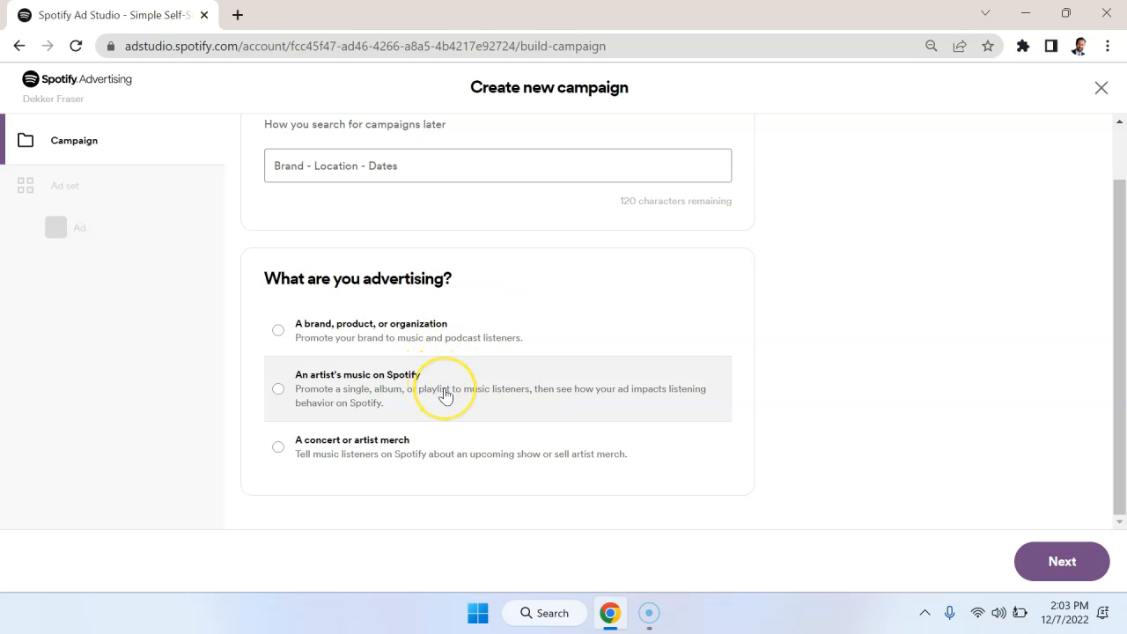
mouse_move(446, 394)
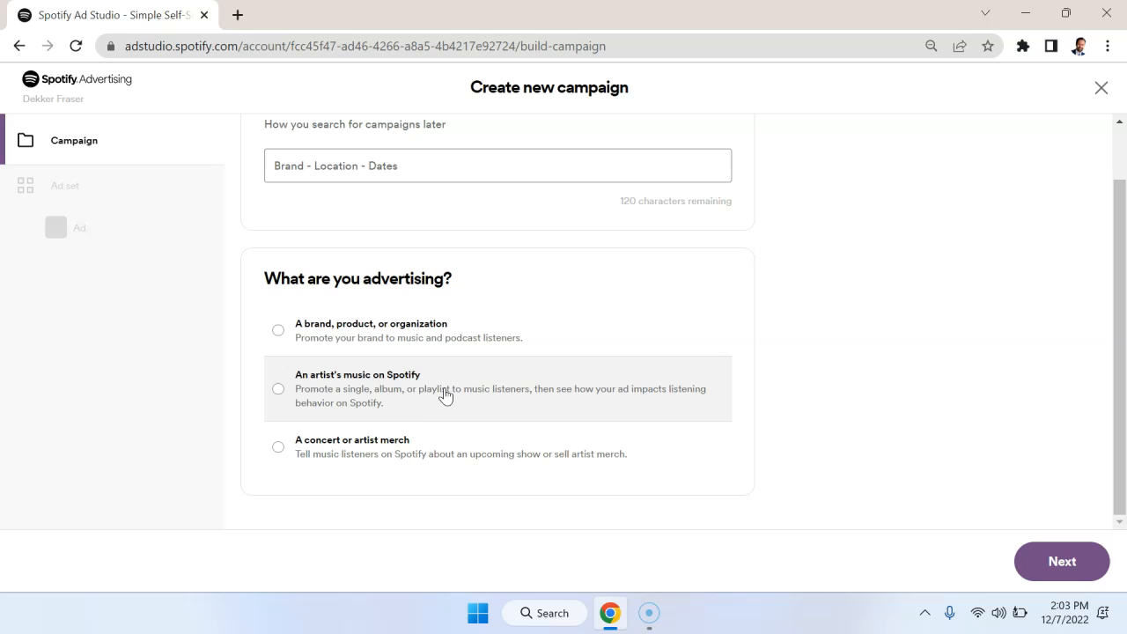
left_click(279, 329)
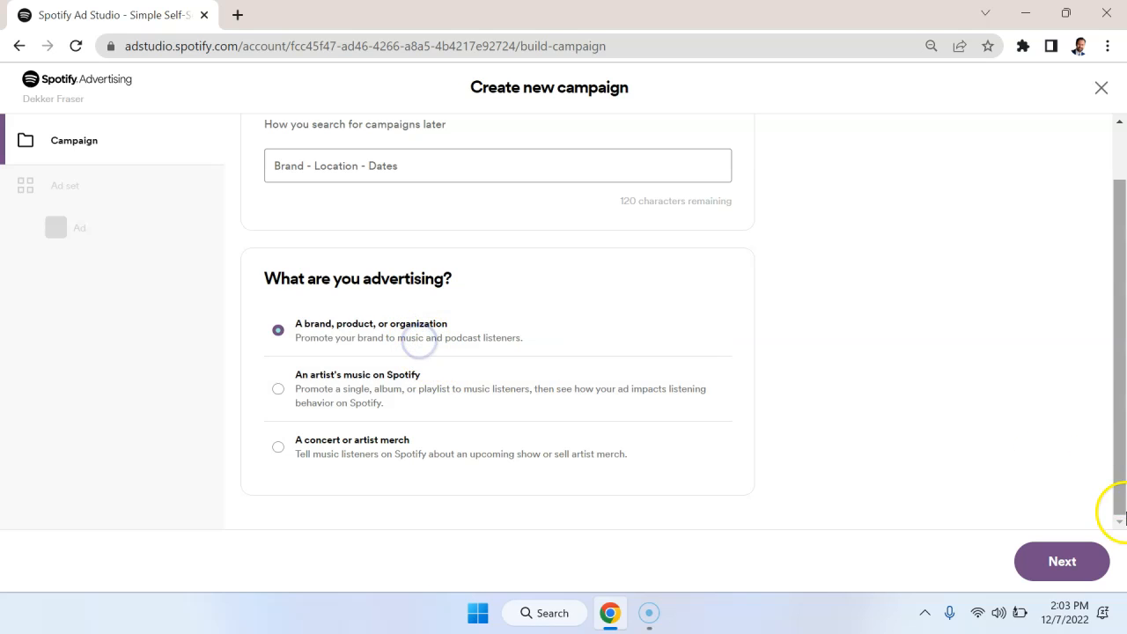
left_click(1060, 561)
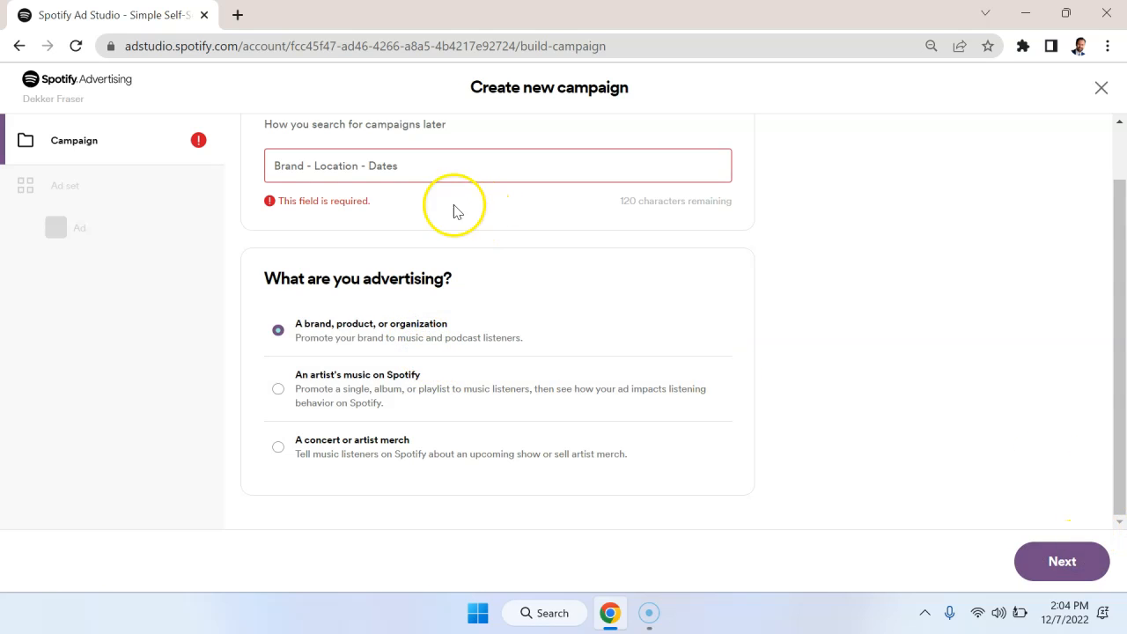
scroll("up", 3)
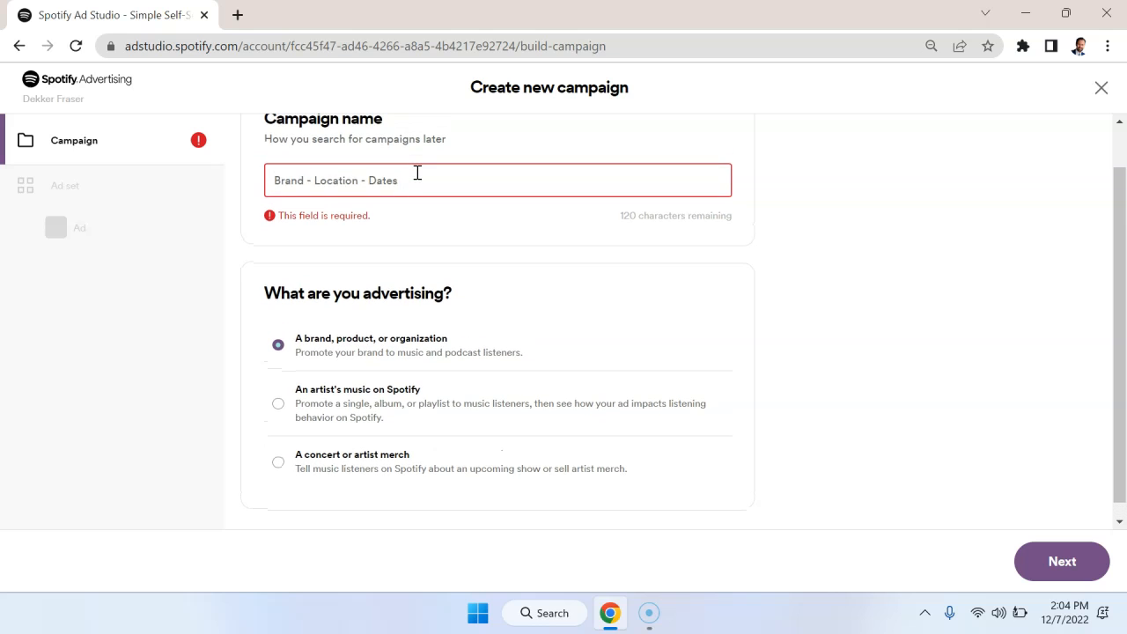
type("Test Campaign")
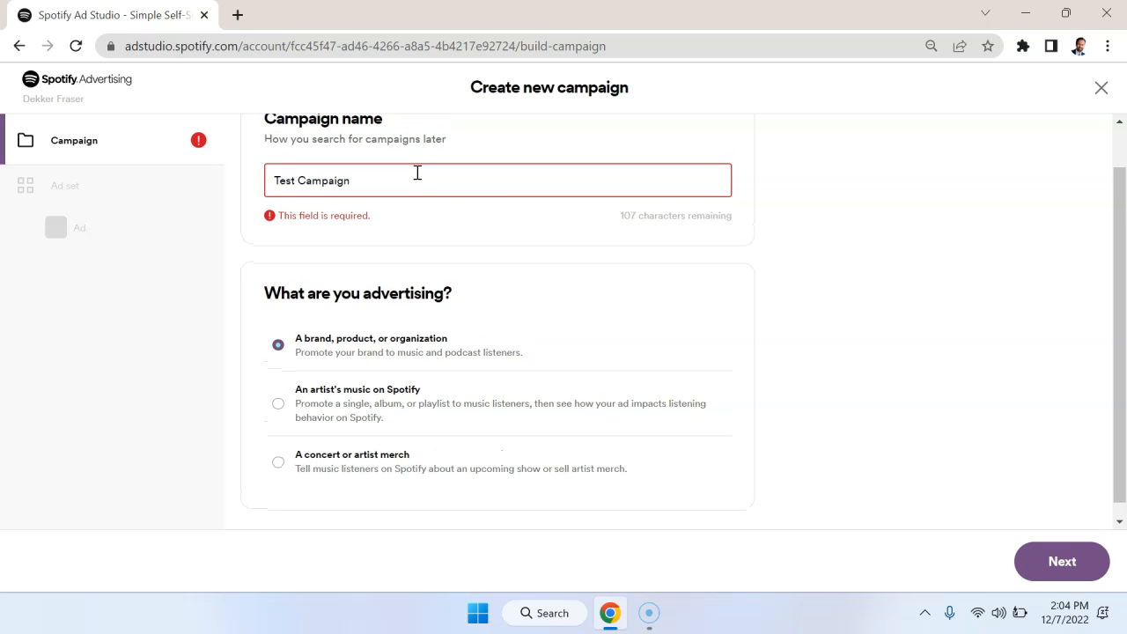
Step: Name the ad set 'Test Ad Set' and choose the vertical video creative format
left_click(1060, 560)
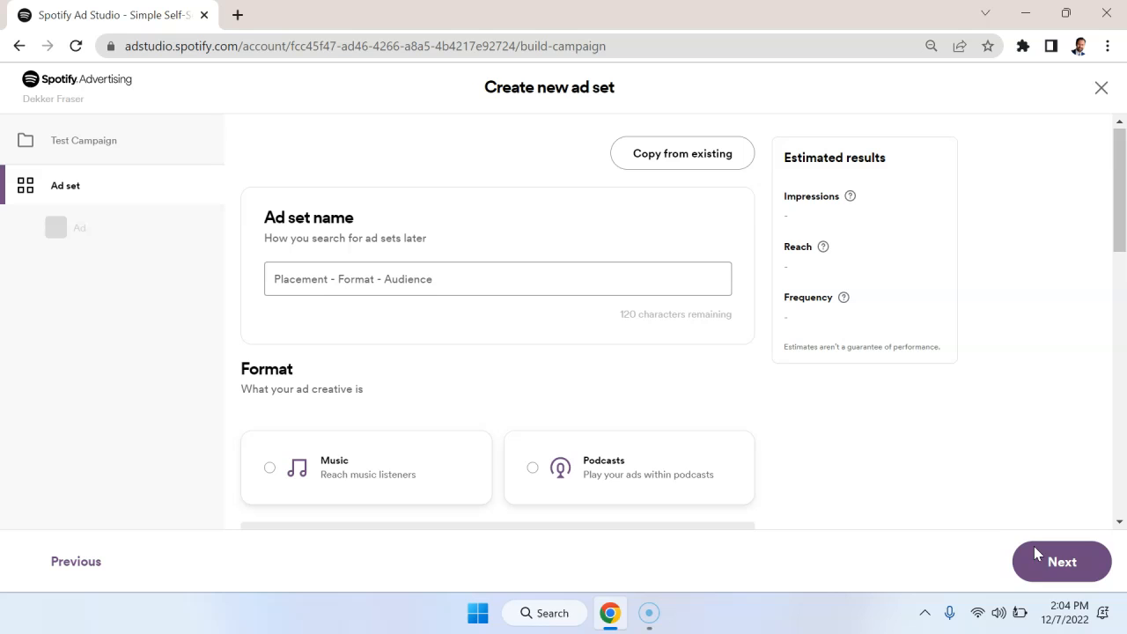
scroll("down", 3)
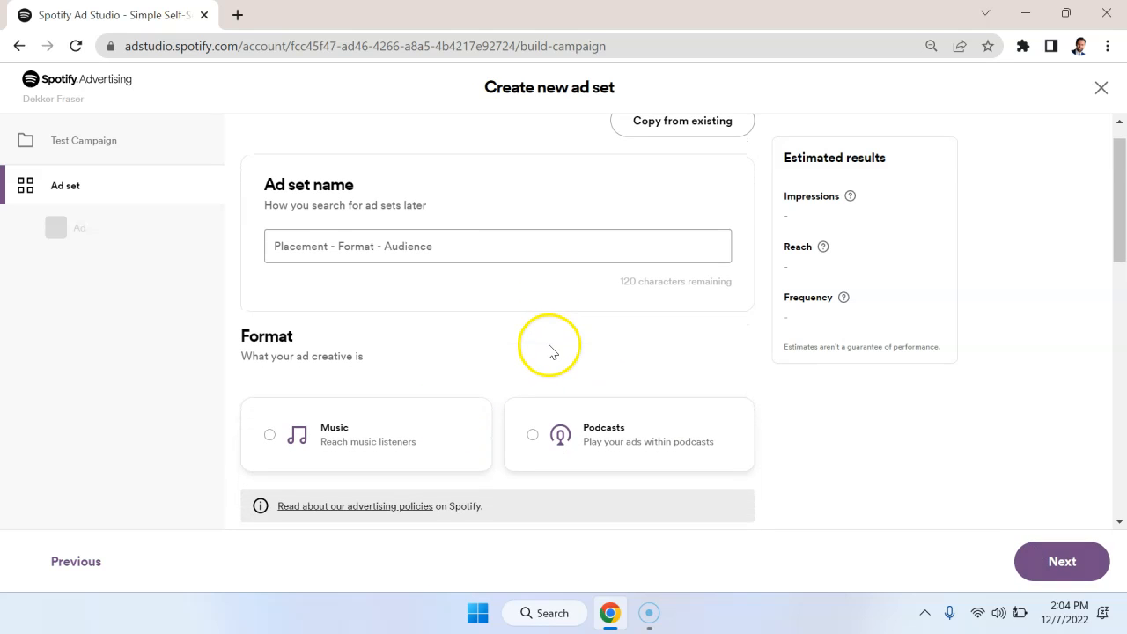
left_click(496, 246)
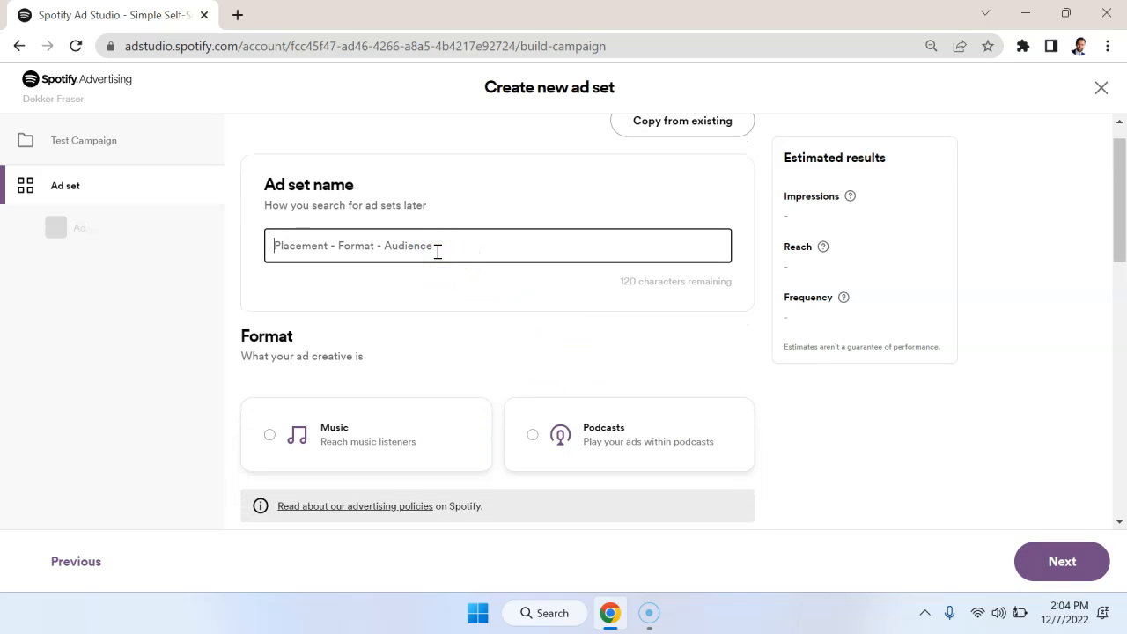
type("Test Ad S")
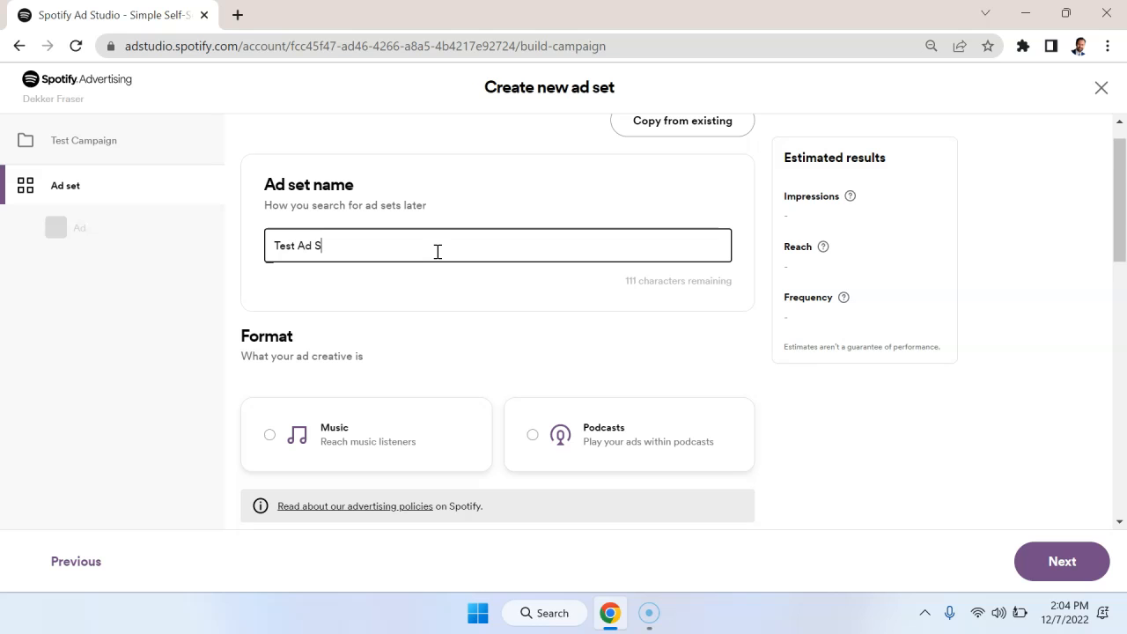
type("et")
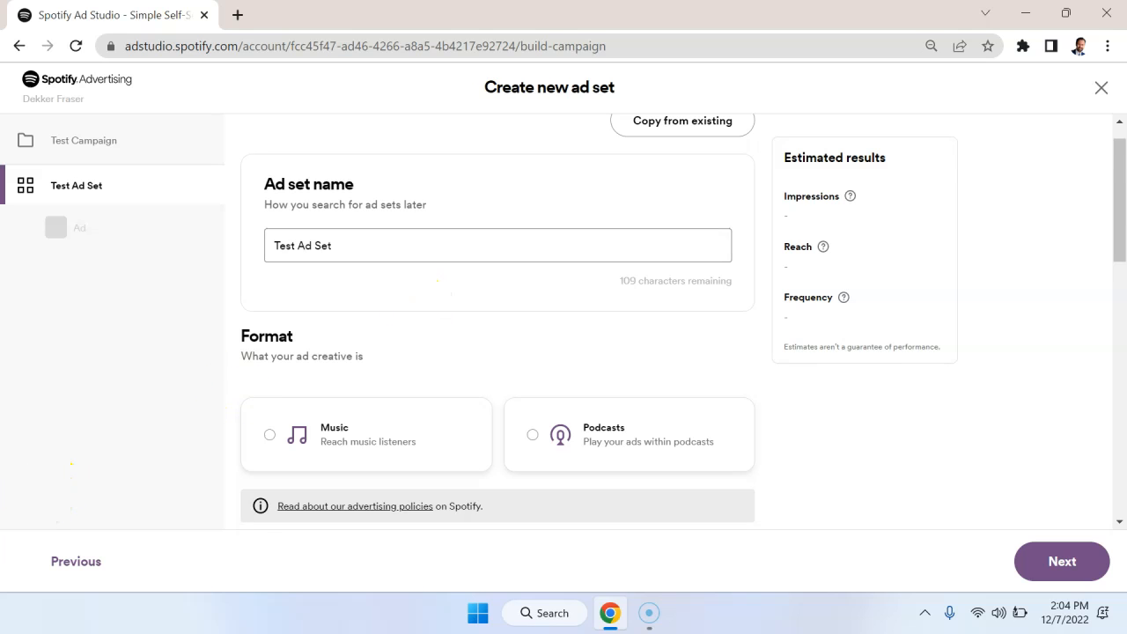
scroll("down", 3)
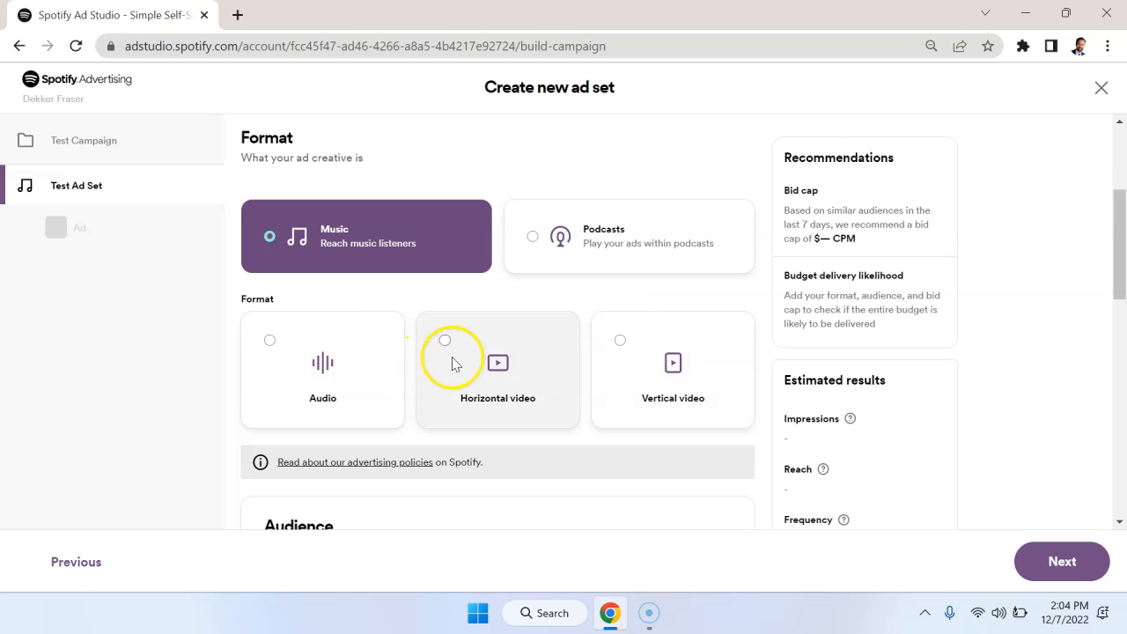
mouse_move(370, 342)
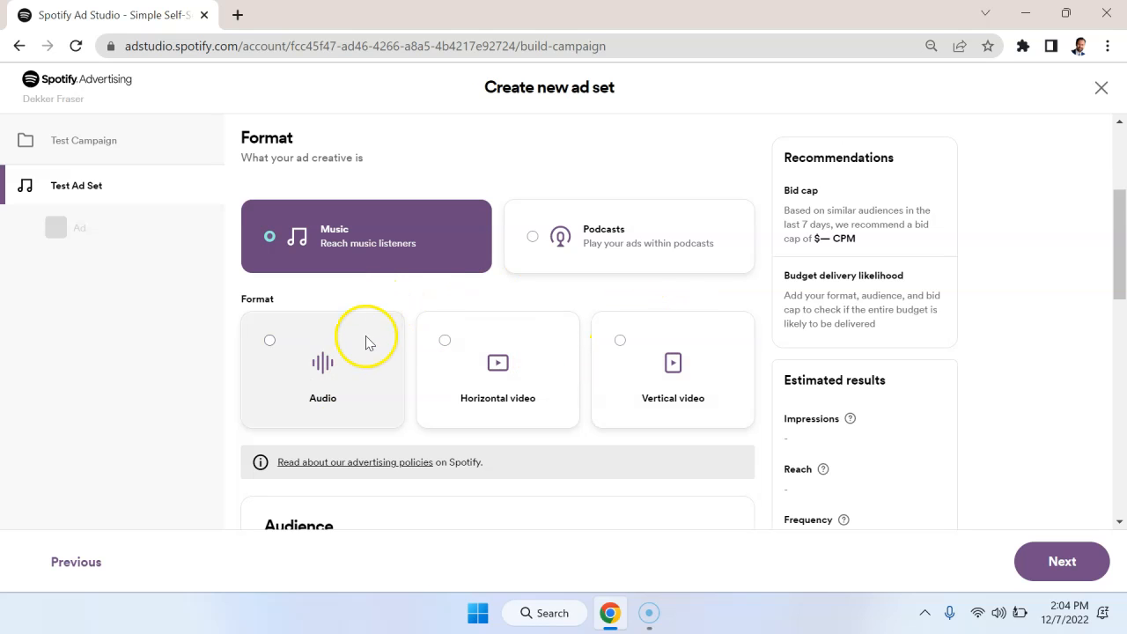
mouse_move(627, 365)
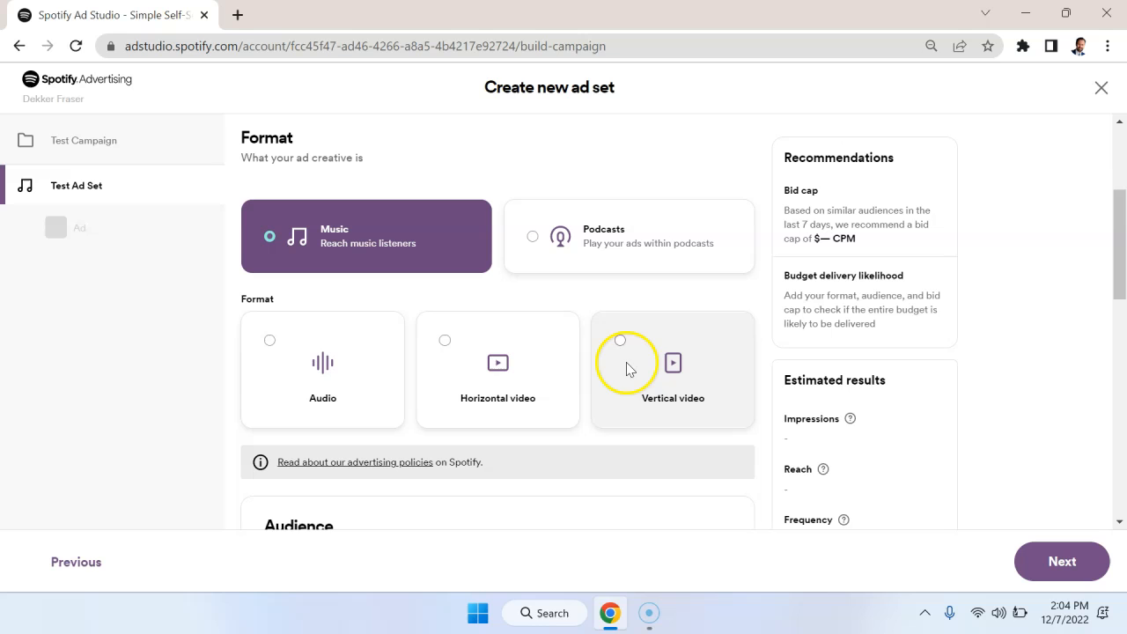
left_click(627, 236)
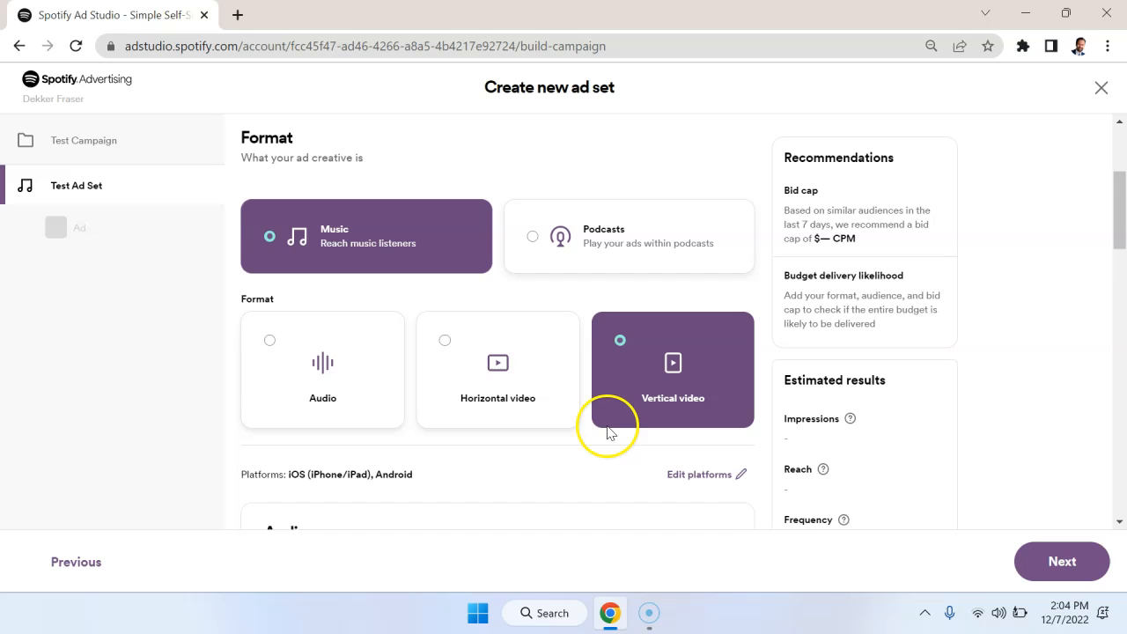
Step: Target the entire United States of America as the ad set's location
scroll("down", 3)
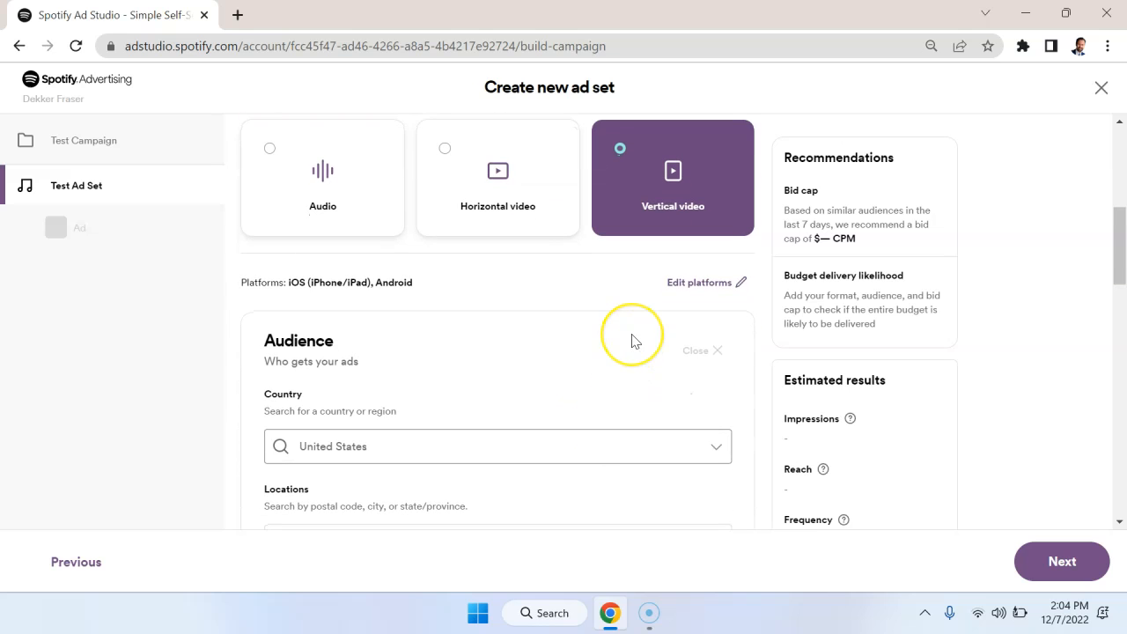
scroll("down", 3)
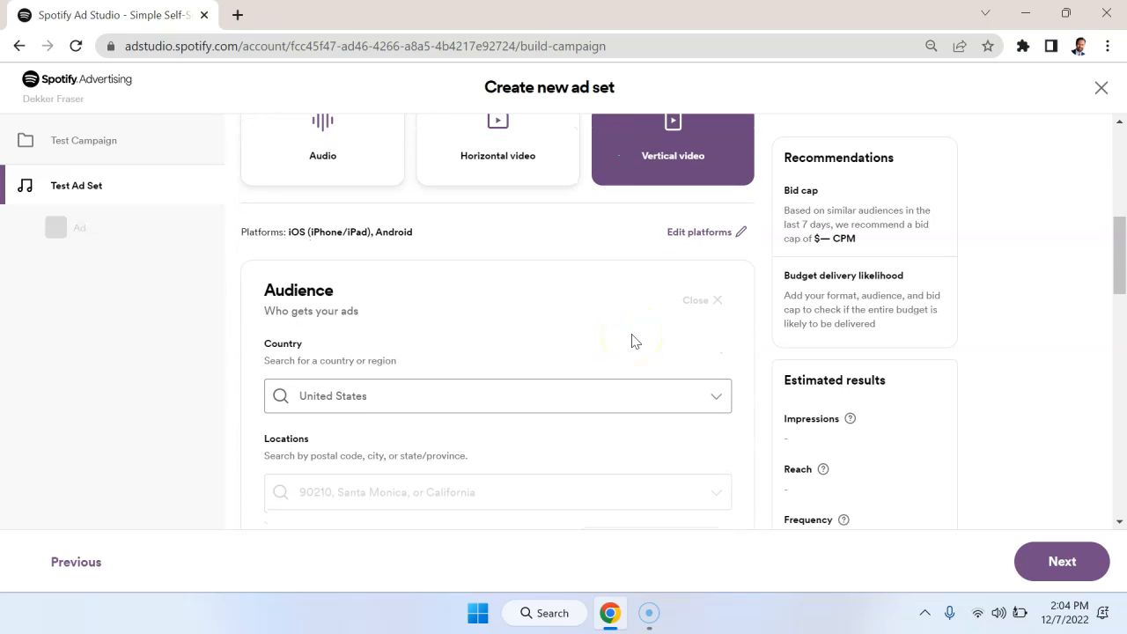
scroll("down", 3)
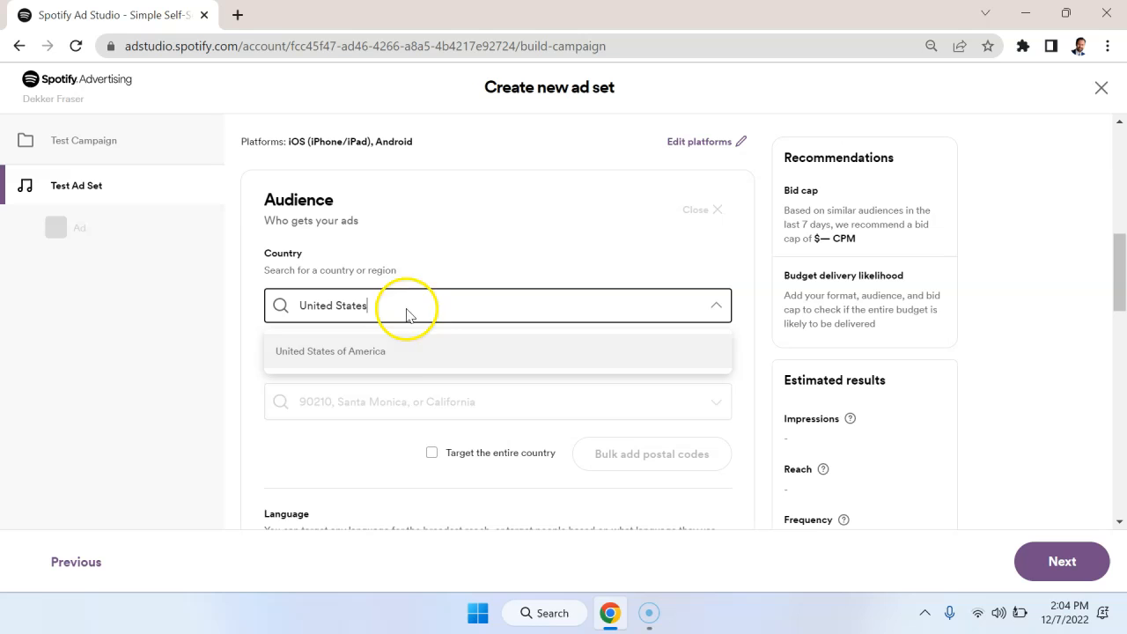
mouse_move(374, 365)
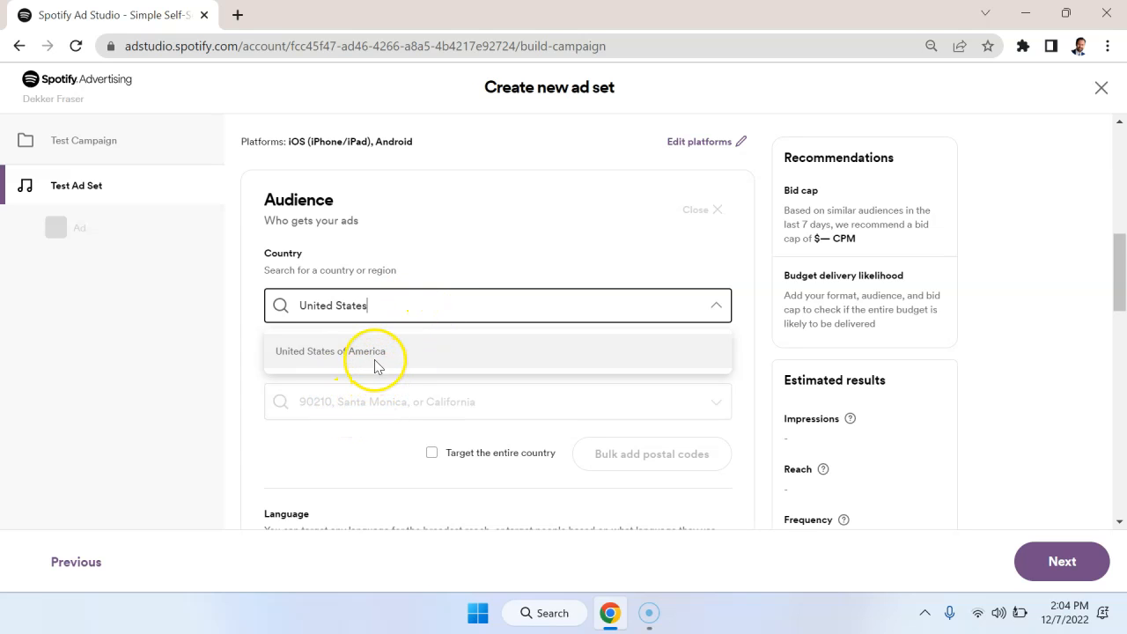
left_click(332, 352)
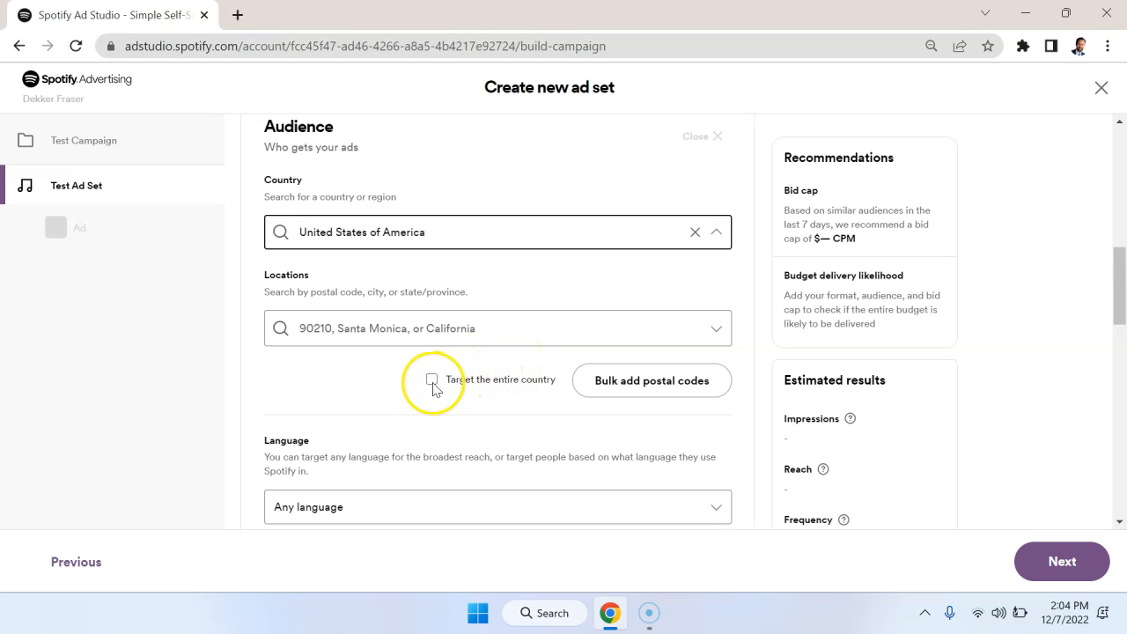
left_click(431, 381)
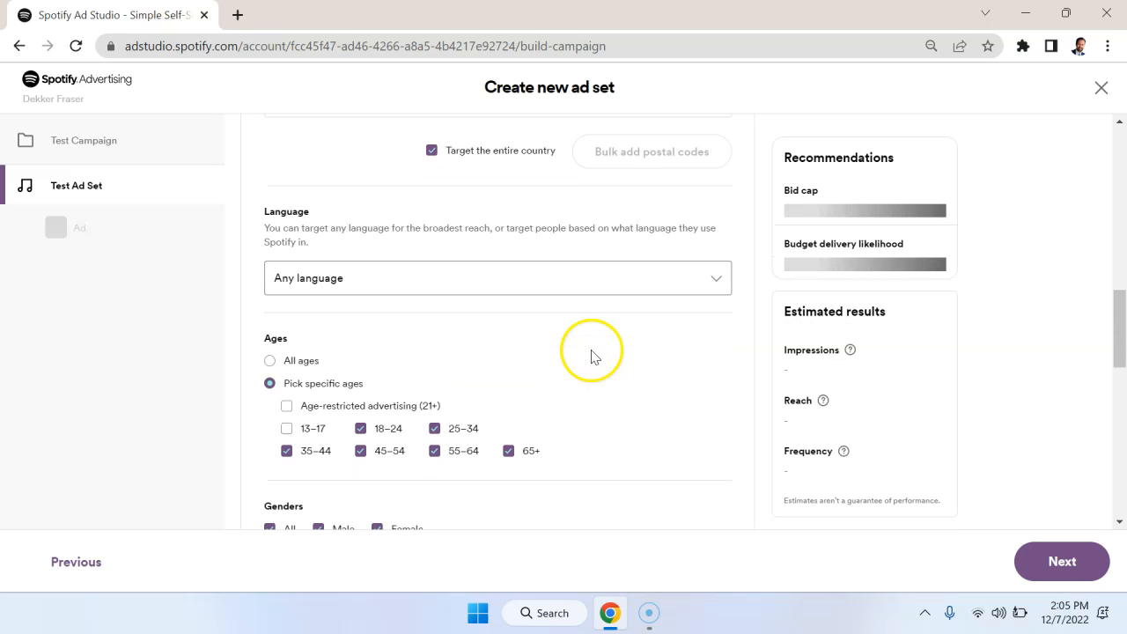
Step: Set the language to English and exclude the 18–24 age group
left_click(497, 279)
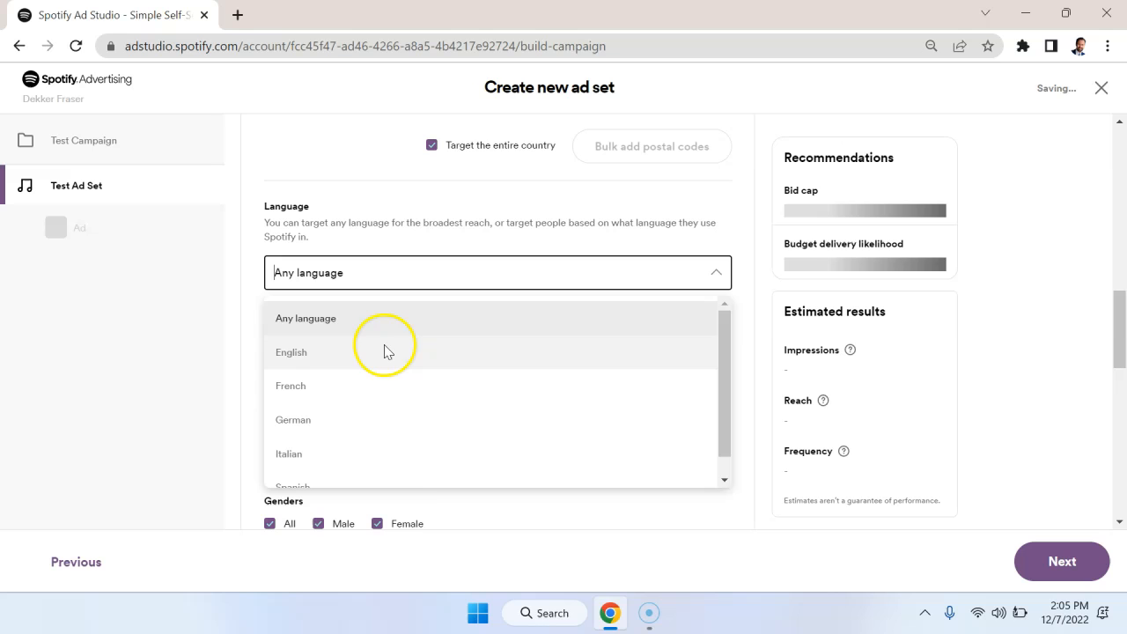
left_click(290, 352)
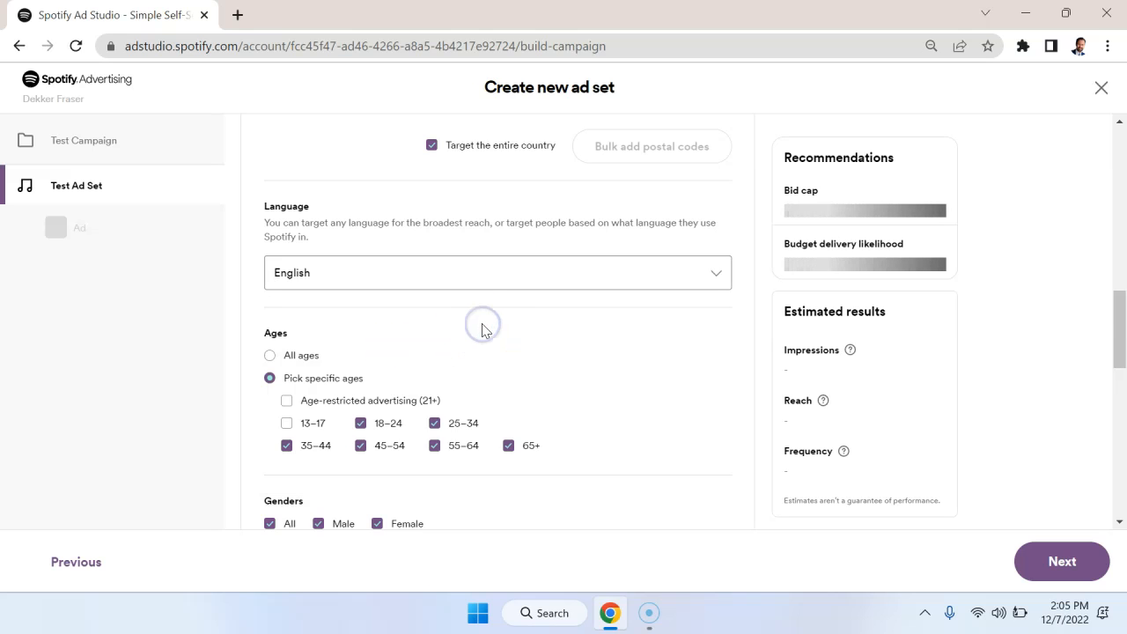
scroll("down", 3)
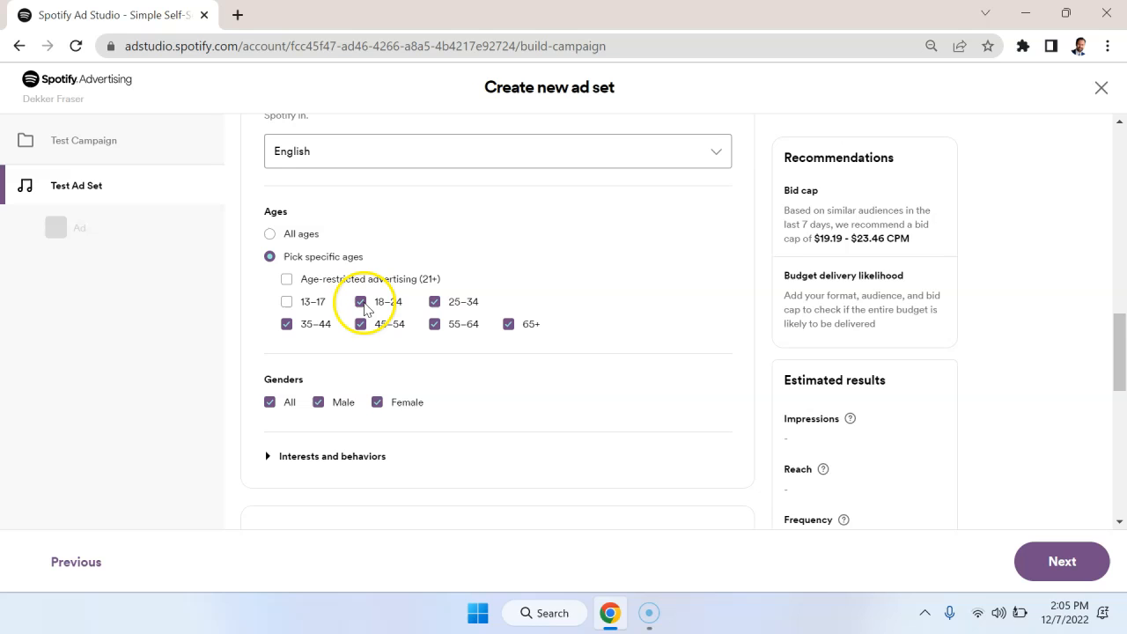
left_click(360, 301)
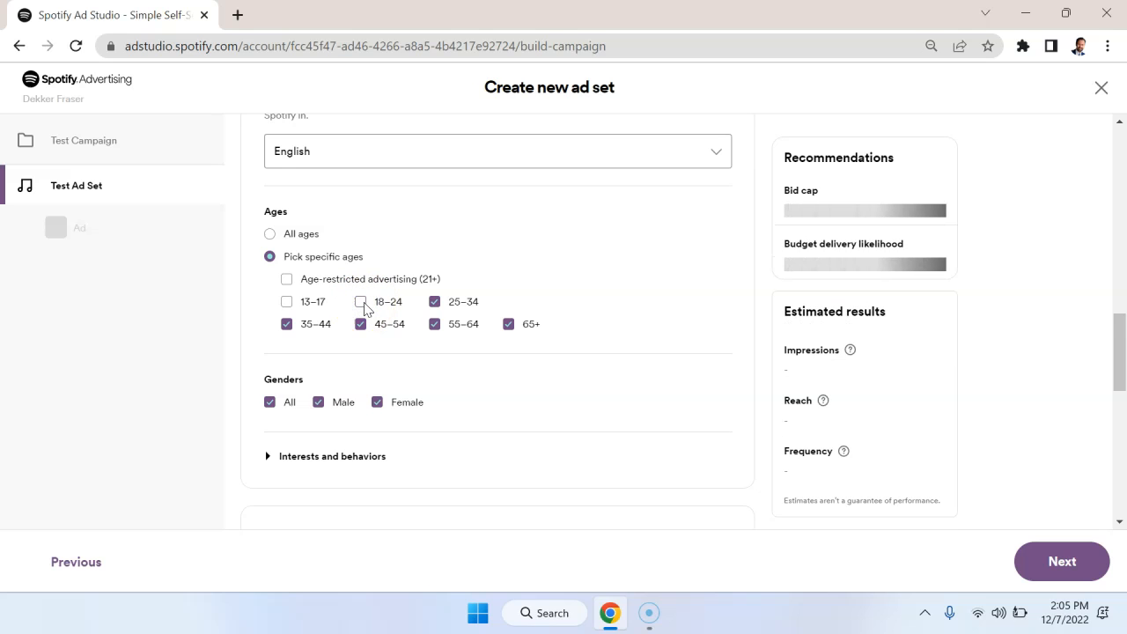
scroll("down", 3)
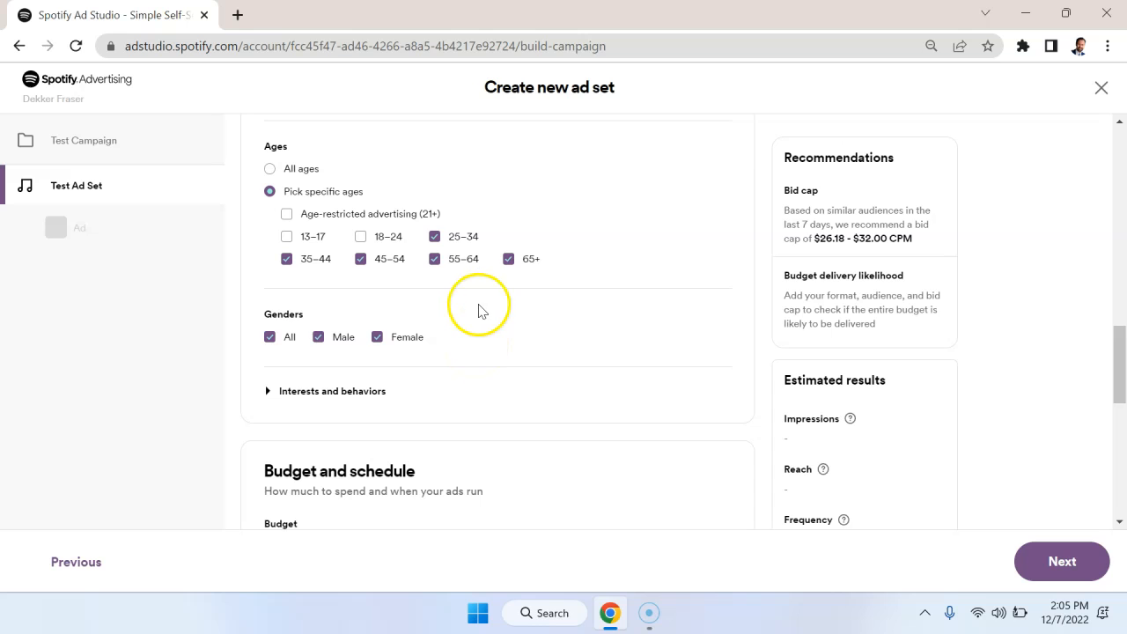
scroll("down", 3)
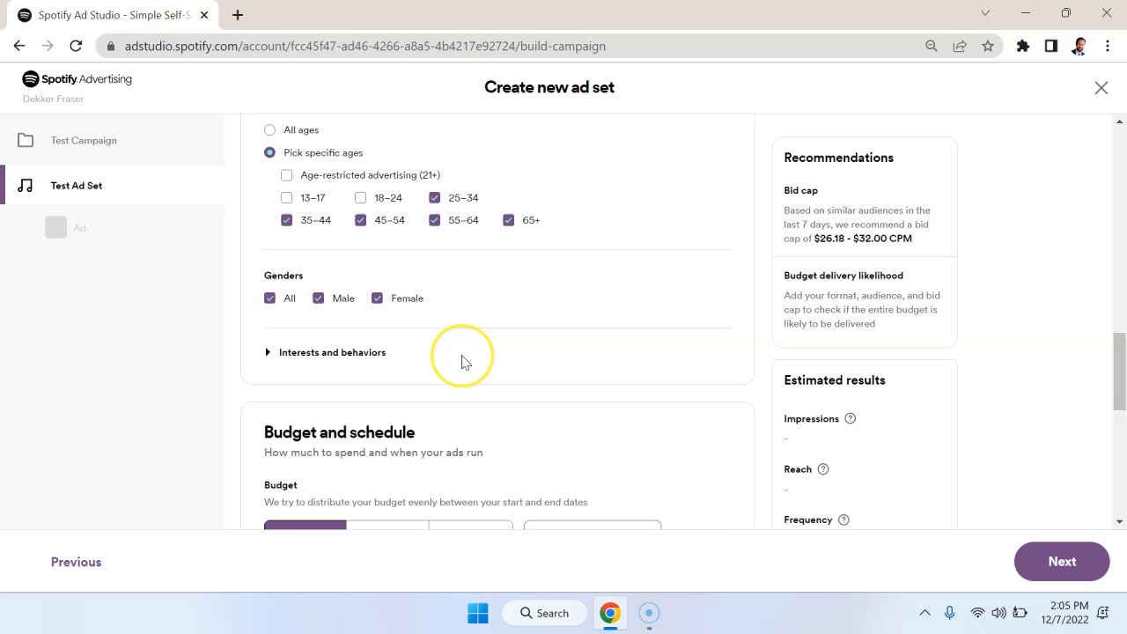
scroll("down", 3)
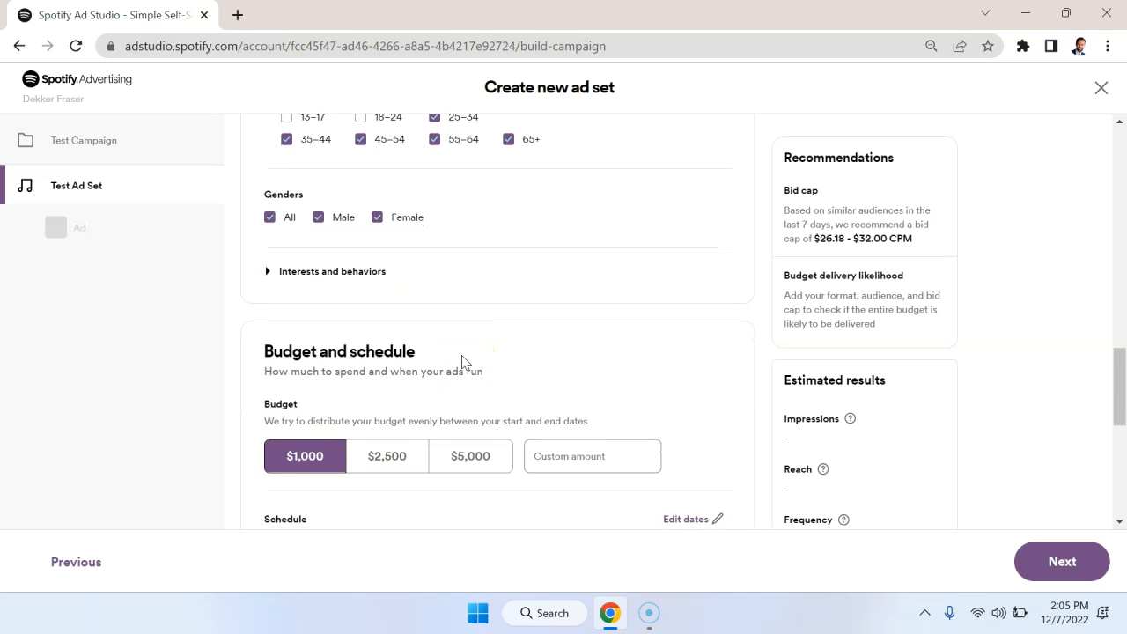
Step: Enter a custom budget of 250 after the rejected amount of 10
scroll("down", 3)
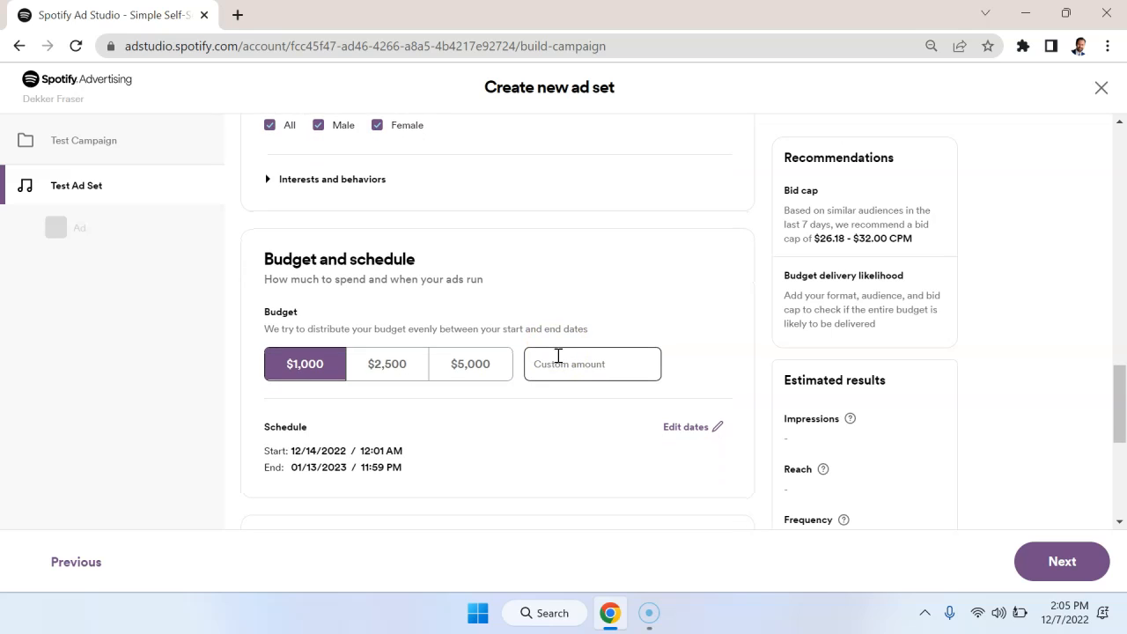
left_click(592, 363)
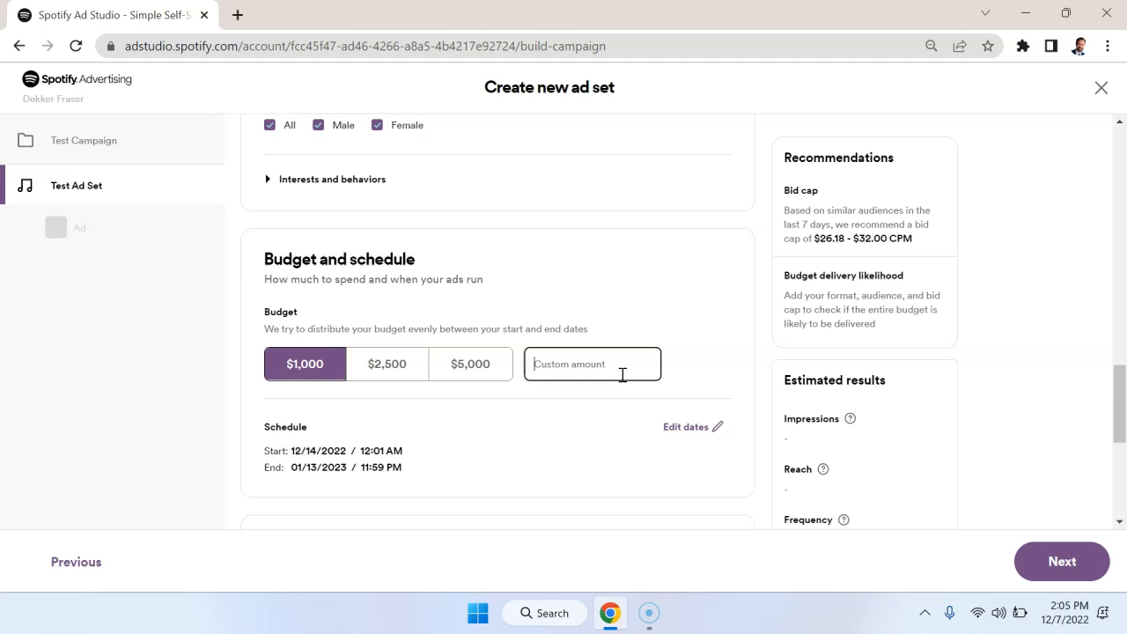
type("10")
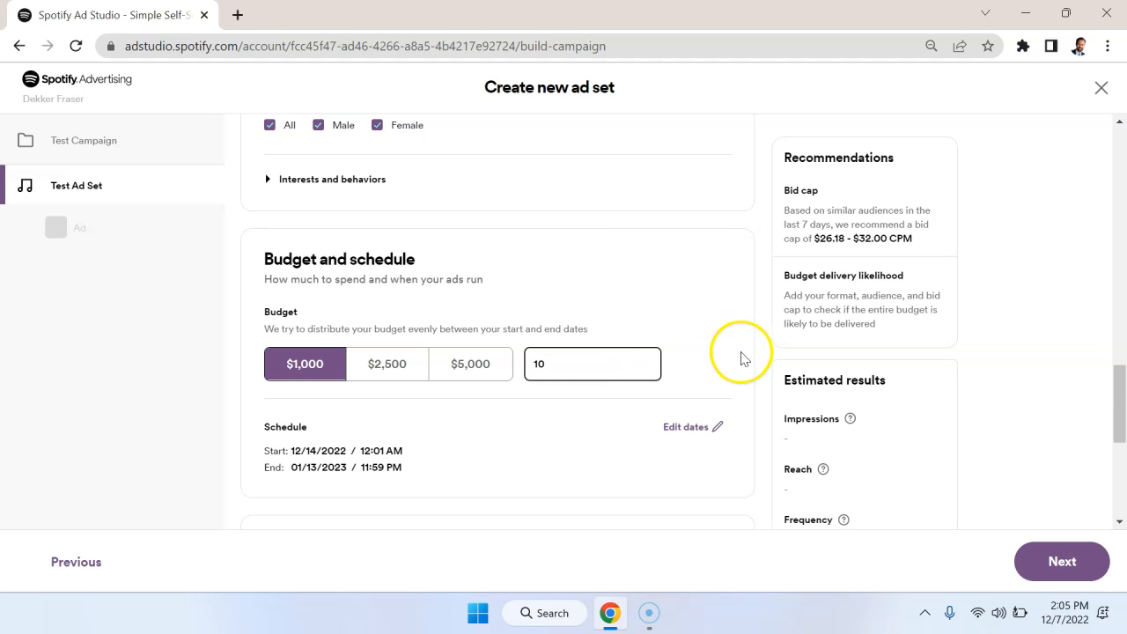
left_click(592, 363)
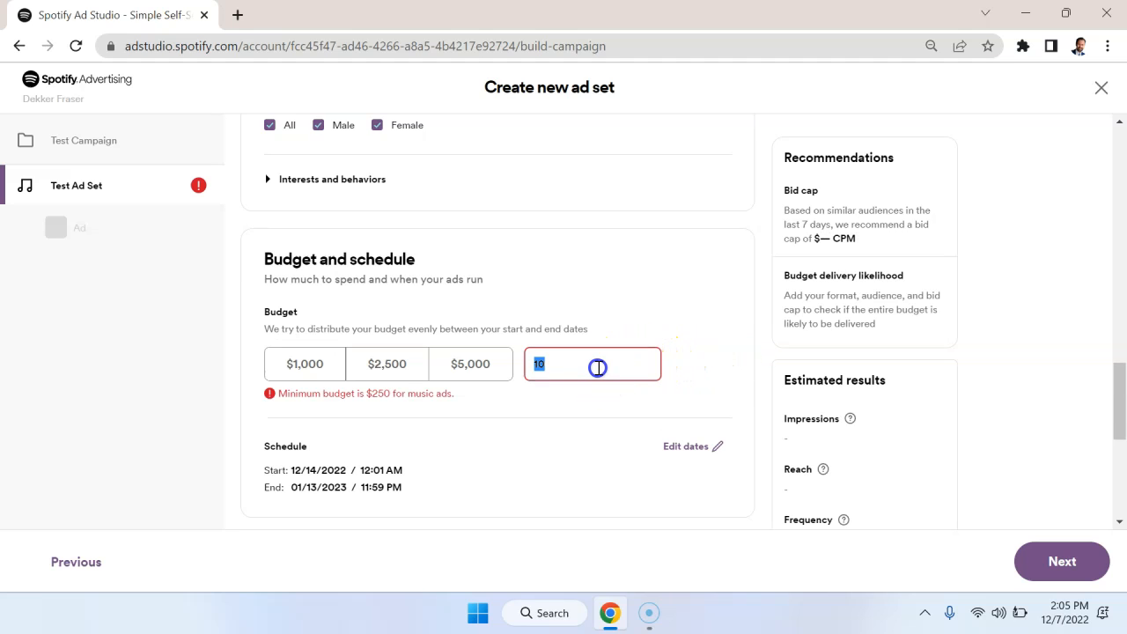
type("250.00")
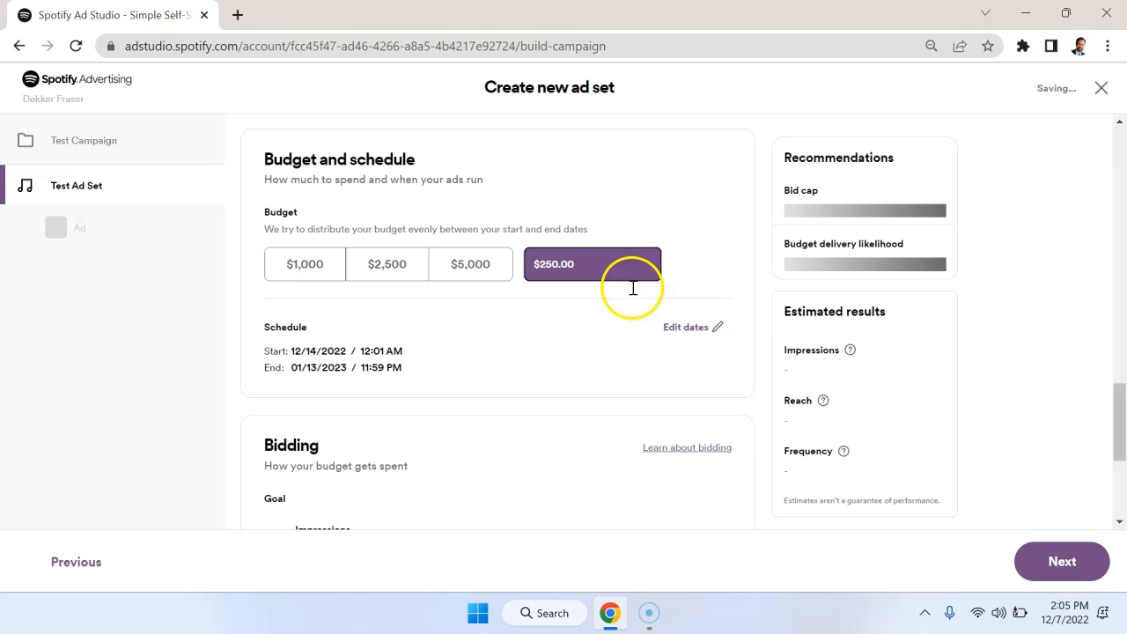
scroll("down", 3)
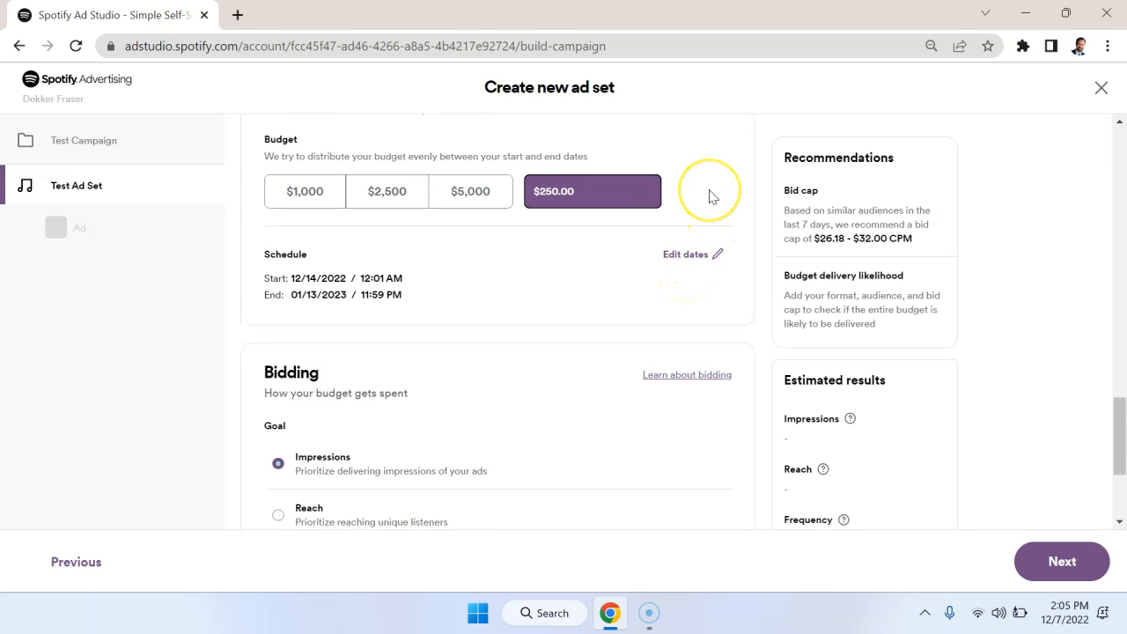
scroll("up", 3)
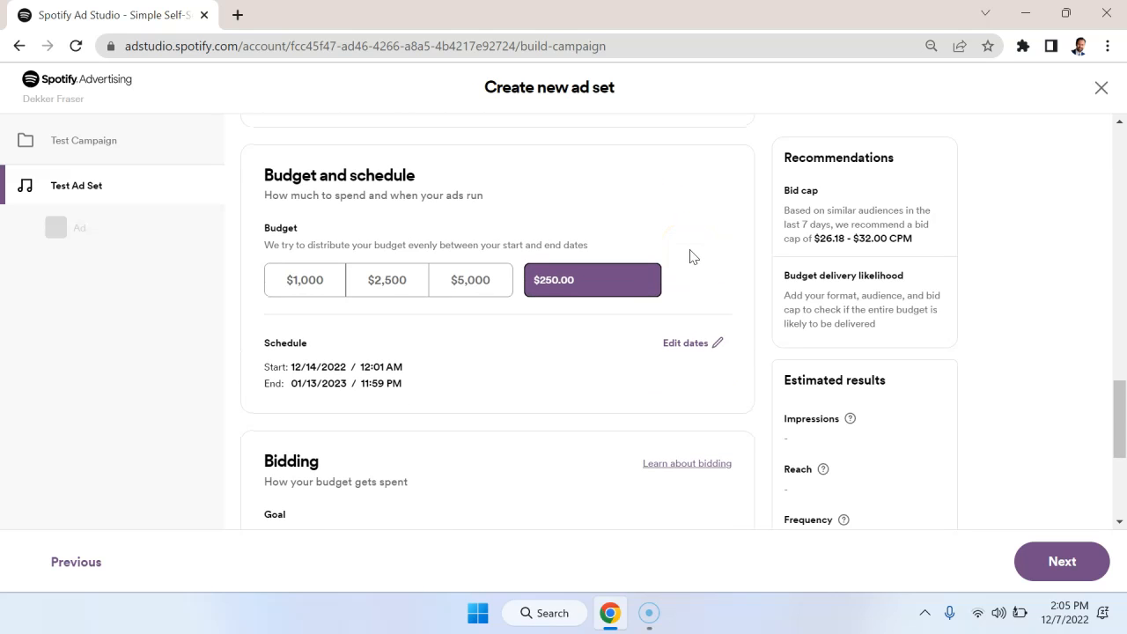
scroll("up", 3)
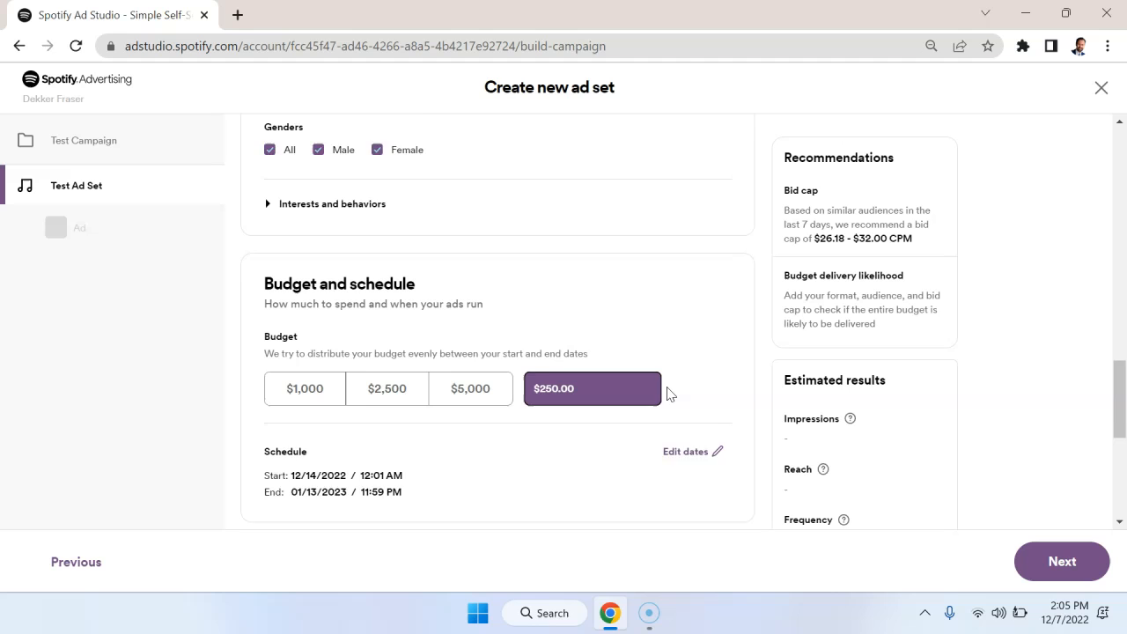
scroll("down", 3)
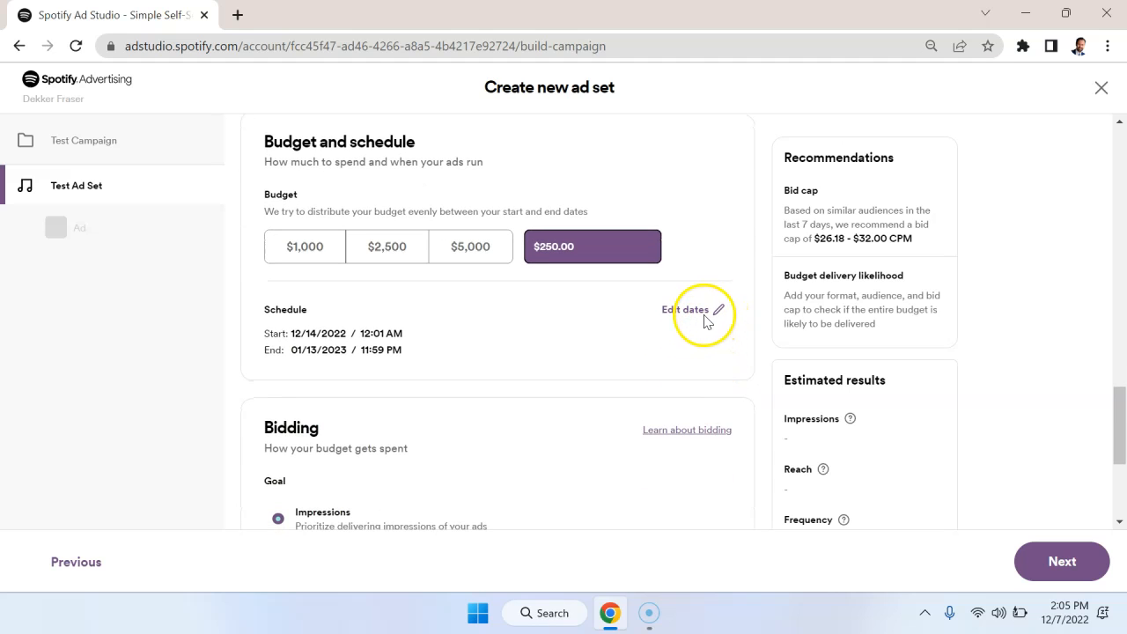
Step: Set the schedule's end date to February 28, 2023 in the calendar
left_click(686, 310)
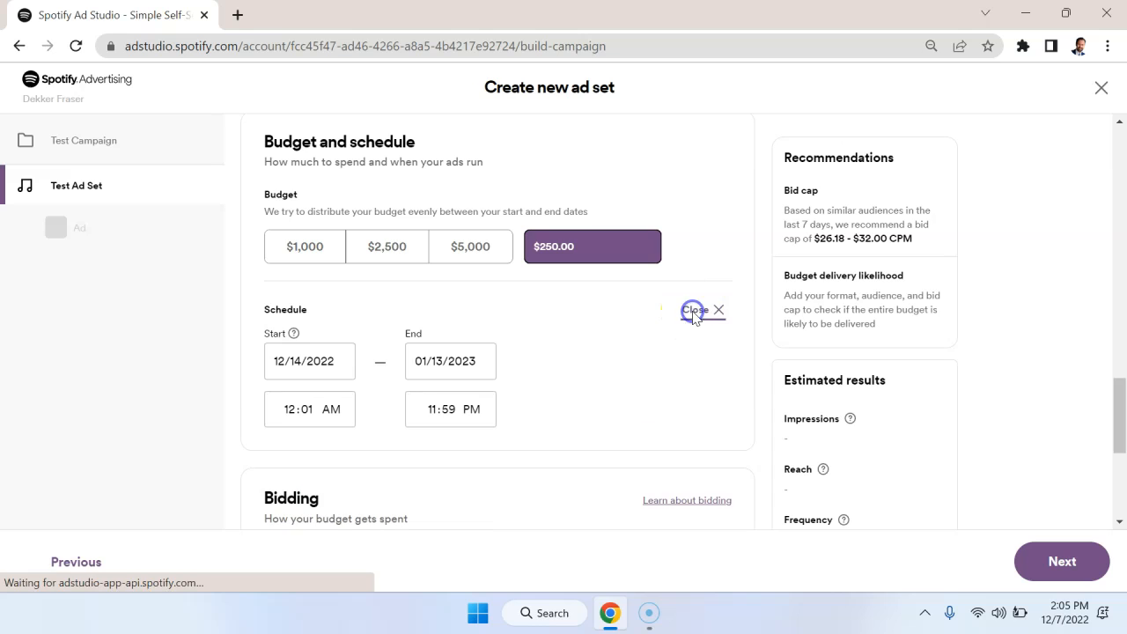
left_click(451, 361)
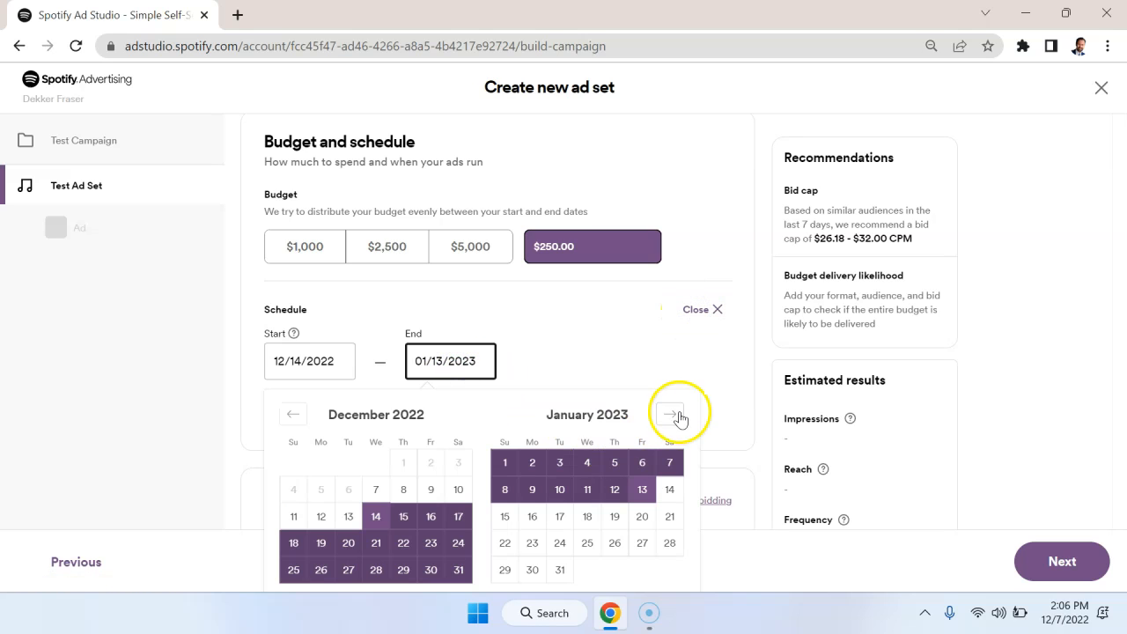
left_click(669, 414)
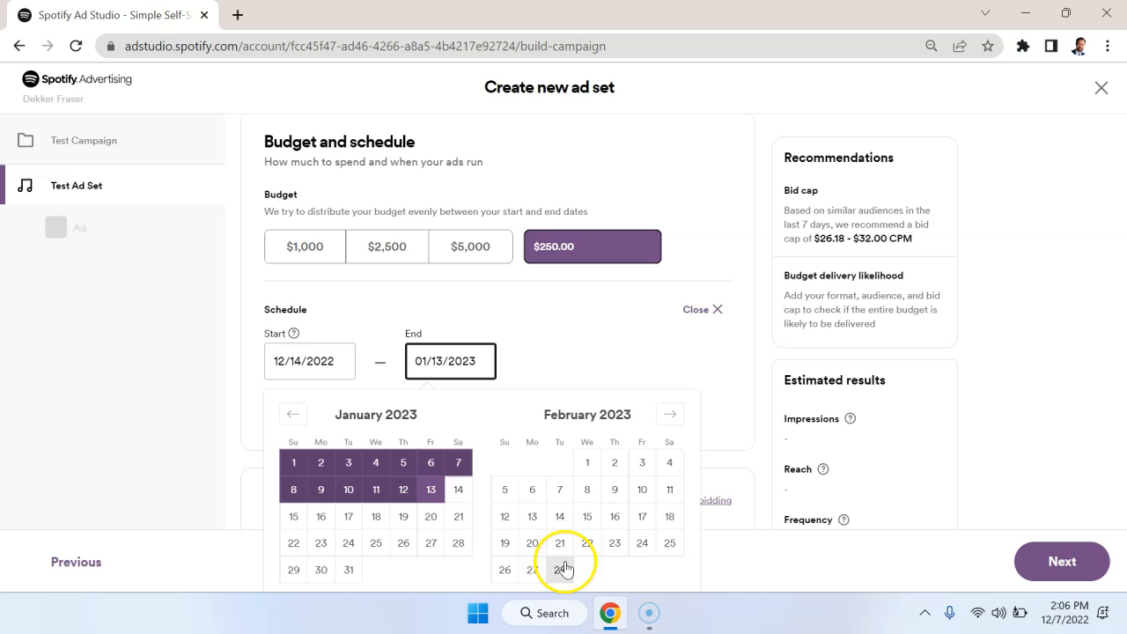
left_click(560, 571)
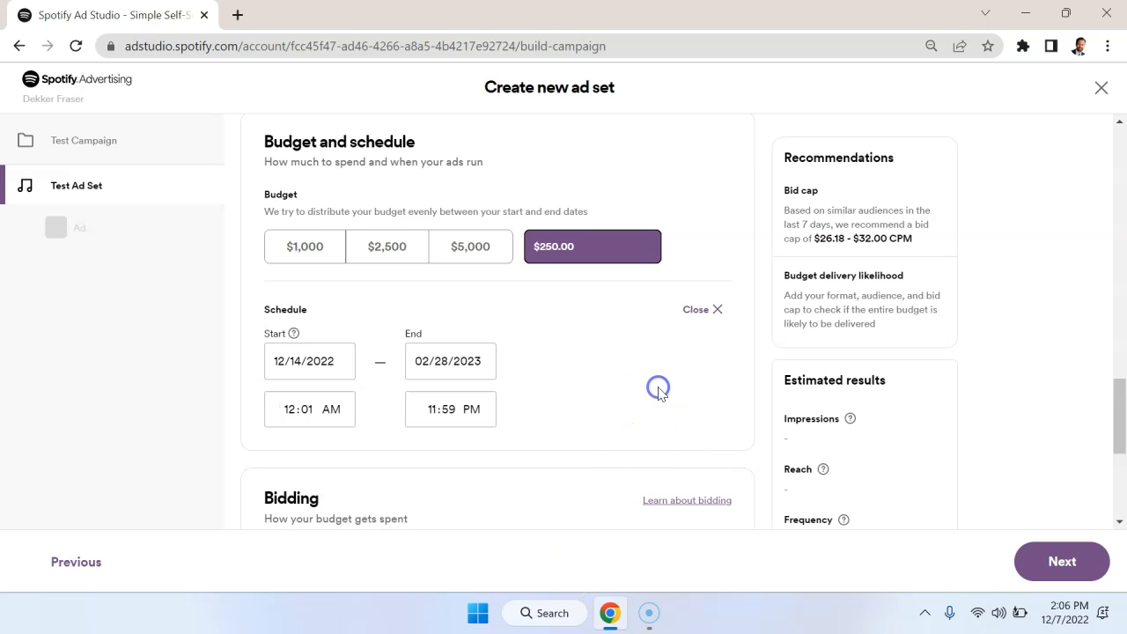
scroll("up", 3)
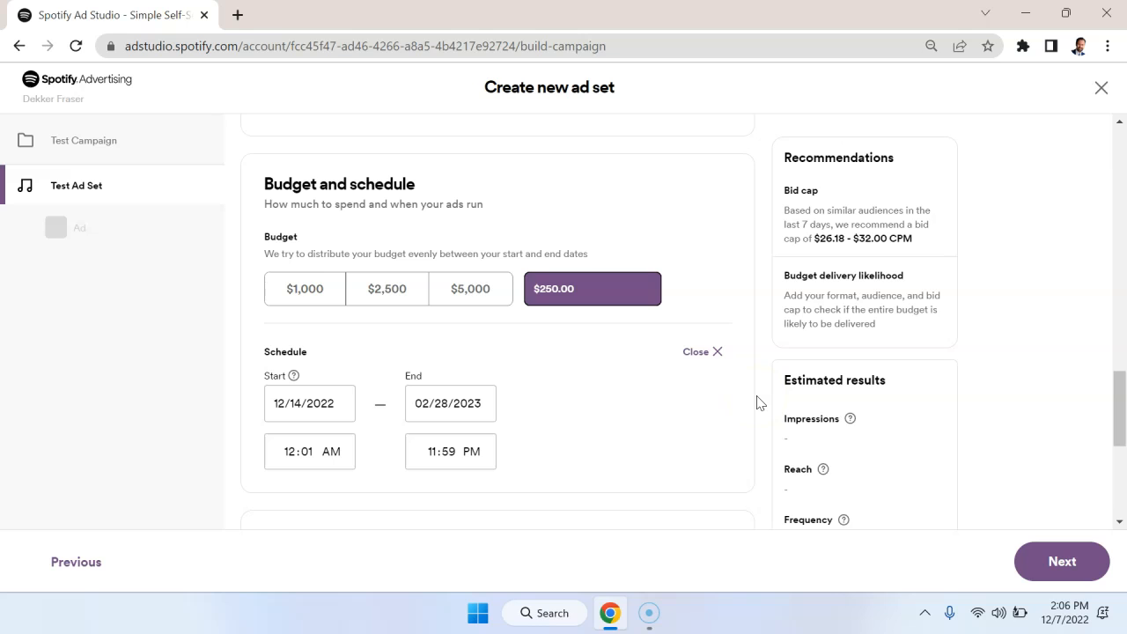
scroll("down", 3)
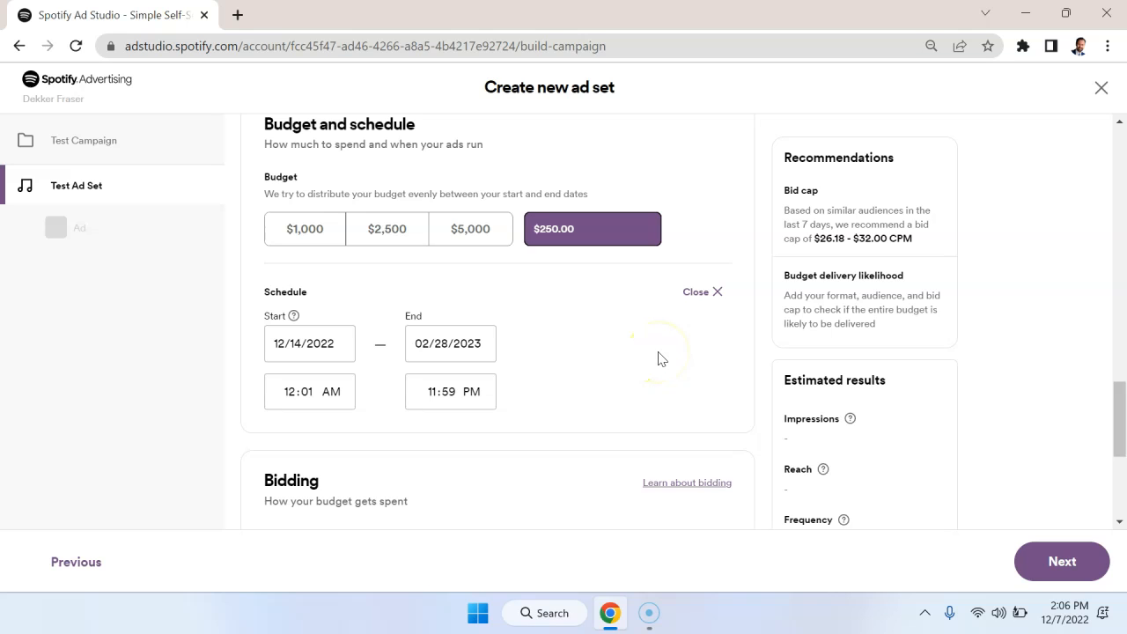
mouse_move(715, 213)
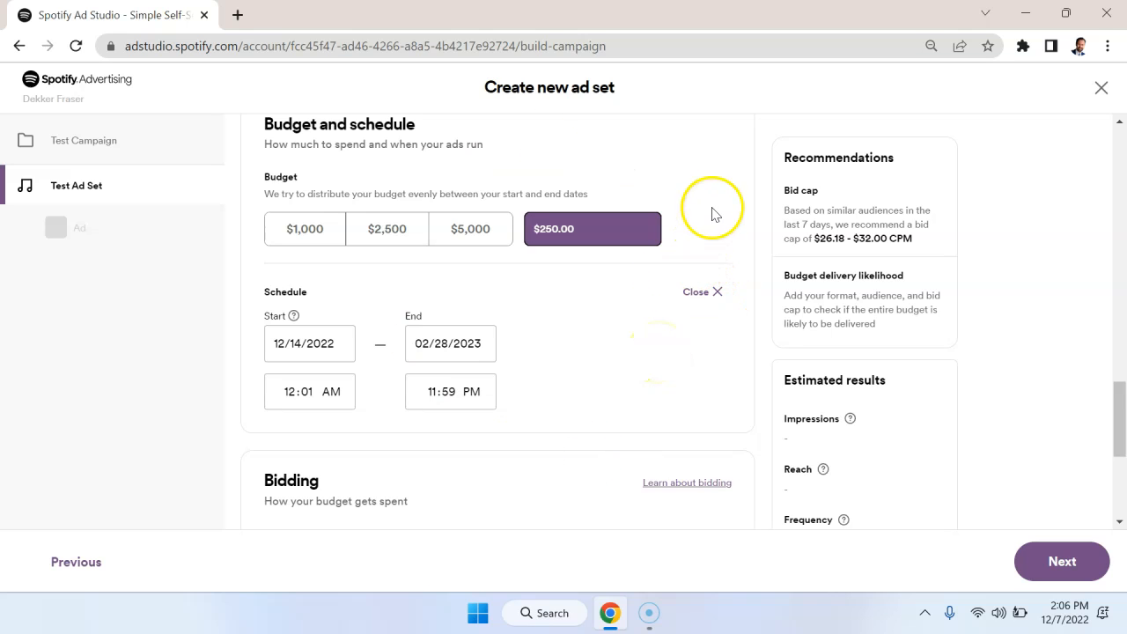
scroll("up", 3)
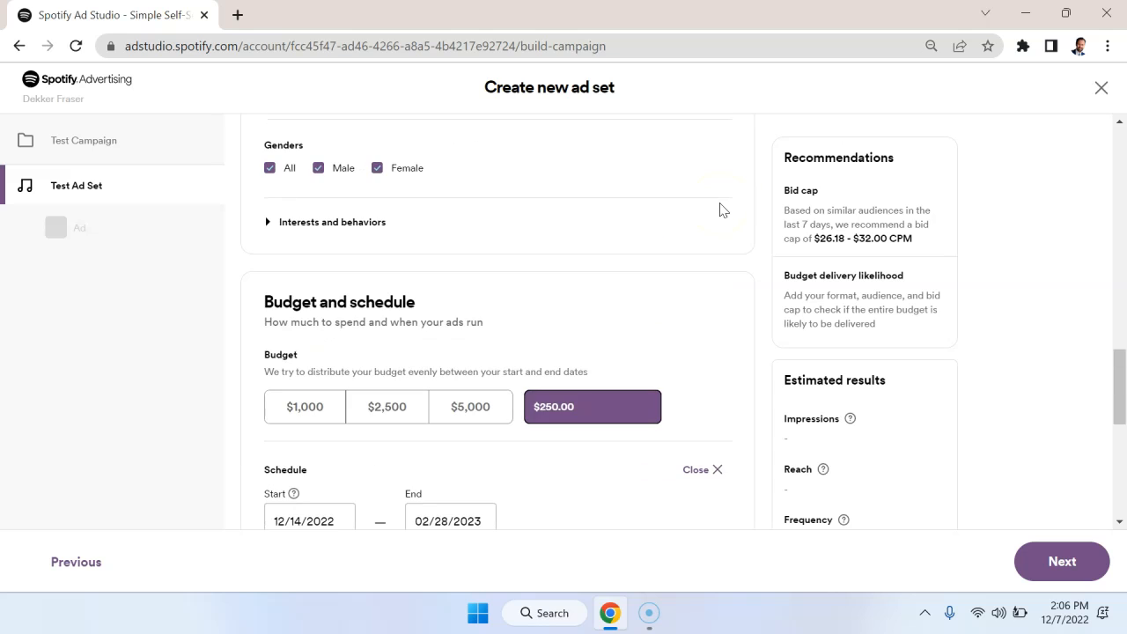
scroll("down", 3)
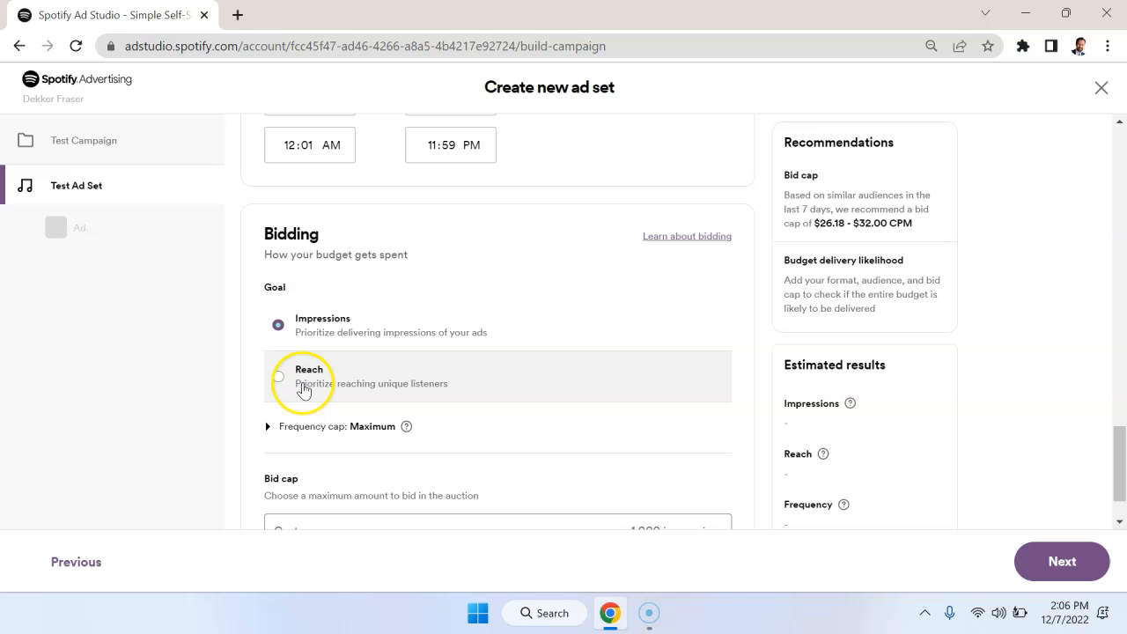
left_click(279, 377)
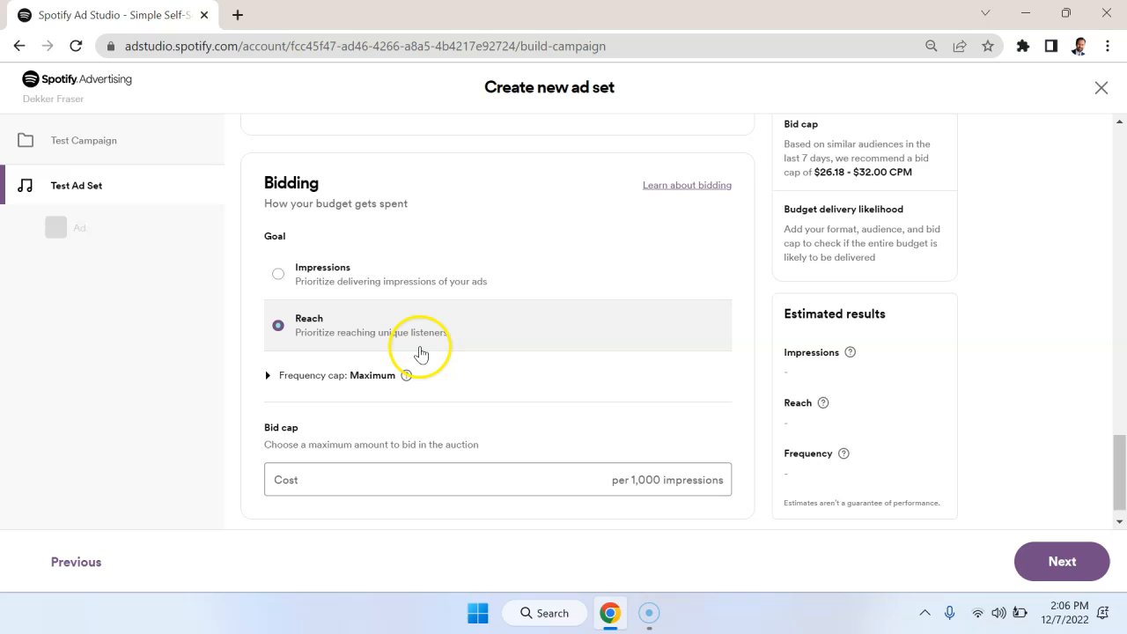
left_click(268, 375)
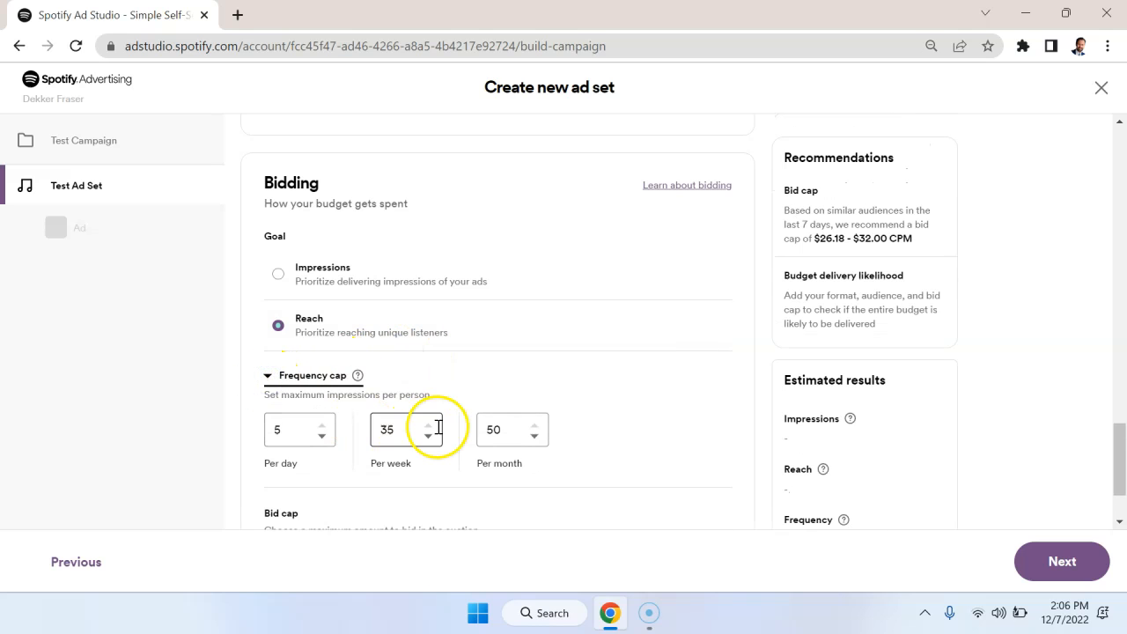
scroll("down", 3)
type("1")
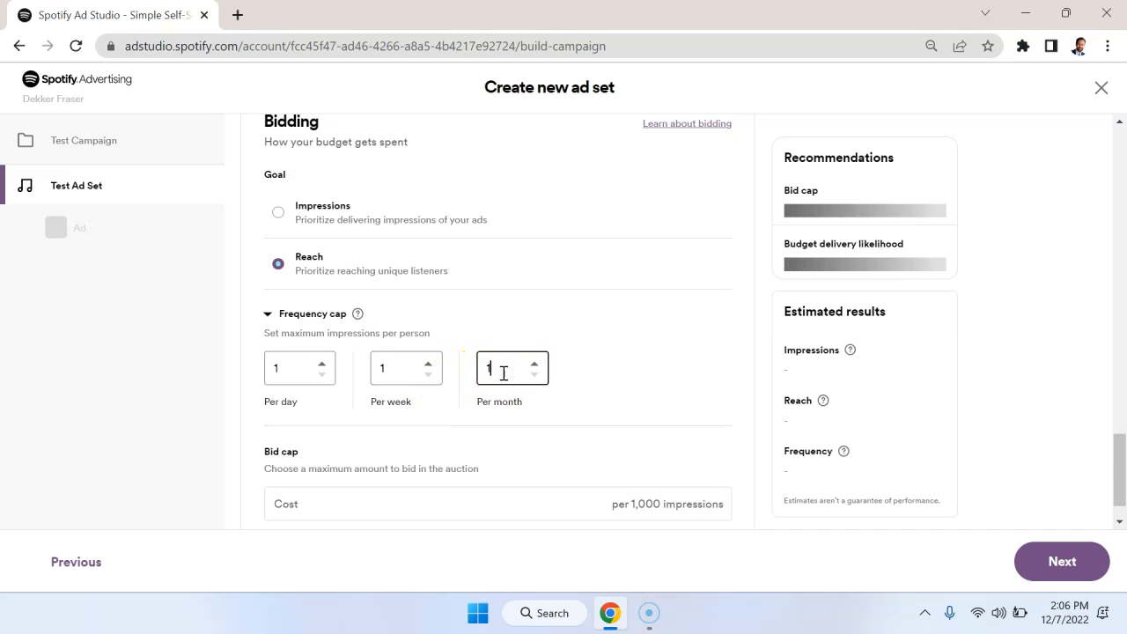
mouse_move(548, 326)
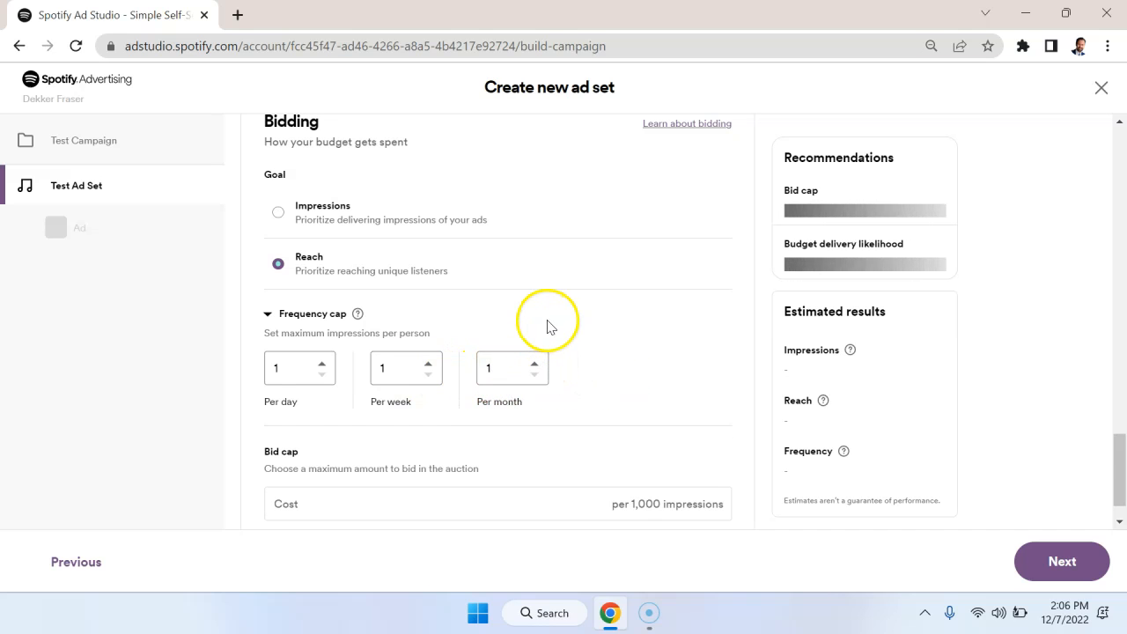
scroll("up", 3)
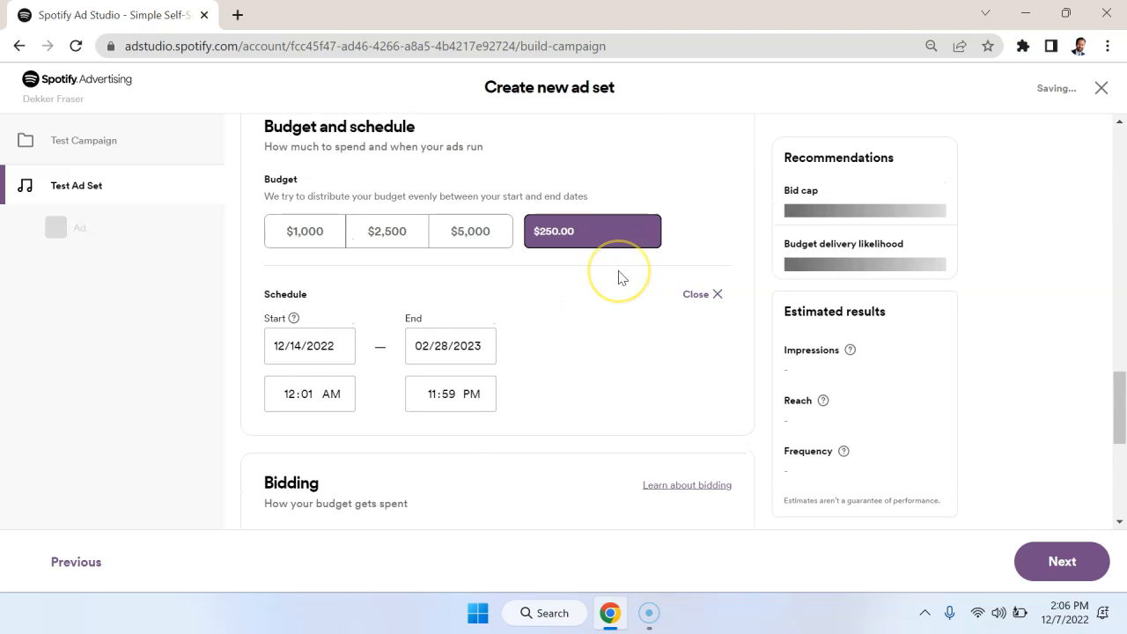
scroll("up", 3)
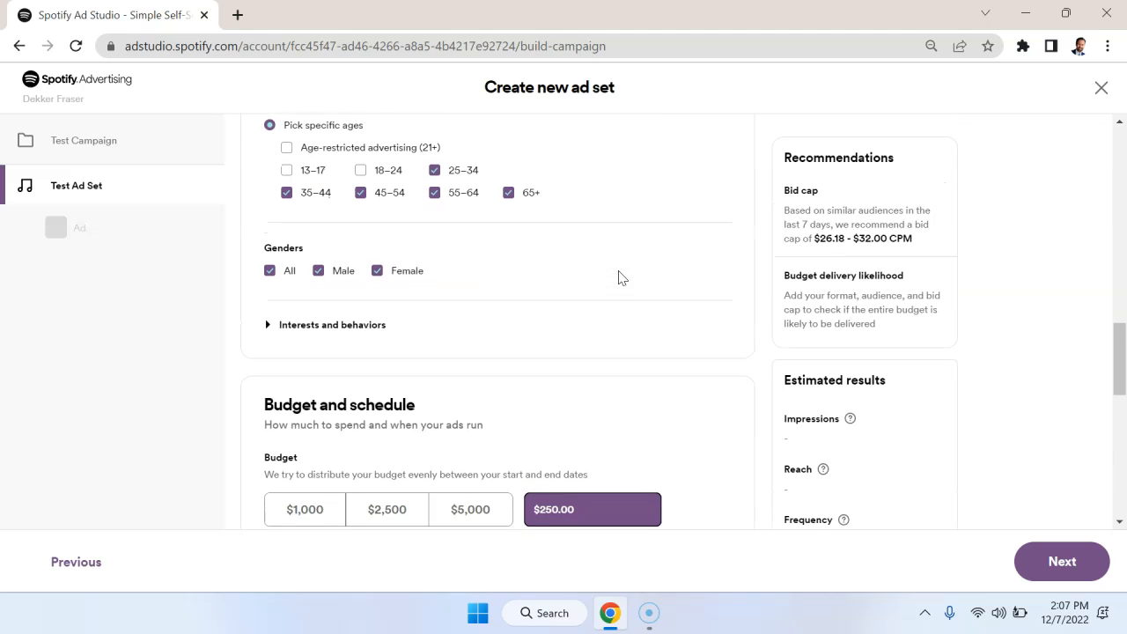
scroll("up", 3)
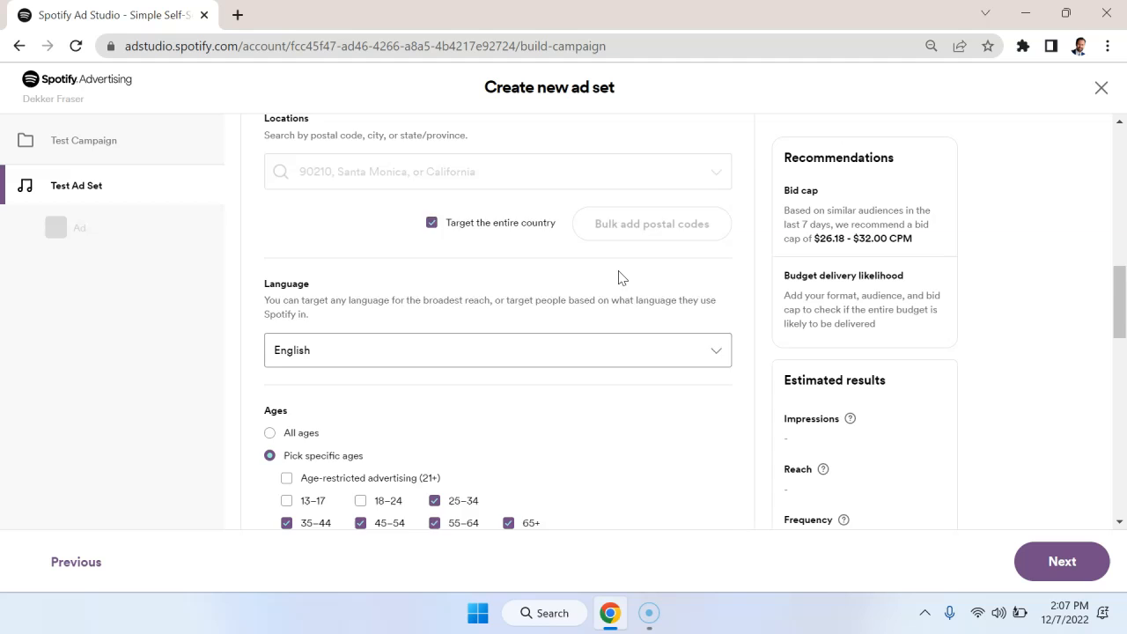
scroll("down", 3)
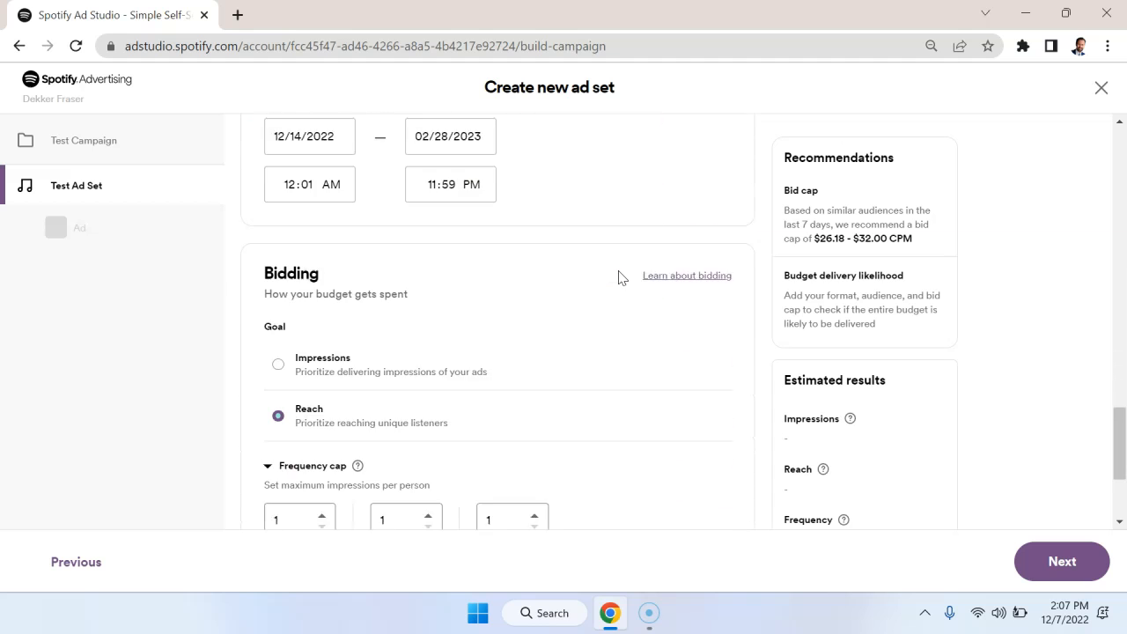
scroll("up", 3)
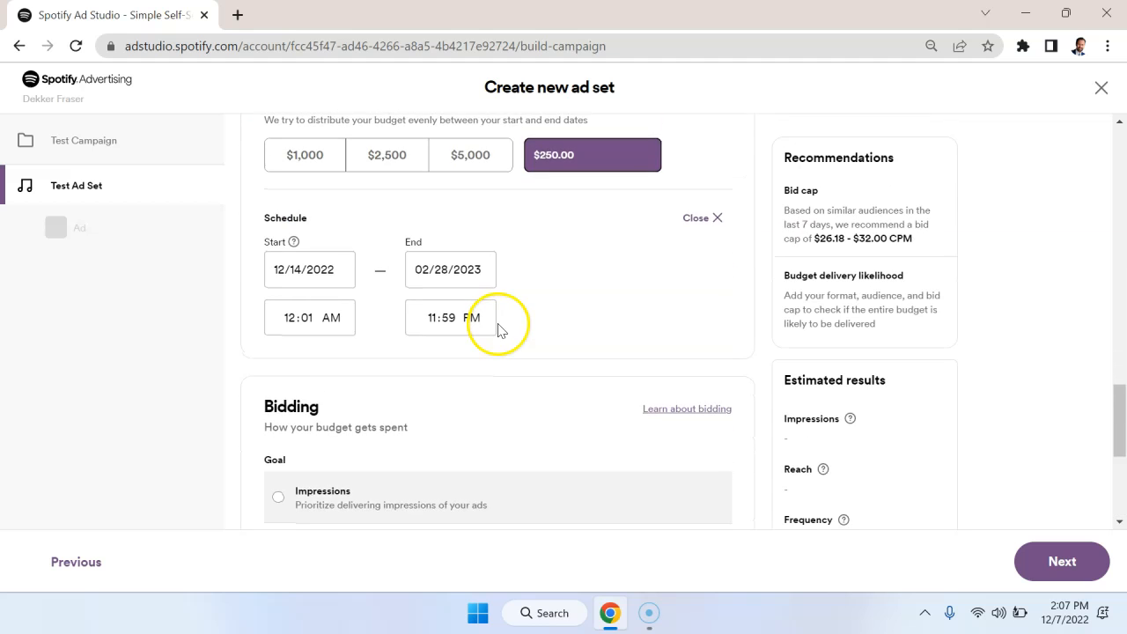
Step: Expand Interests and behaviors and review the additional targeting options
scroll("up", 3)
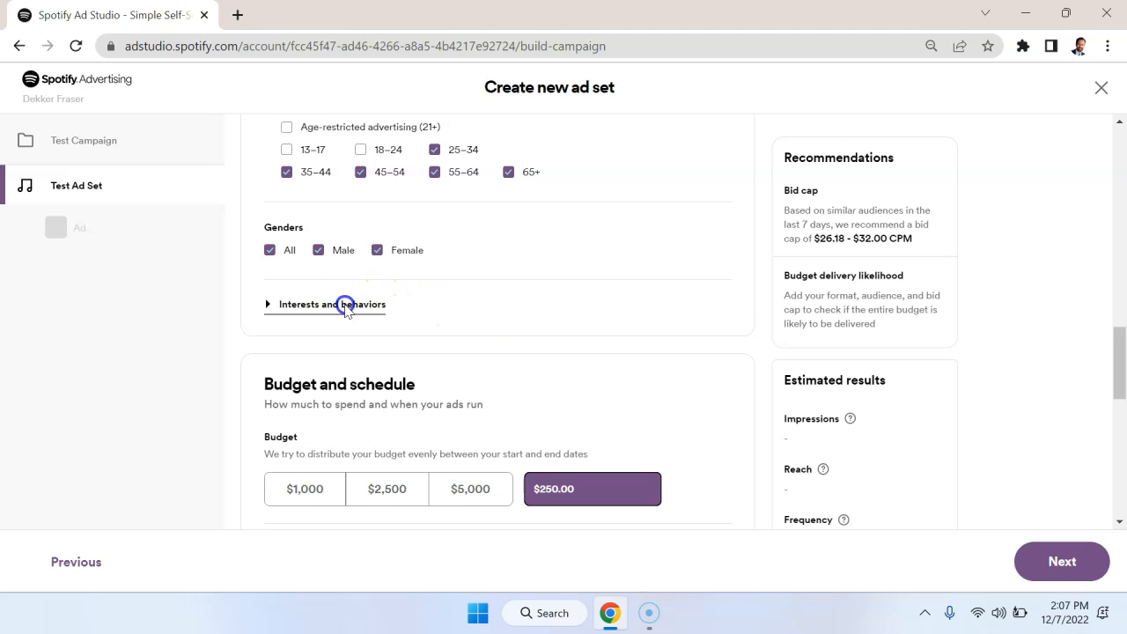
left_click(324, 303)
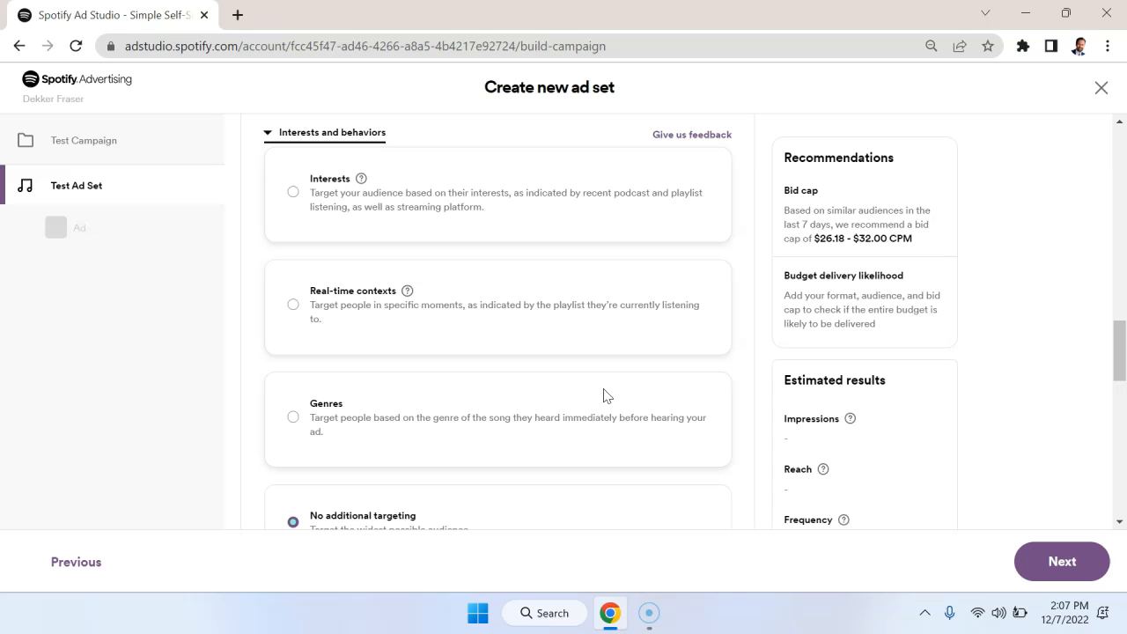
mouse_move(426, 318)
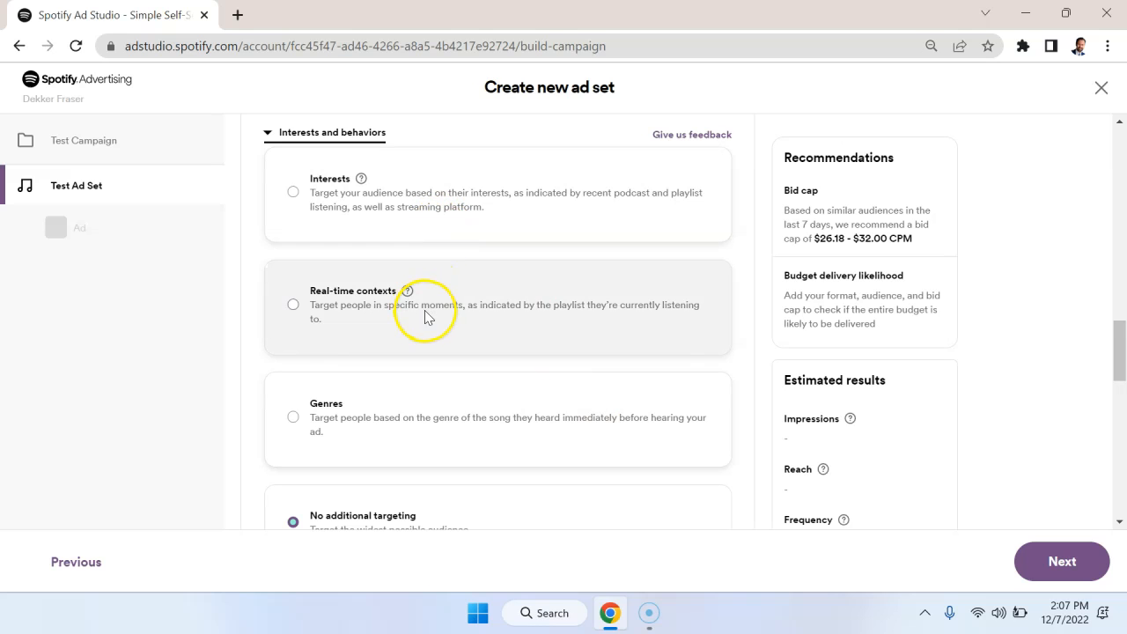
scroll("down", 3)
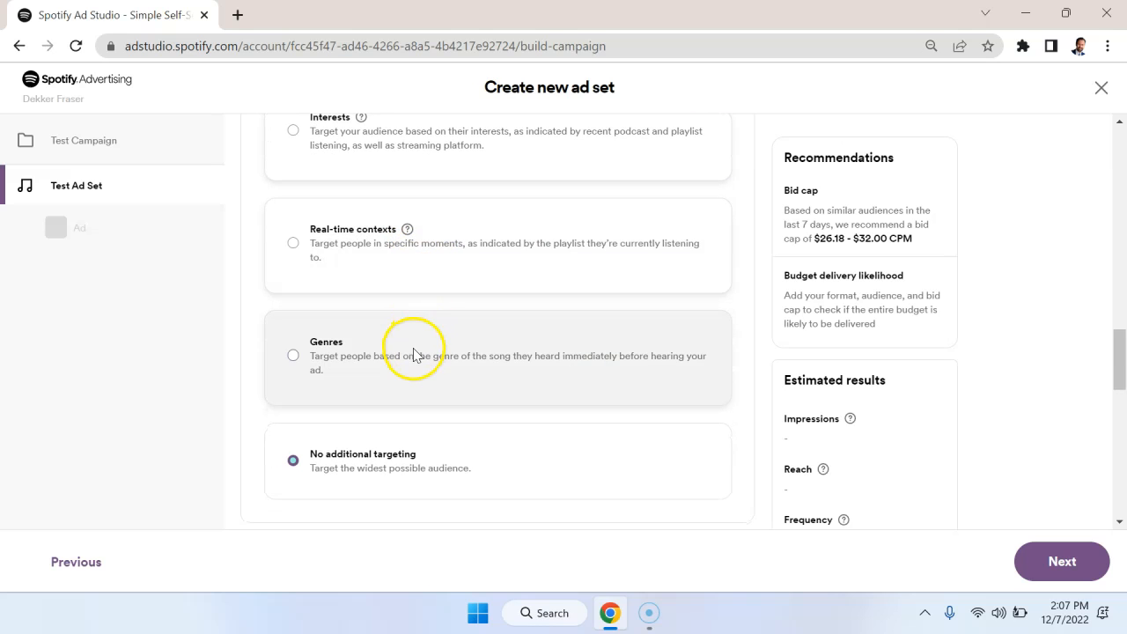
mouse_move(456, 448)
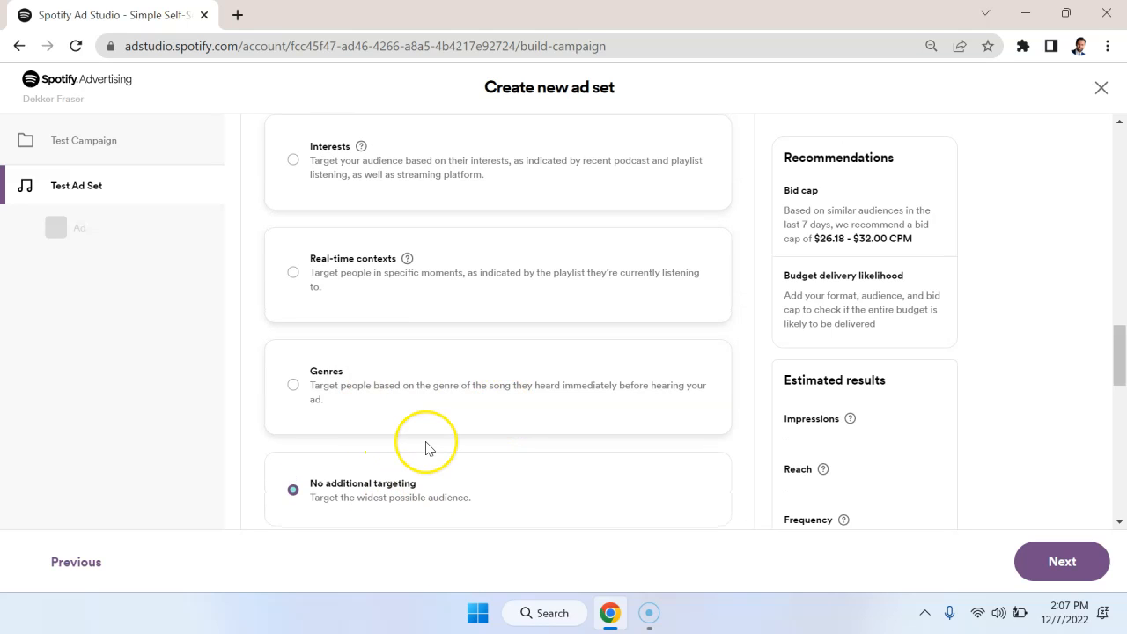
mouse_move(427, 449)
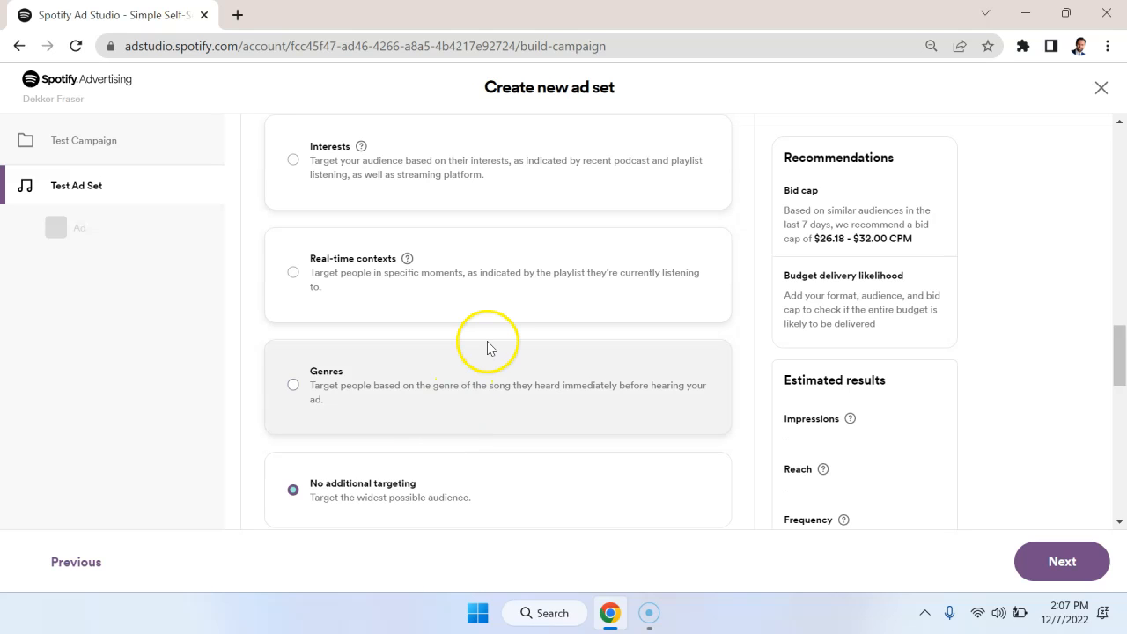
scroll("down", 3)
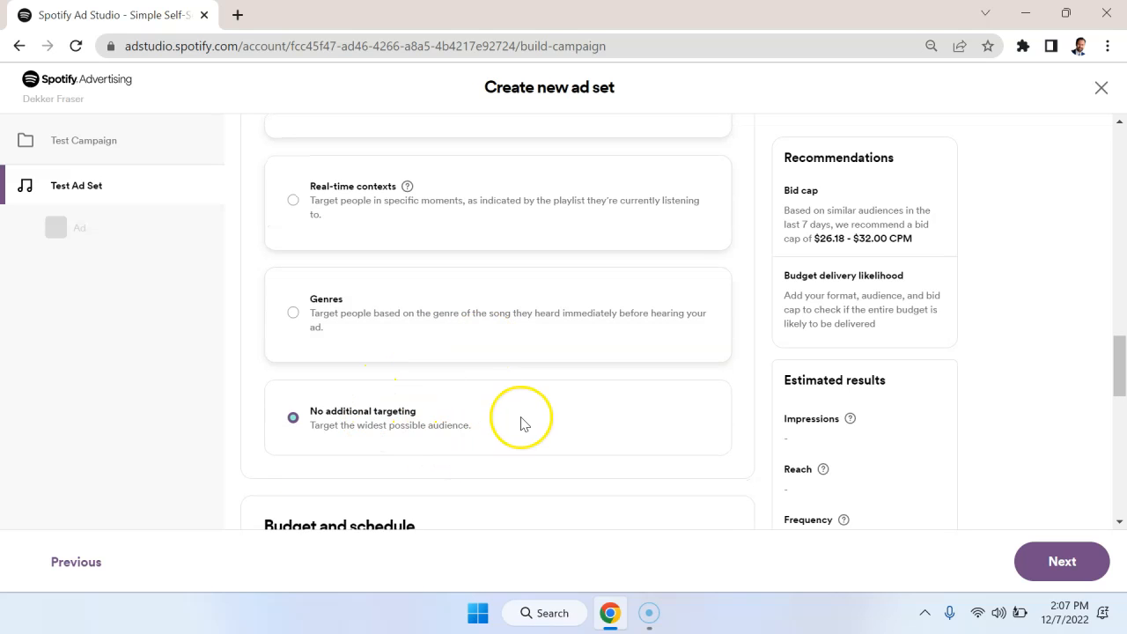
scroll("up", 3)
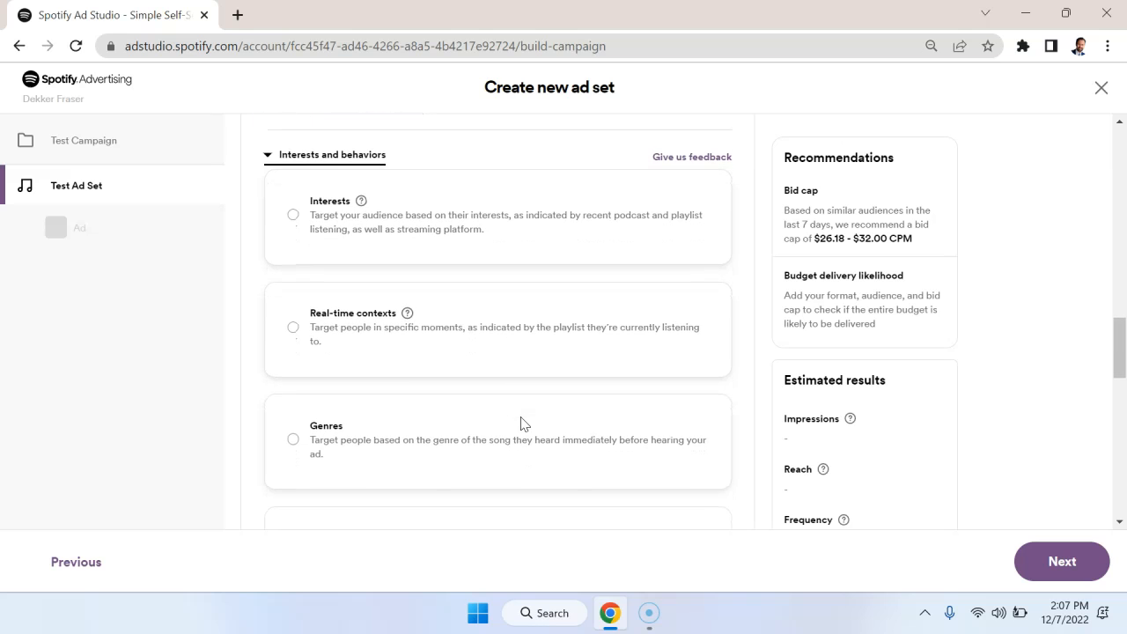
mouse_move(605, 315)
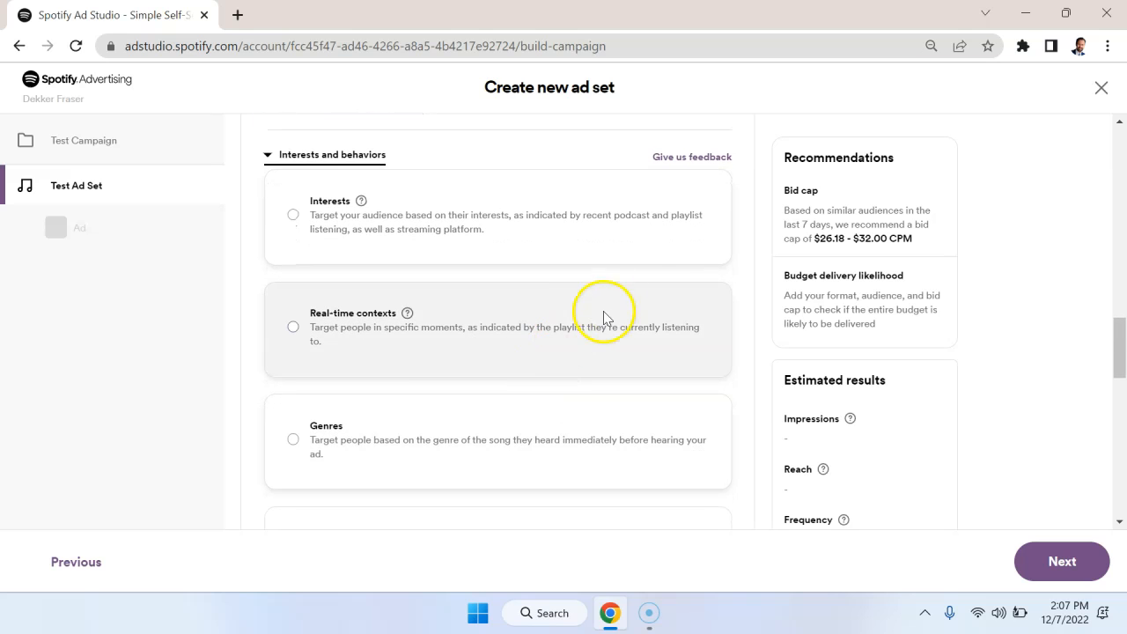
scroll("up", 3)
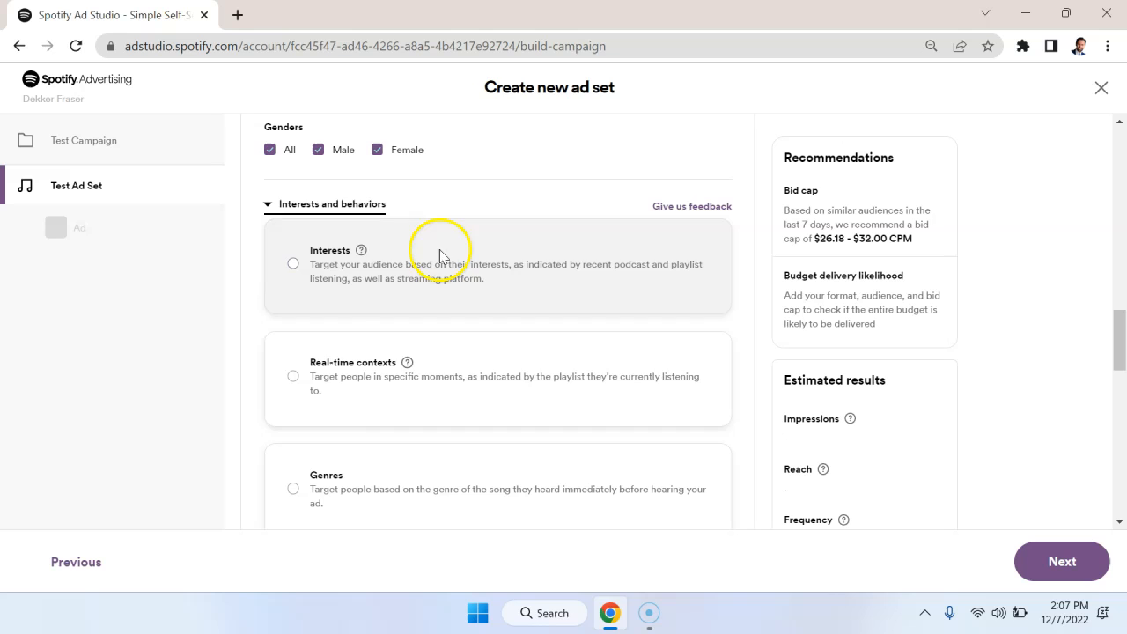
mouse_move(412, 261)
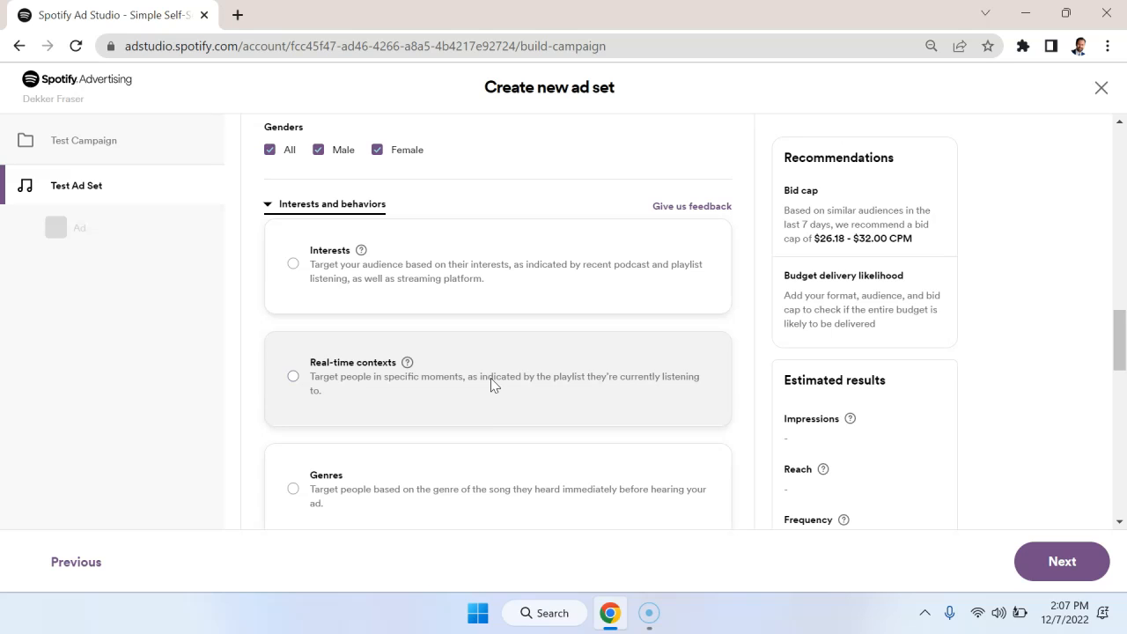
Step: Choose real-time context targeting, toggling Gaming and Cooking on and off again
left_click(293, 377)
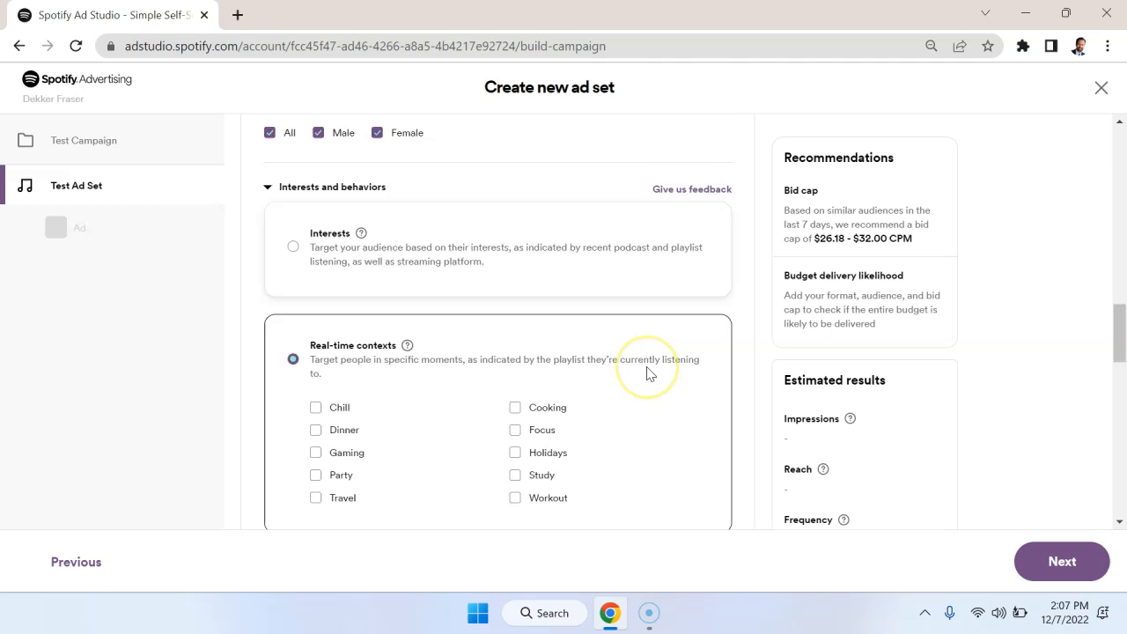
scroll("down", 3)
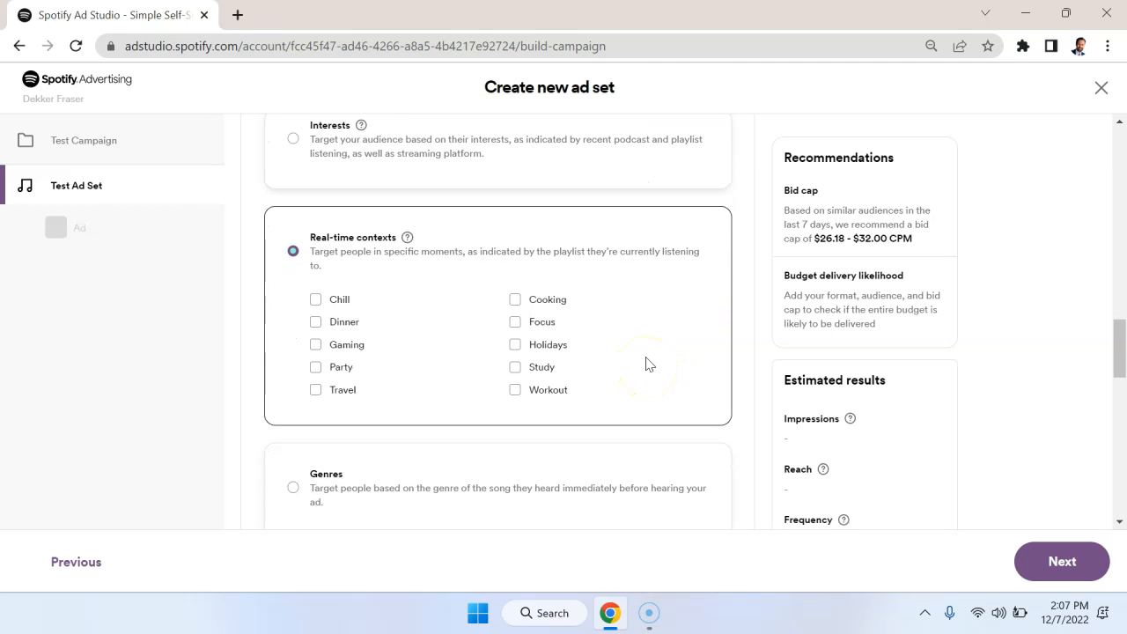
mouse_move(338, 339)
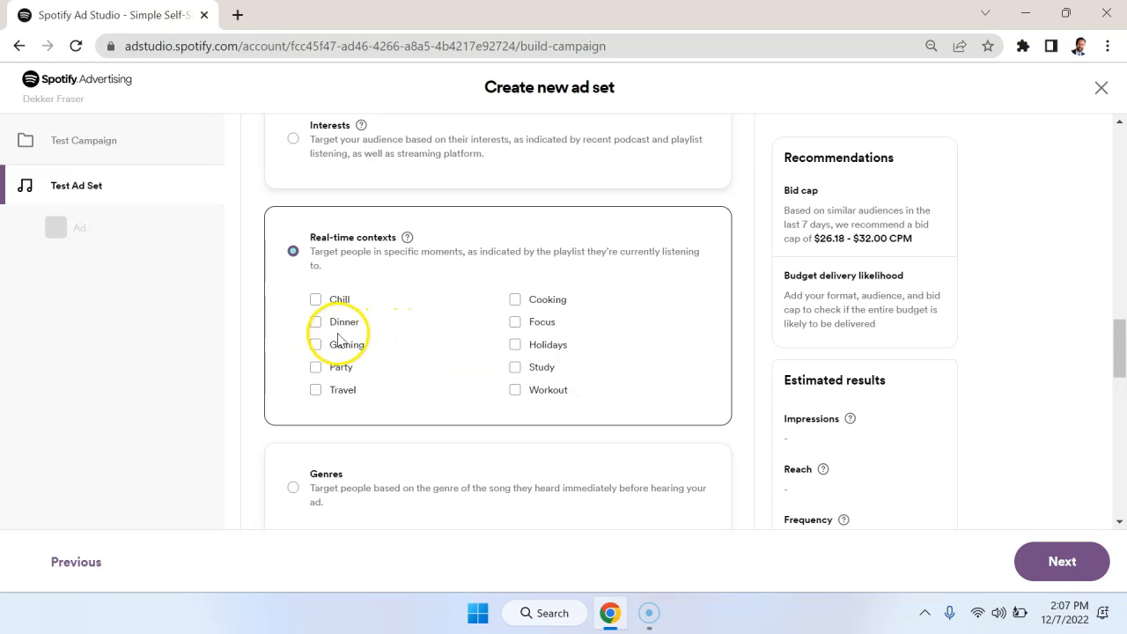
left_click(315, 343)
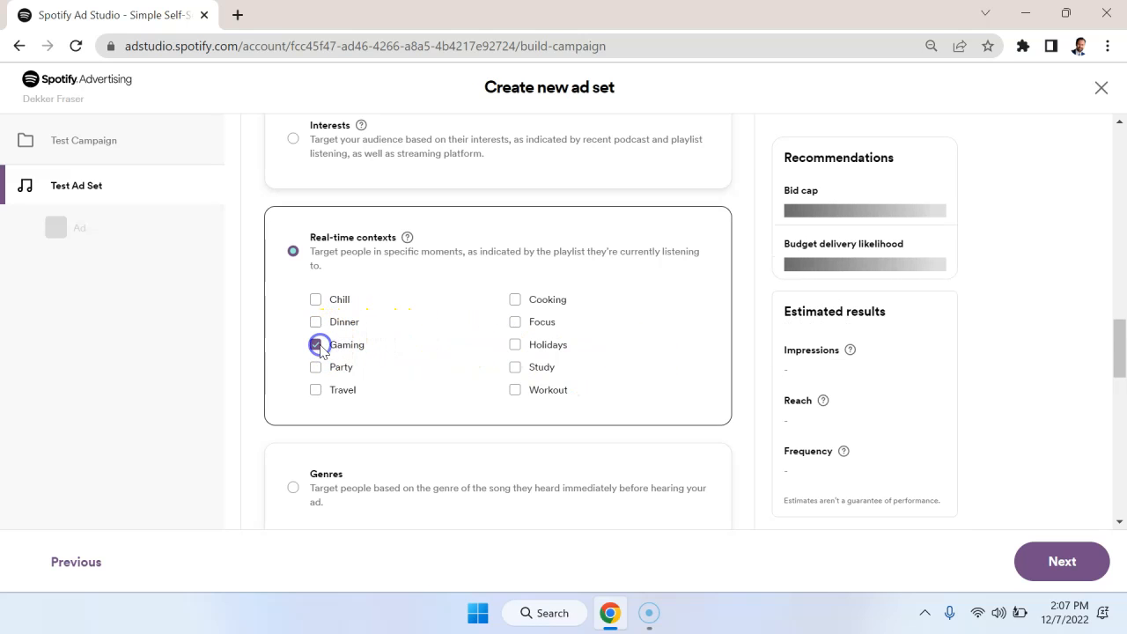
left_click(315, 344)
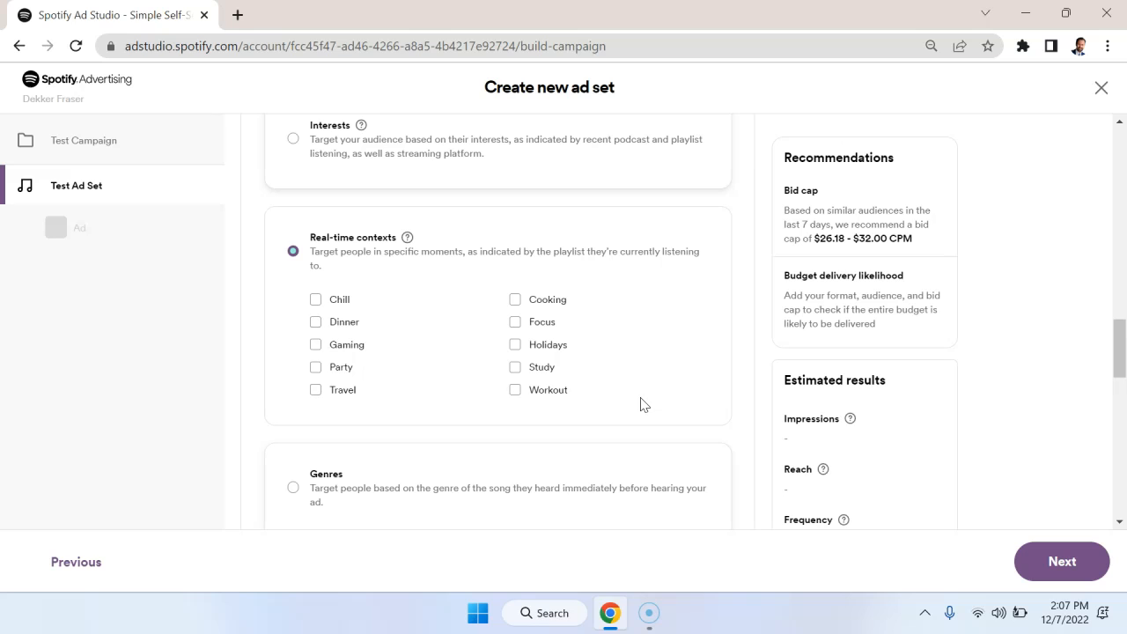
mouse_move(525, 329)
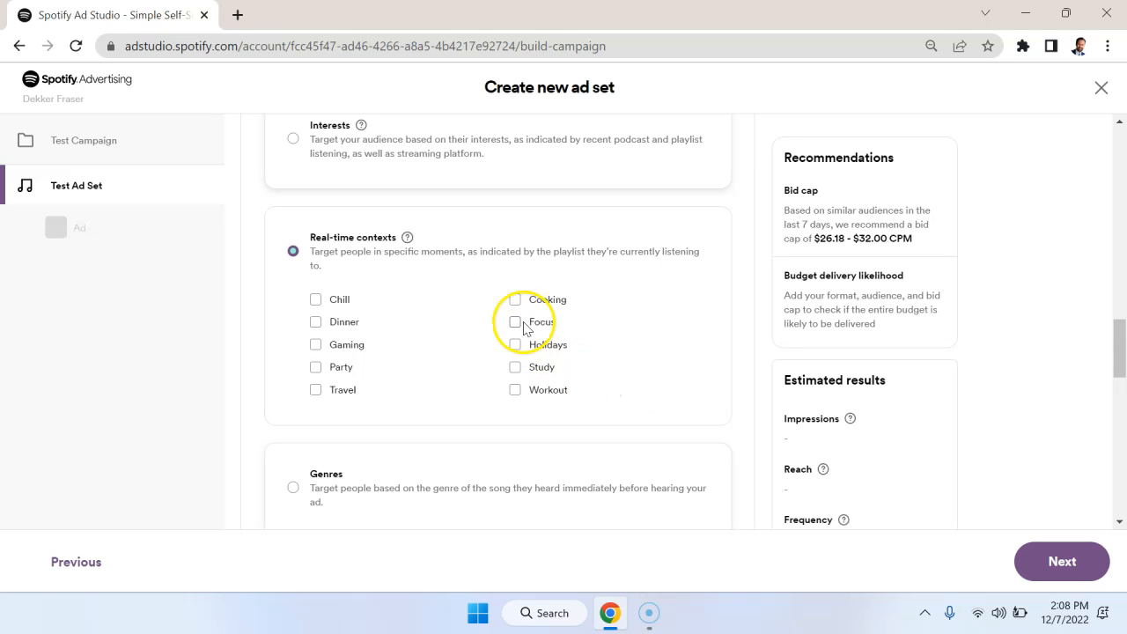
mouse_move(563, 296)
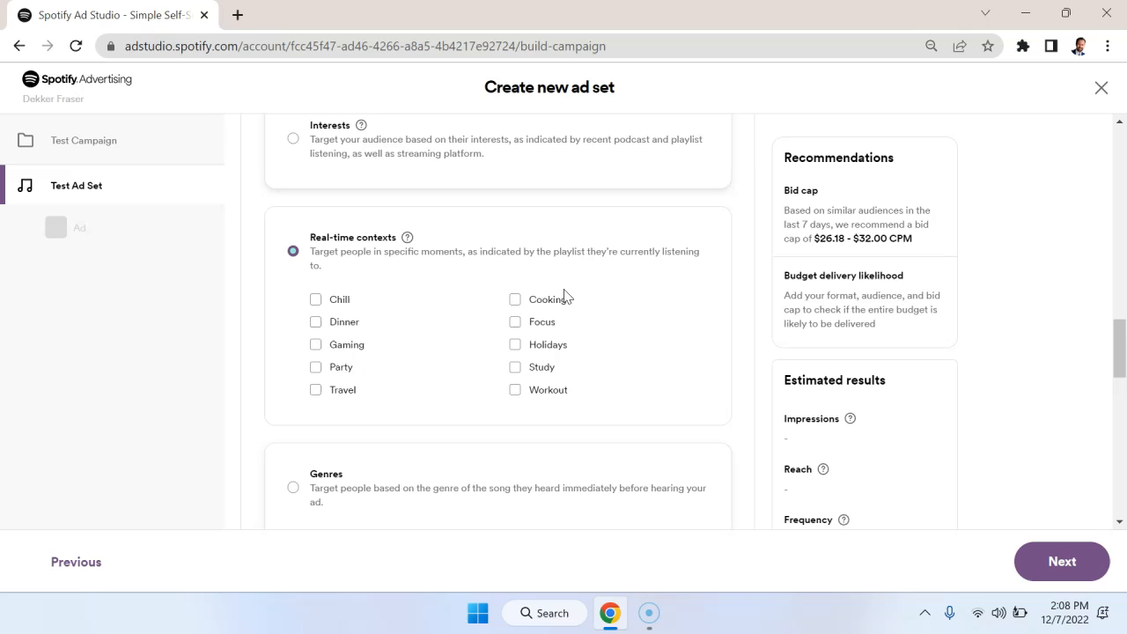
mouse_move(368, 344)
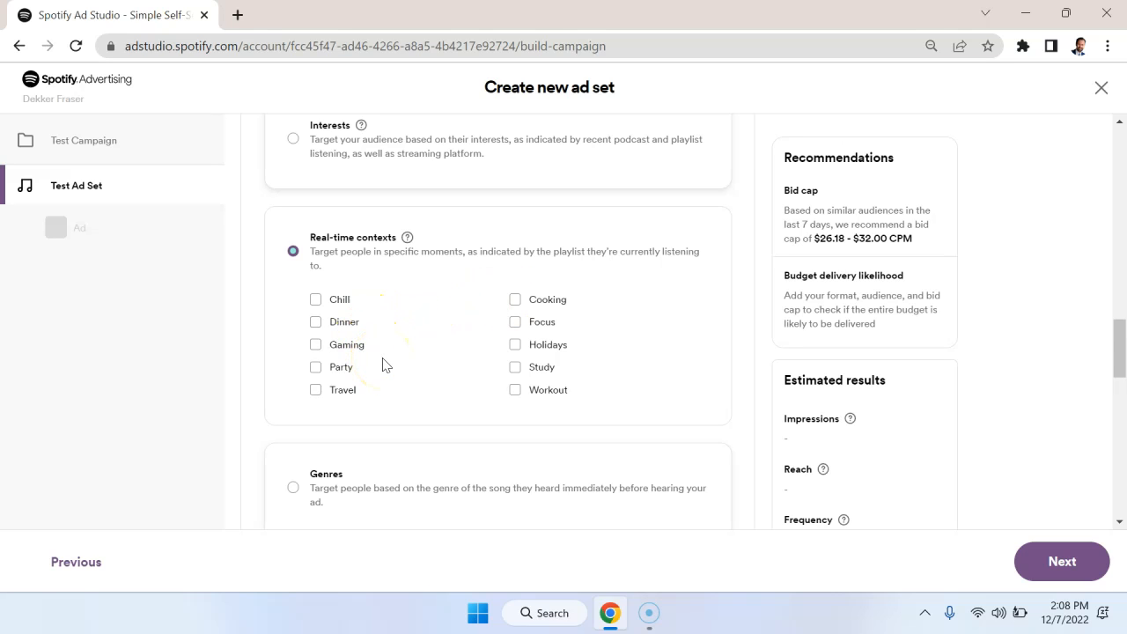
left_click(514, 299)
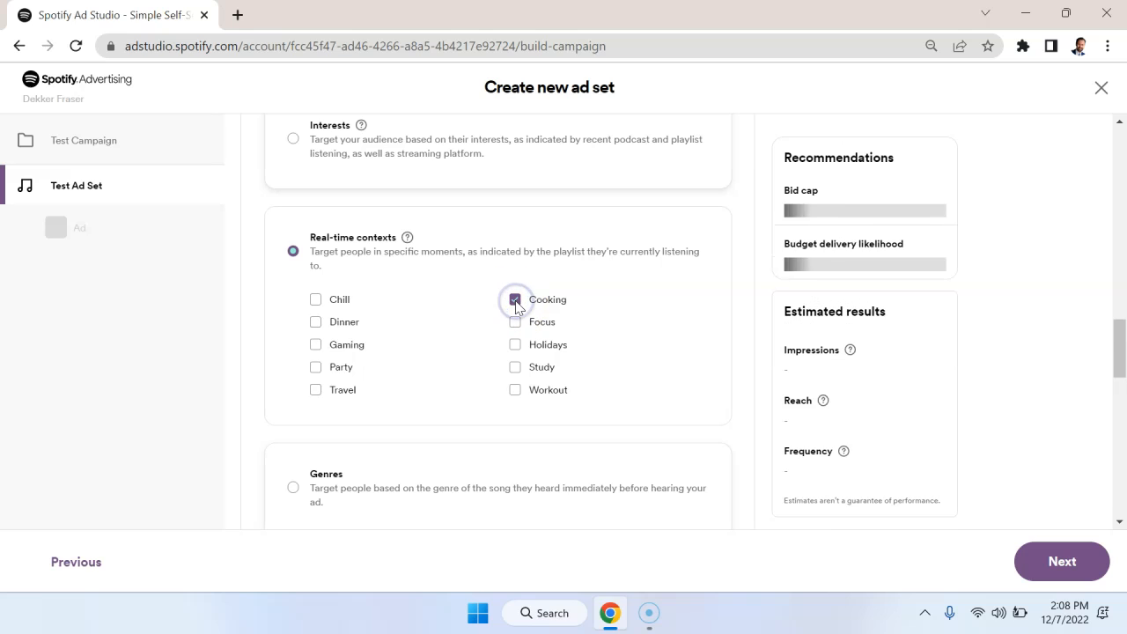
left_click(515, 300)
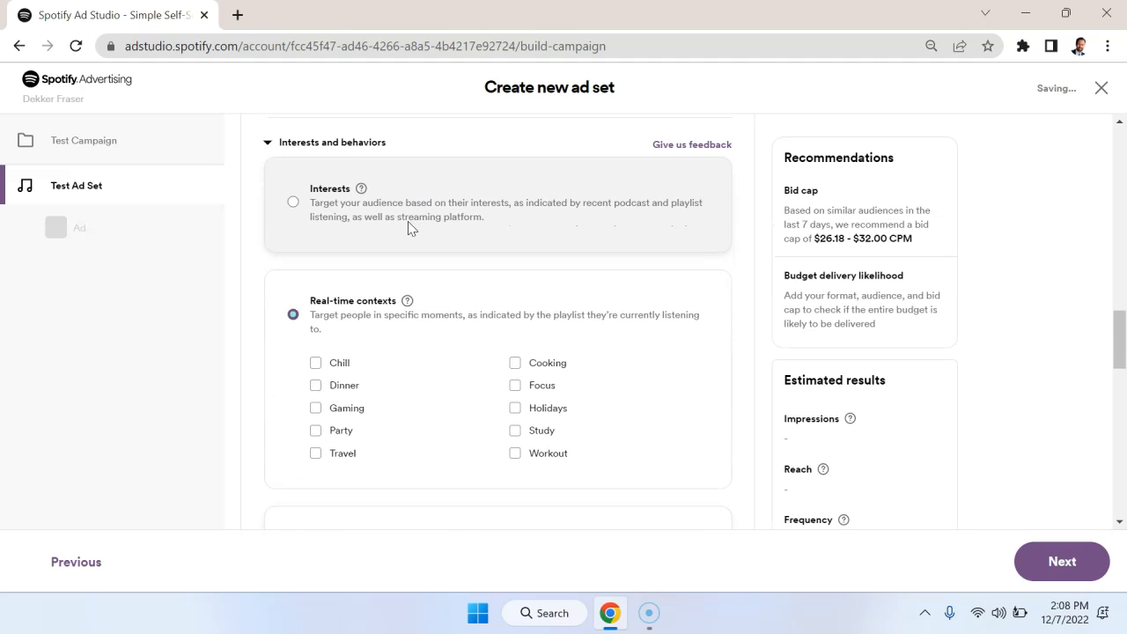
Step: Switch to interest targeting and tick Business
left_click(292, 201)
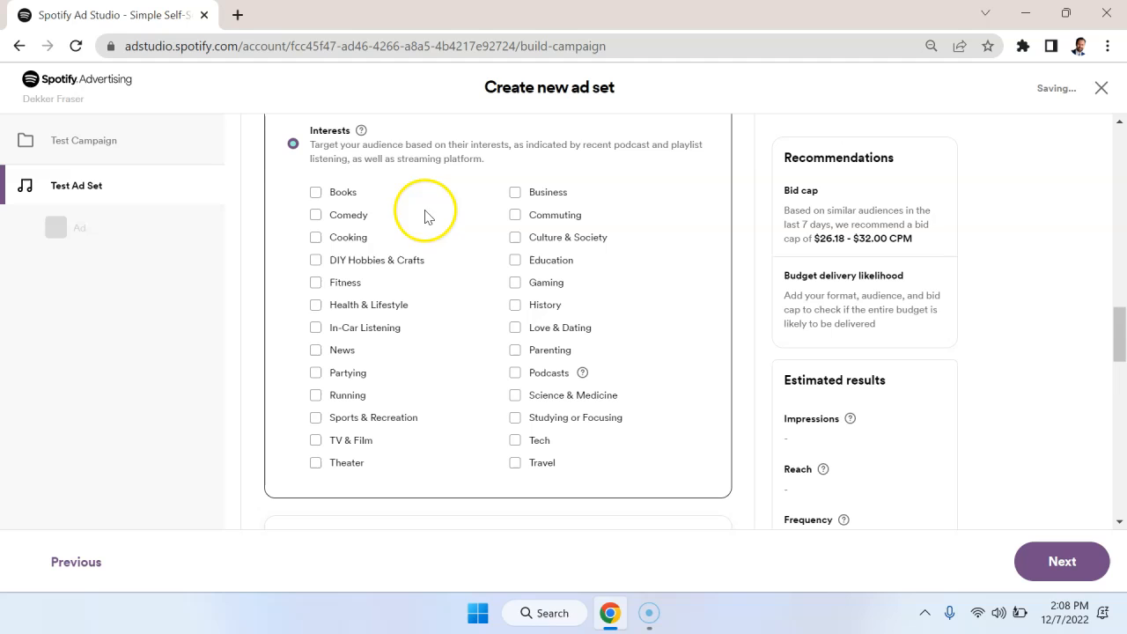
mouse_move(560, 197)
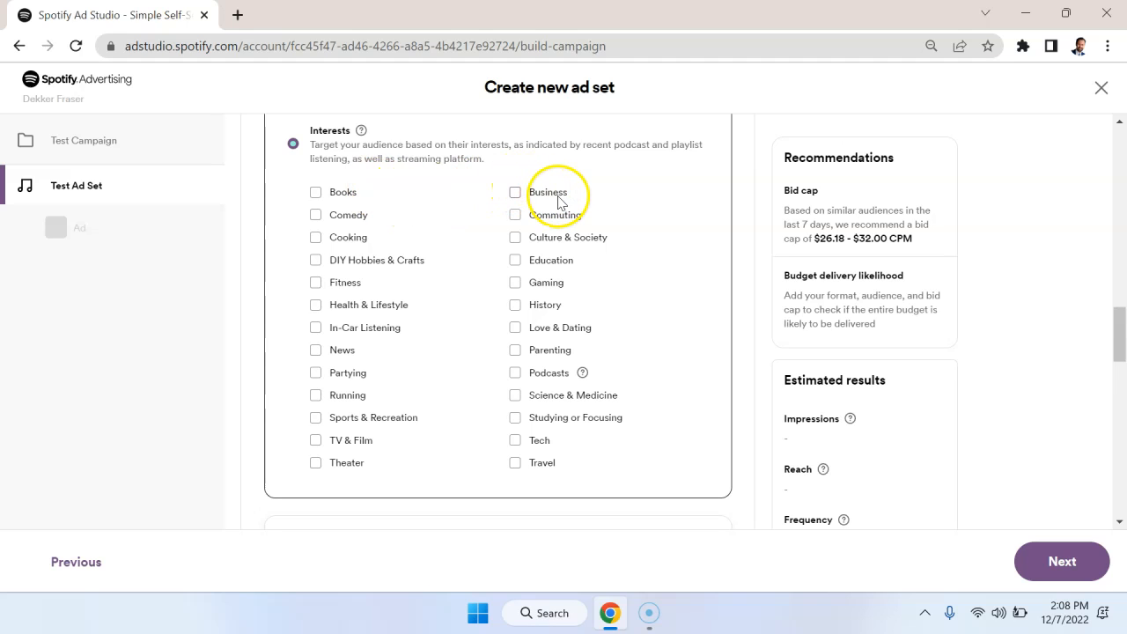
mouse_move(572, 288)
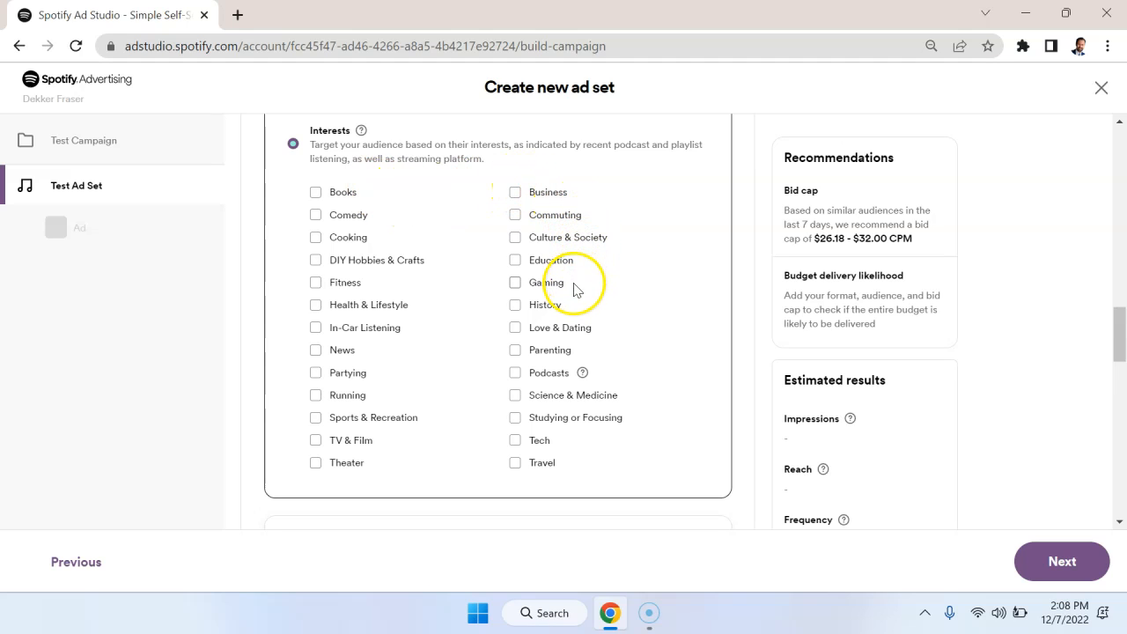
mouse_move(592, 348)
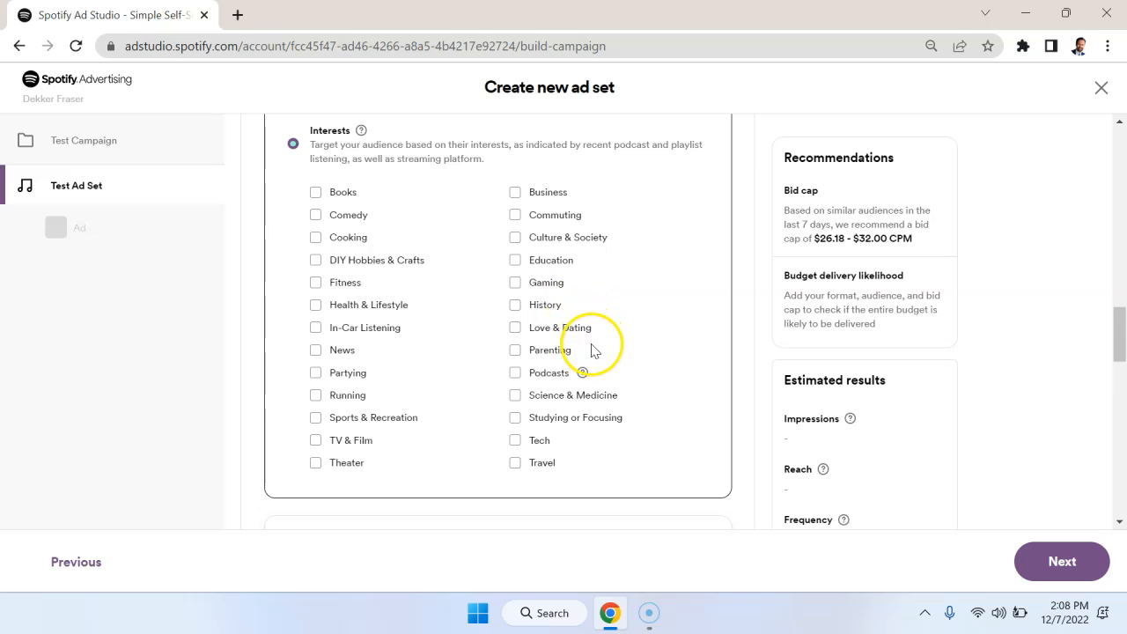
mouse_move(377, 391)
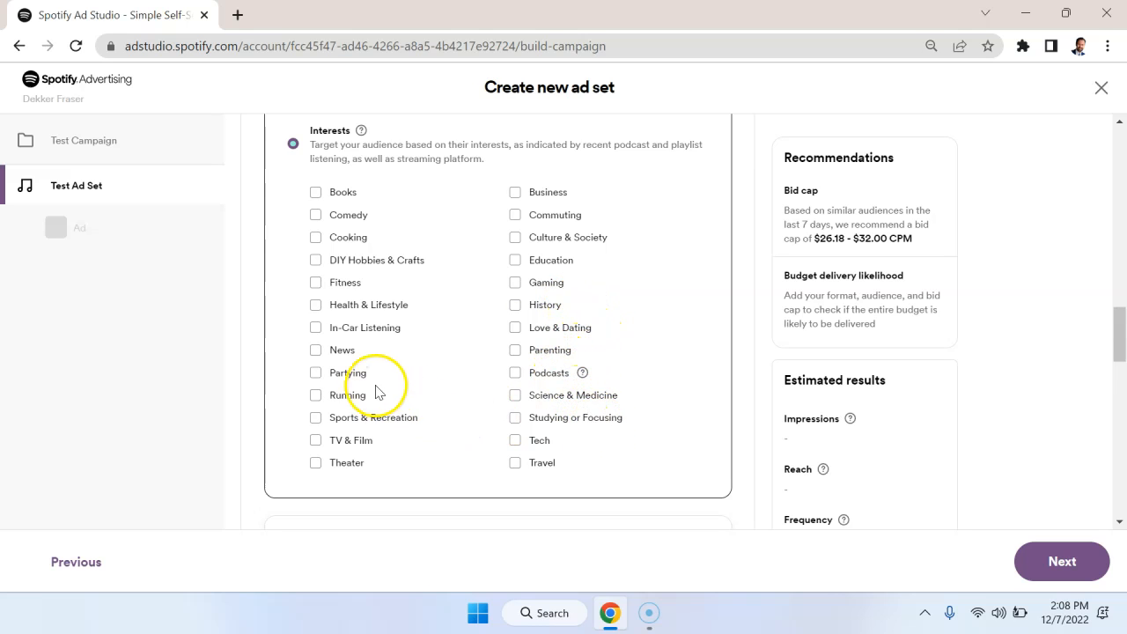
mouse_move(391, 289)
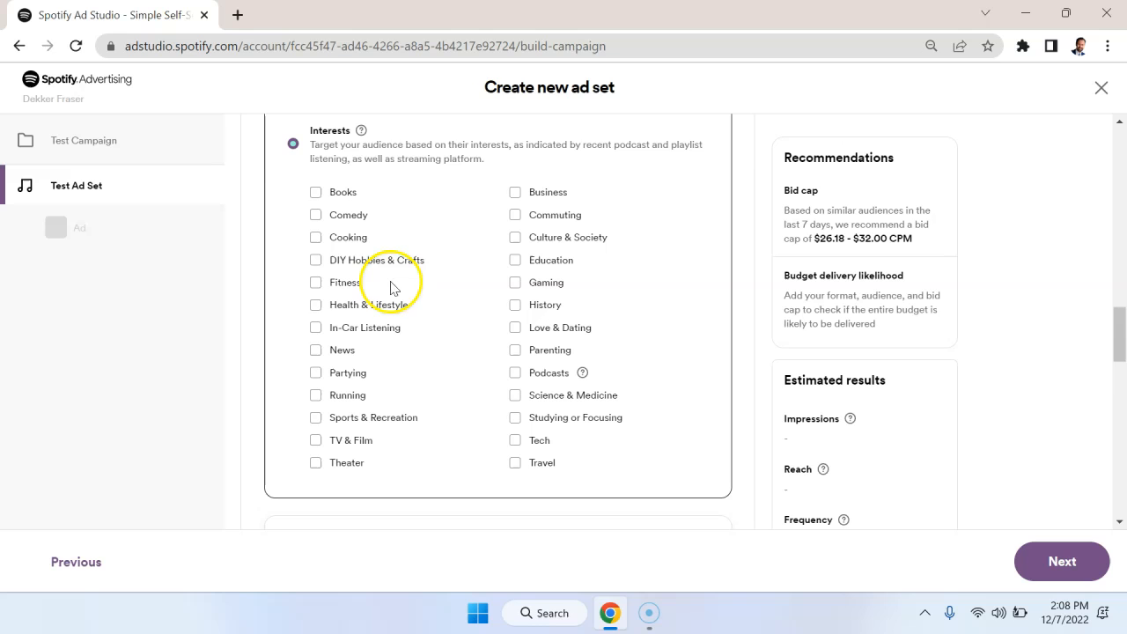
mouse_move(363, 245)
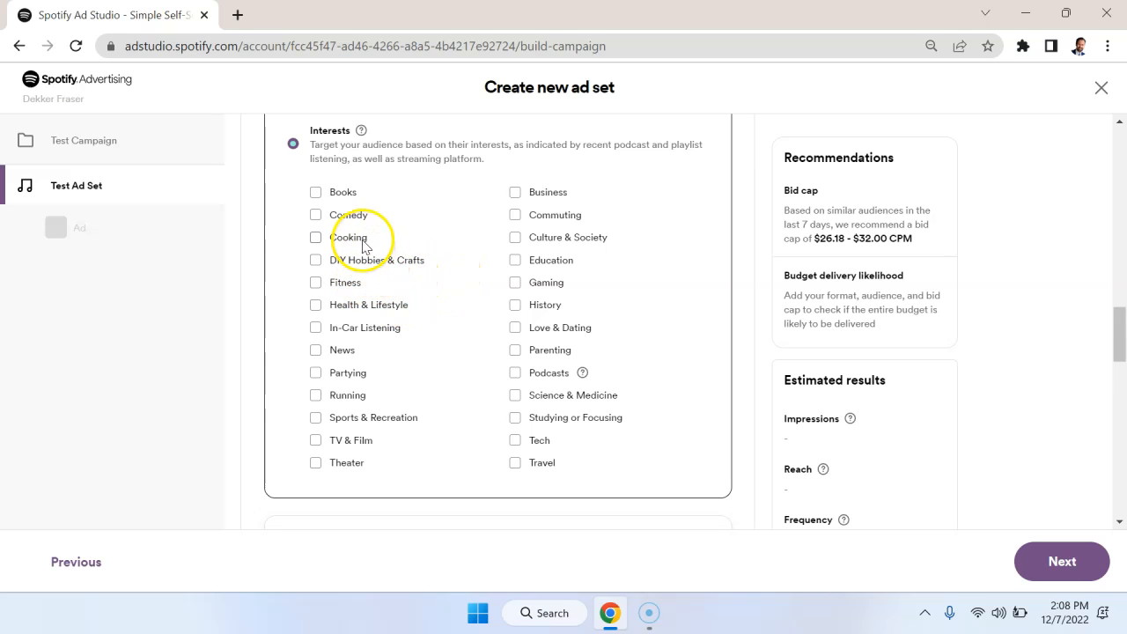
scroll("down", 3)
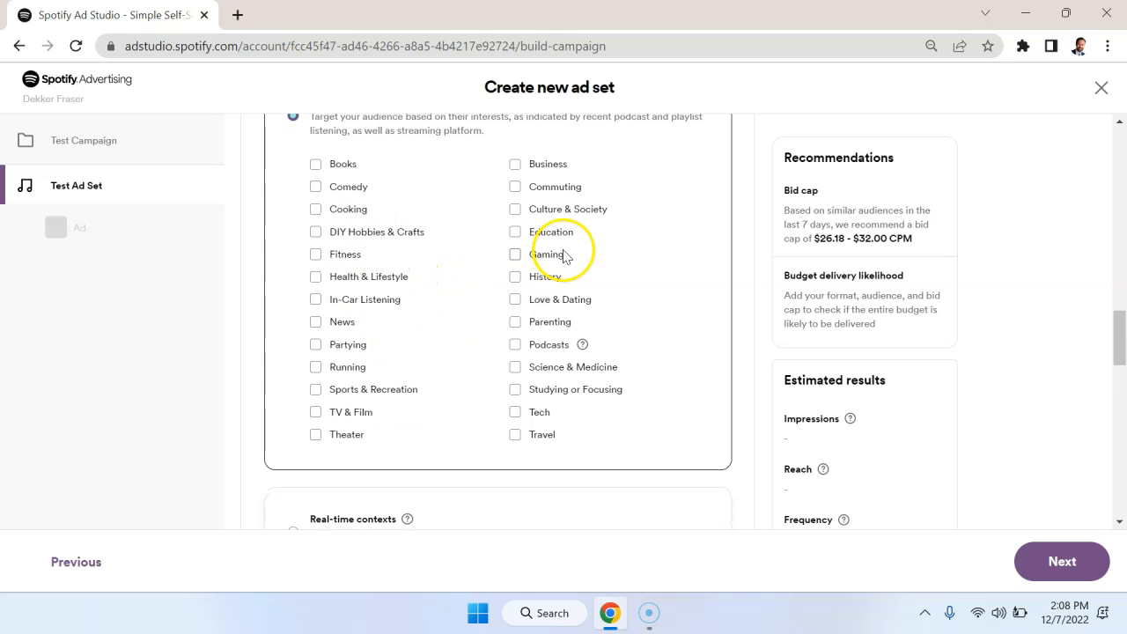
mouse_move(525, 169)
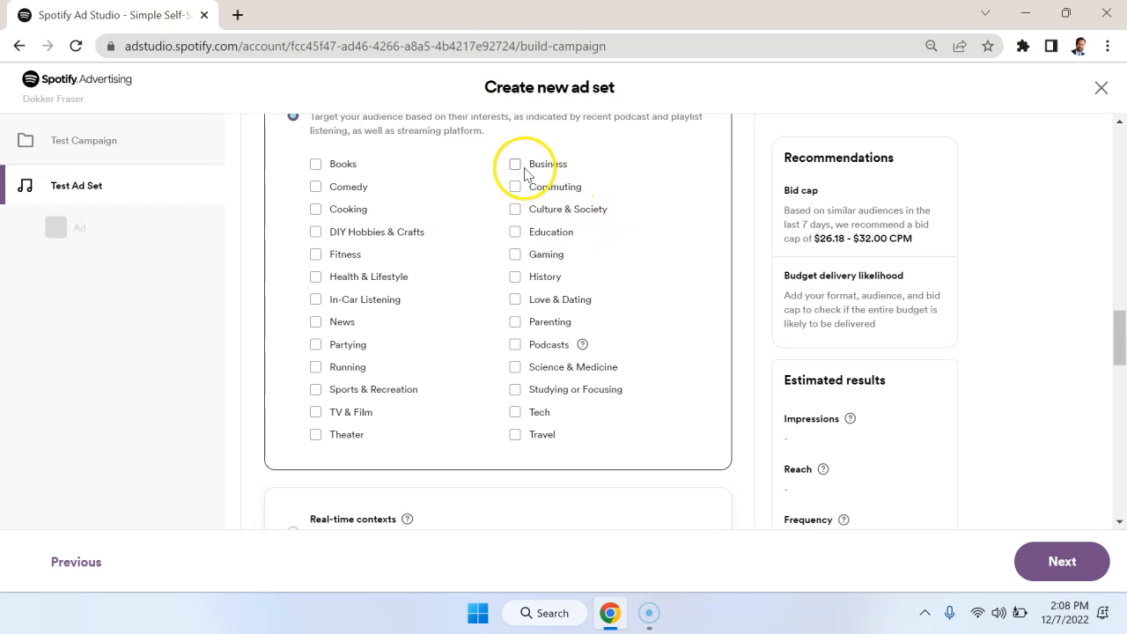
left_click(515, 163)
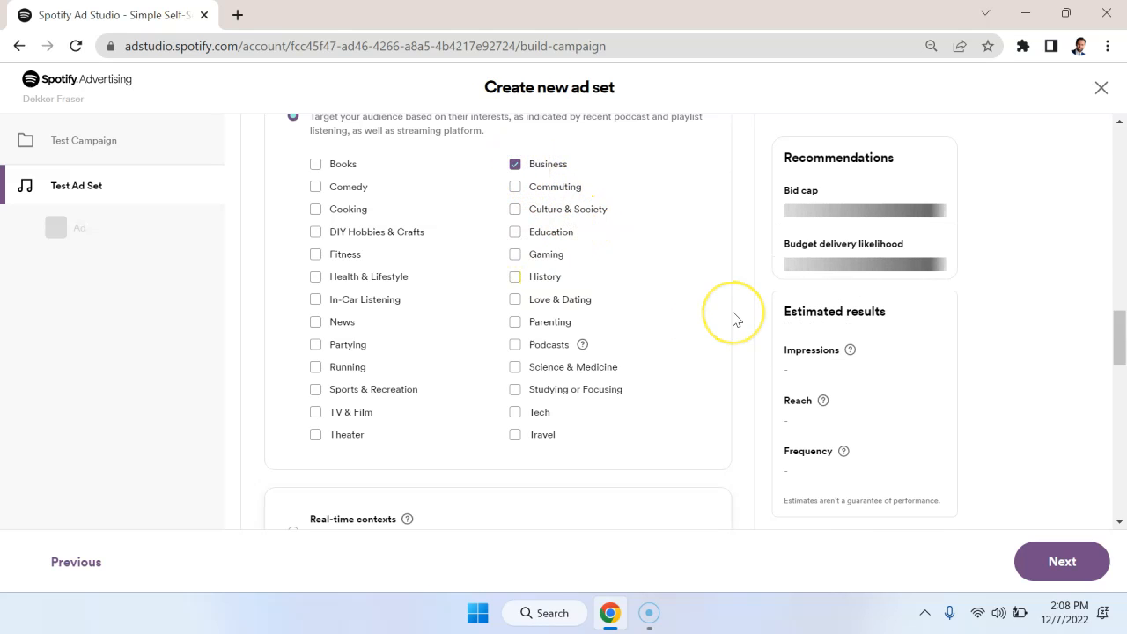
Step: Review budget and end date, then reach the empty Bid cap cost field
scroll("down", 3)
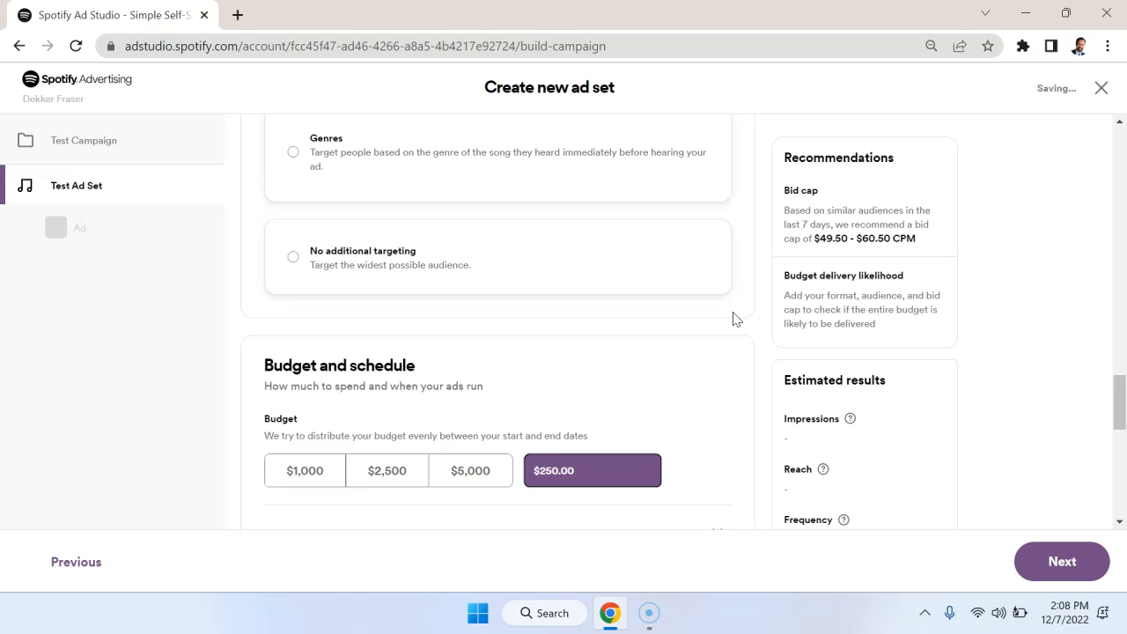
scroll("down", 3)
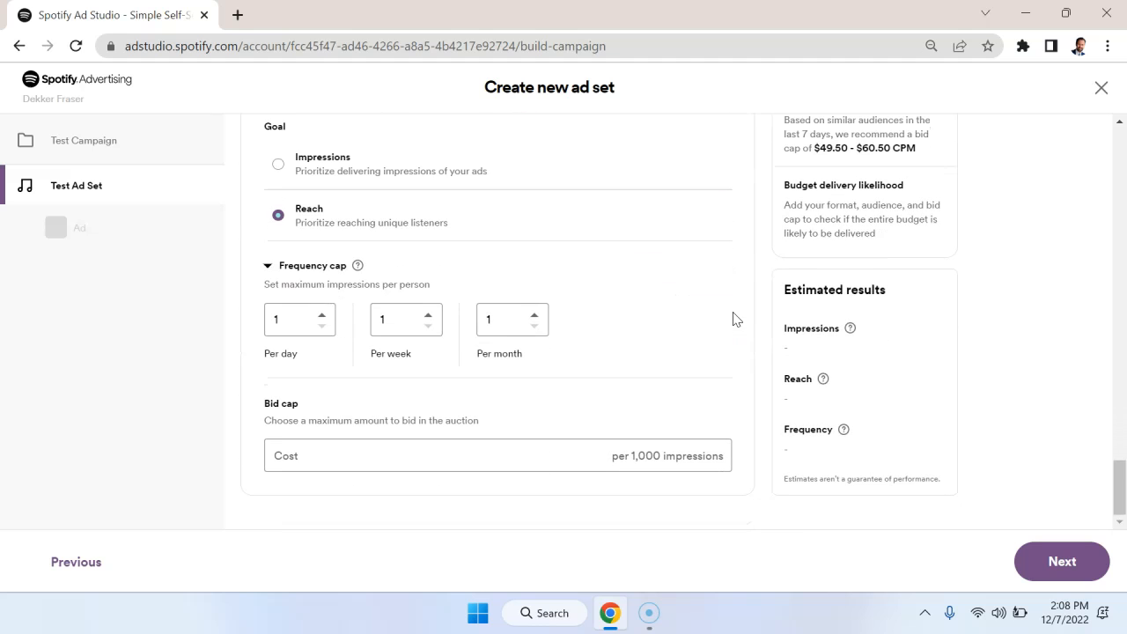
scroll("up", 3)
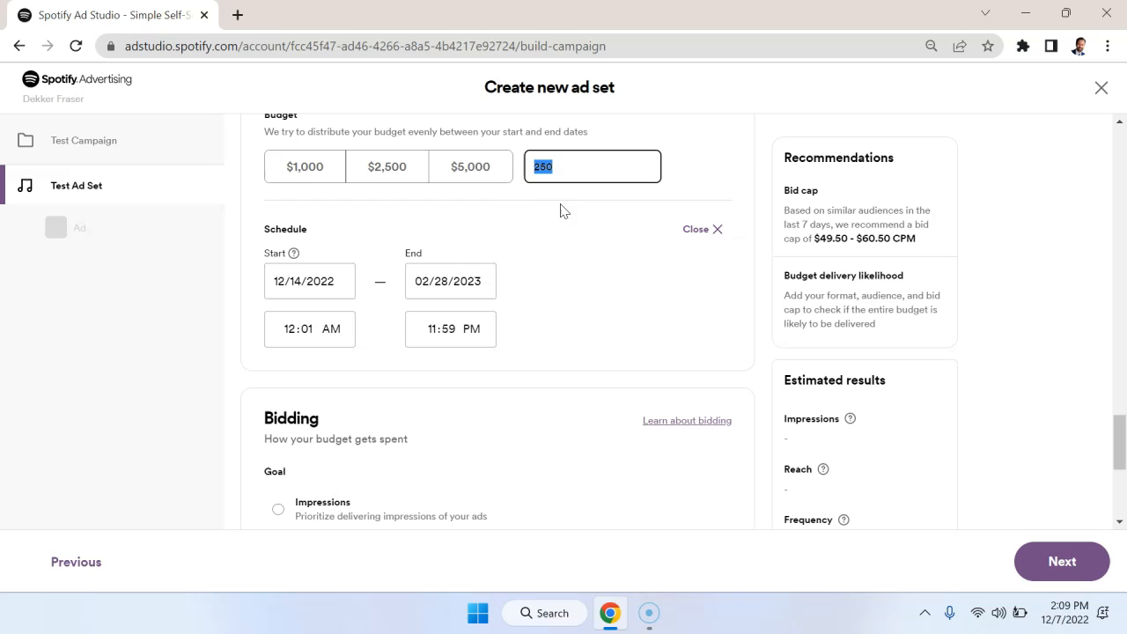
mouse_move(574, 257)
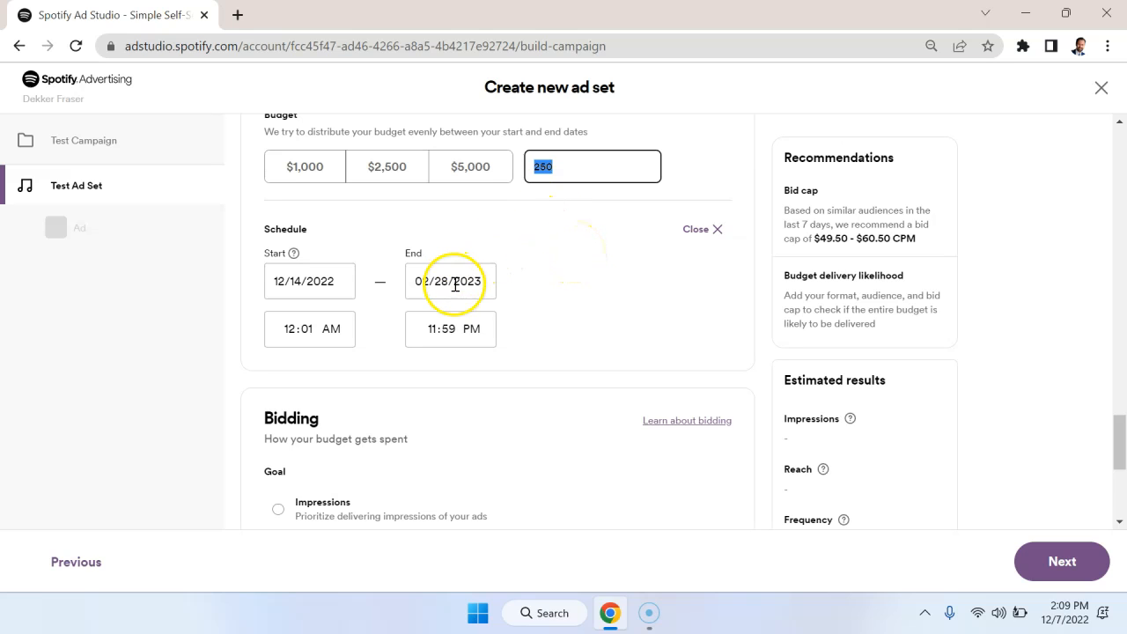
left_click(592, 165)
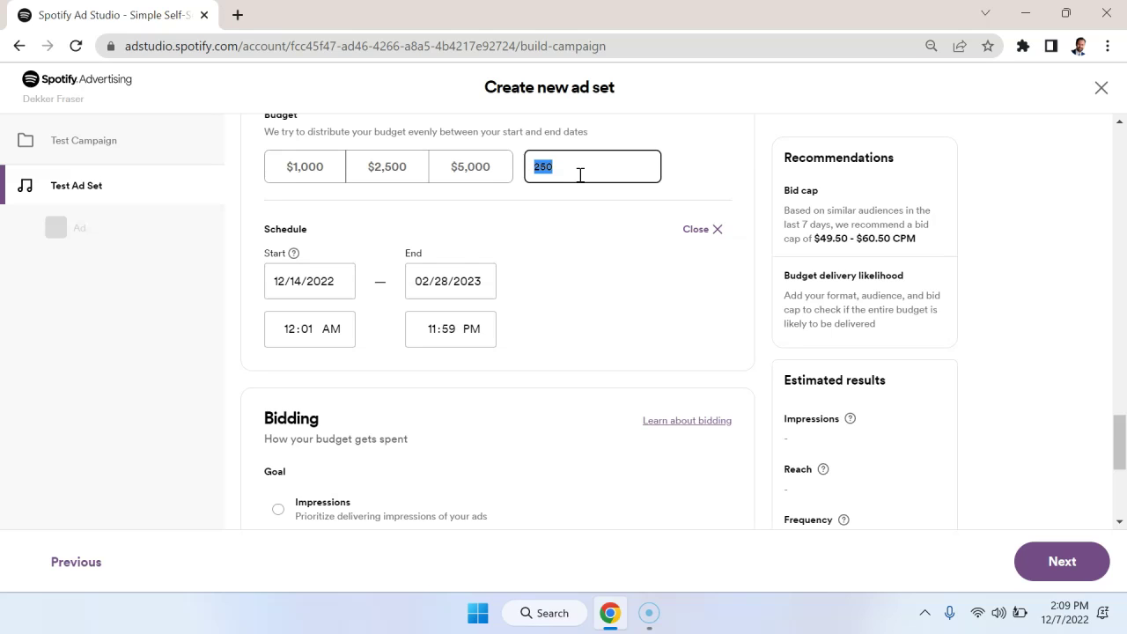
left_click(451, 282)
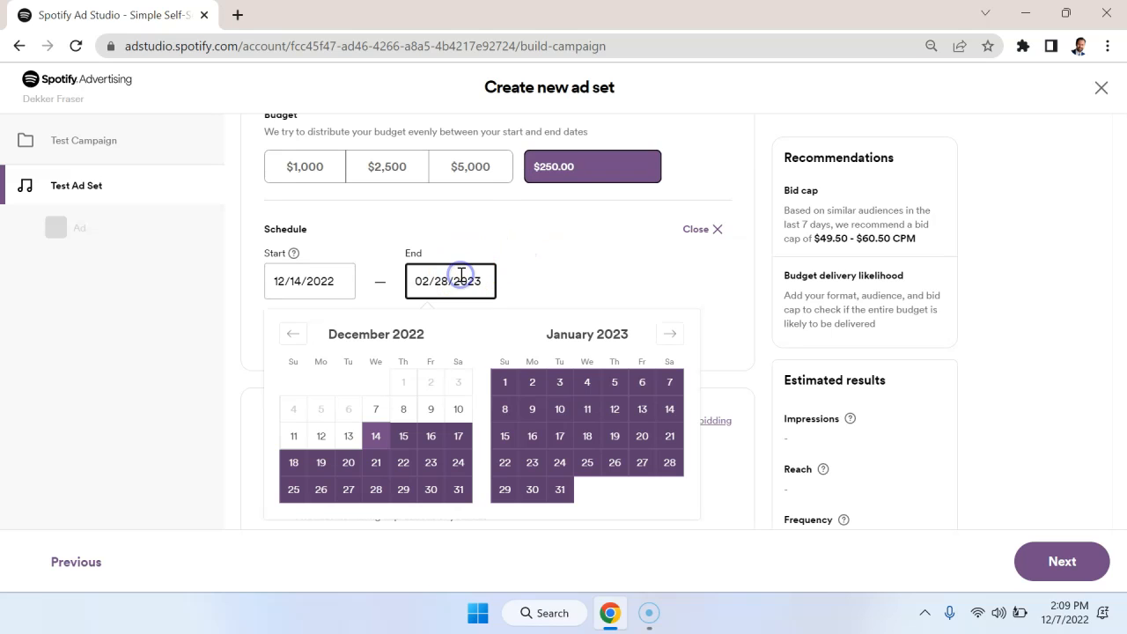
left_click(669, 334)
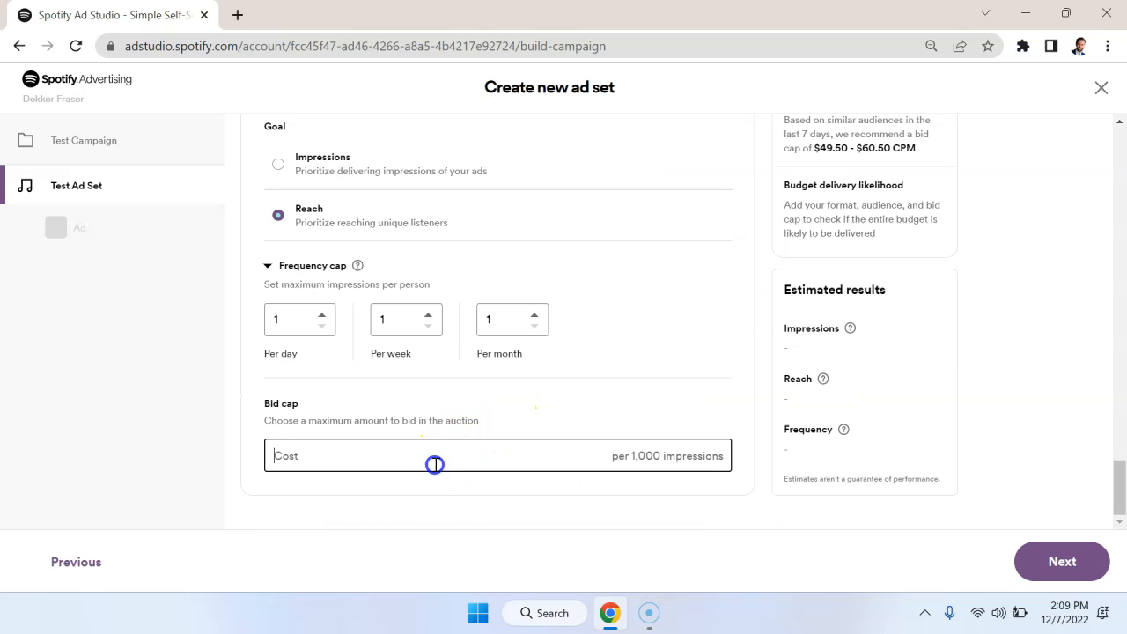
Step: Enter a $20.00 bid cap per 1,000 impressions and review the estimated impressions, reach and frequency
left_click(433, 454)
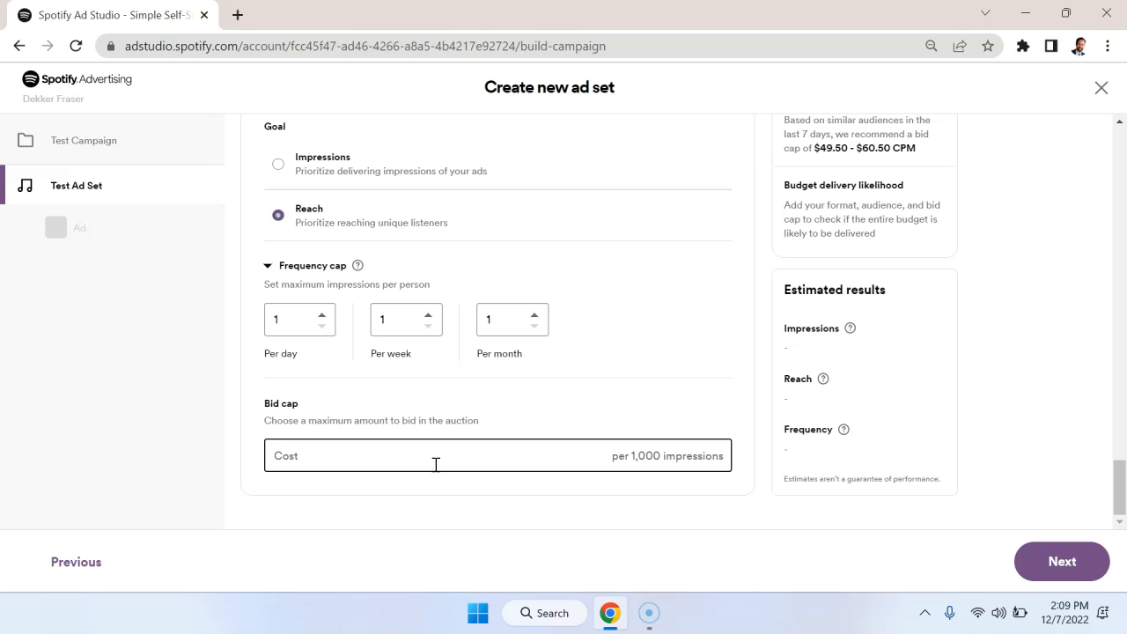
type("5.00")
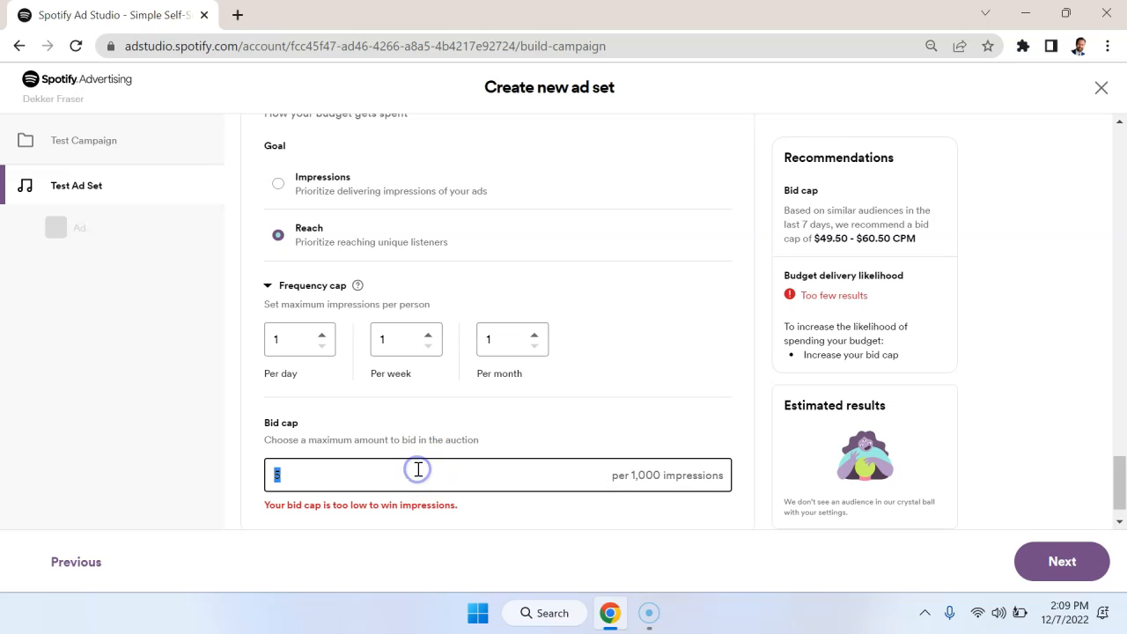
type("20.00")
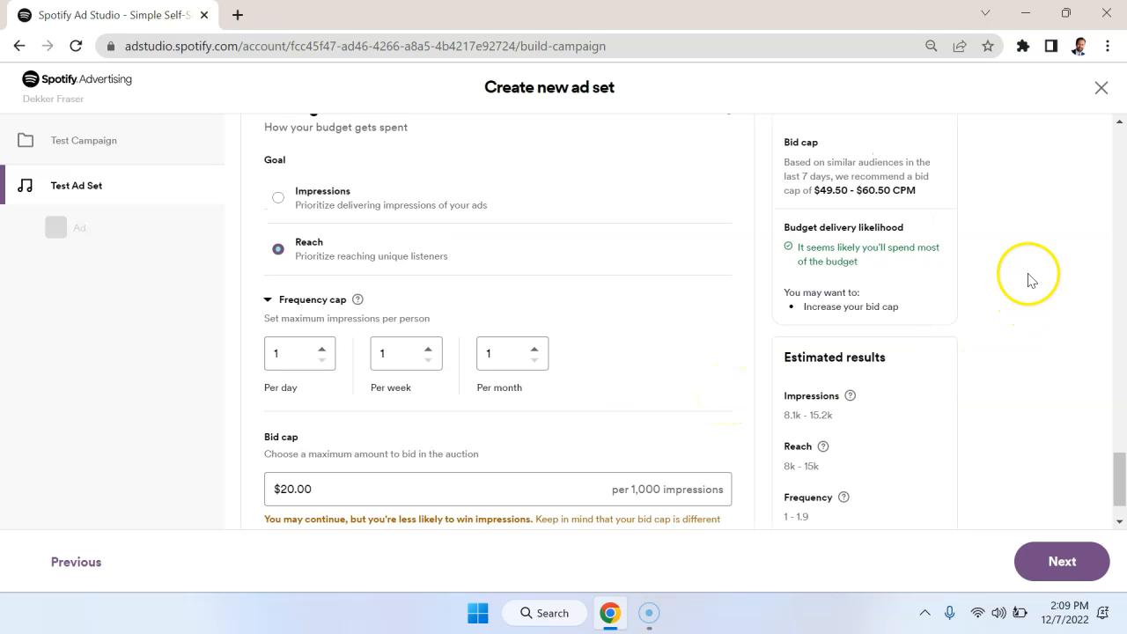
scroll("down", 3)
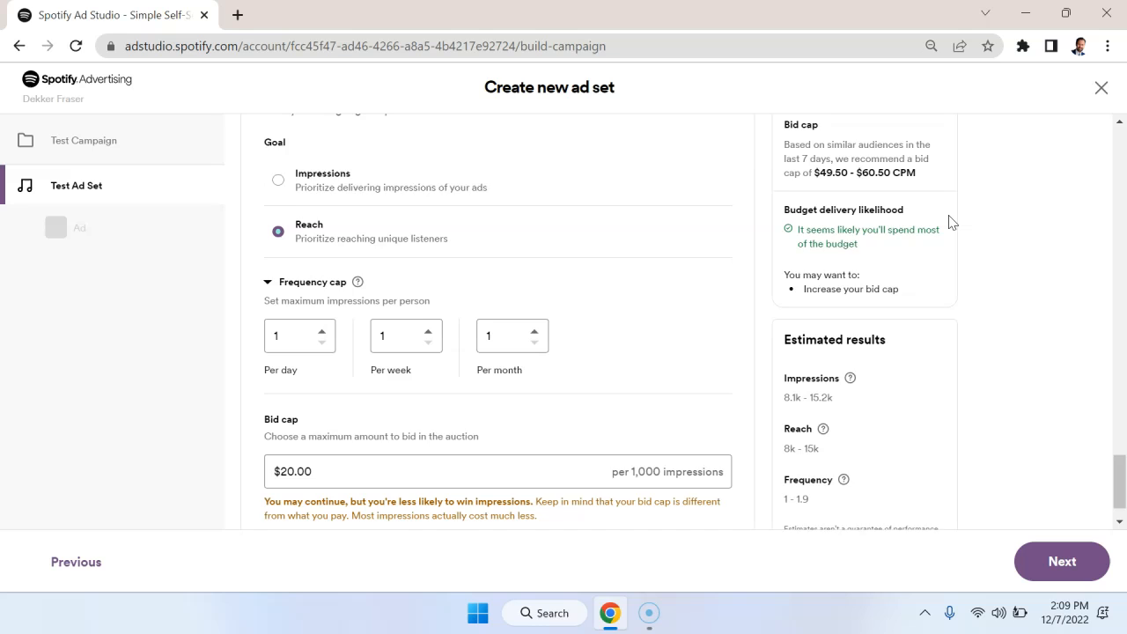
scroll("up", 3)
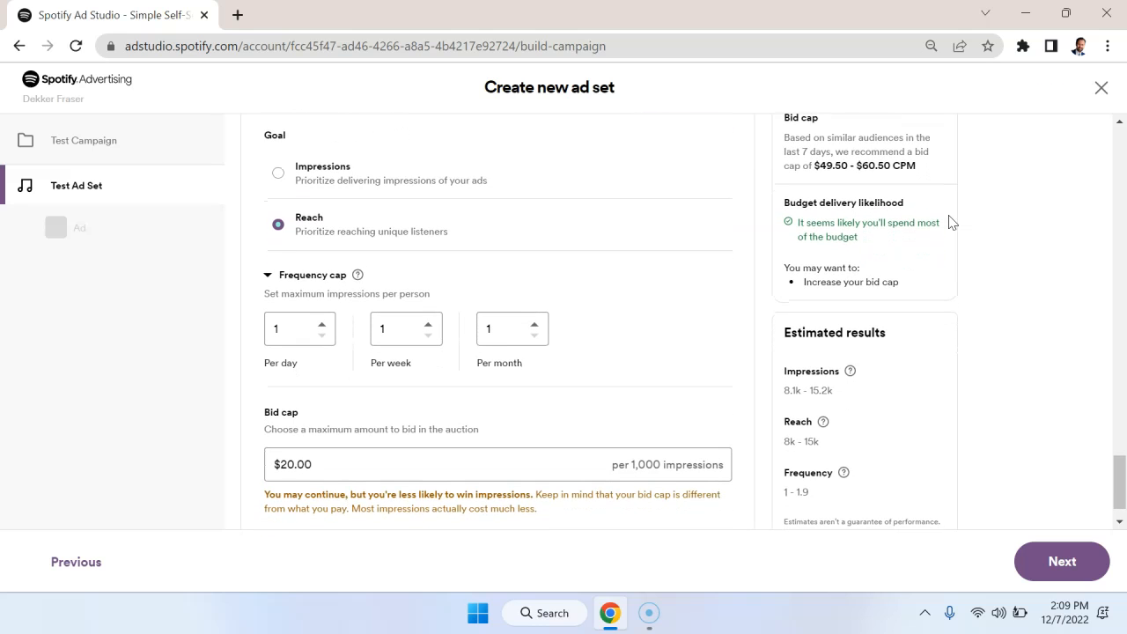
scroll("down", 3)
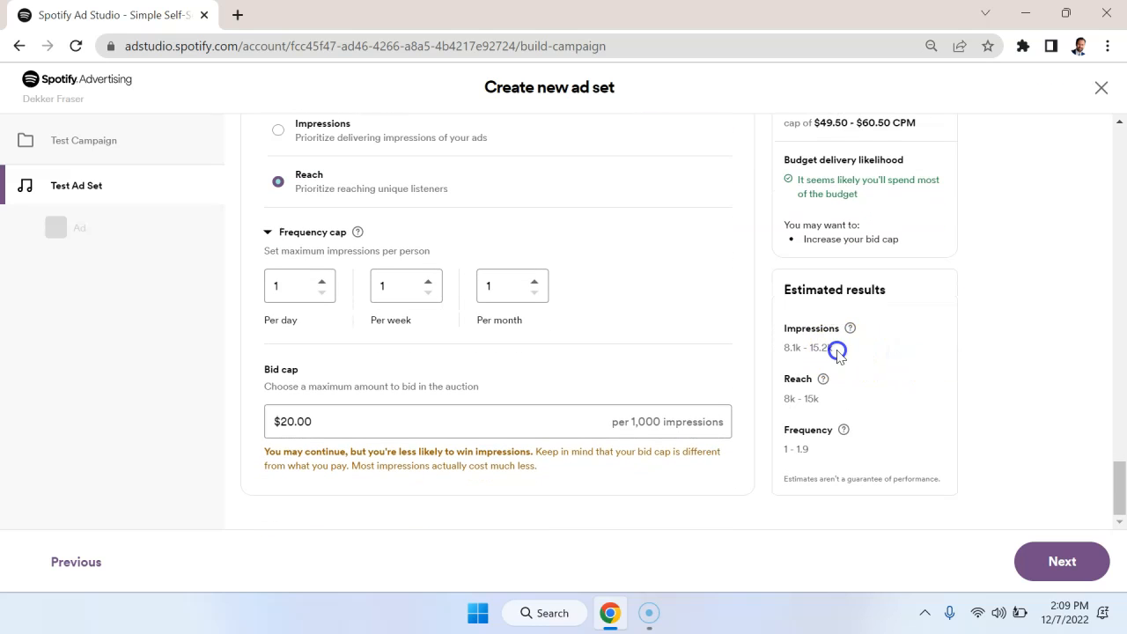
double_click(809, 346)
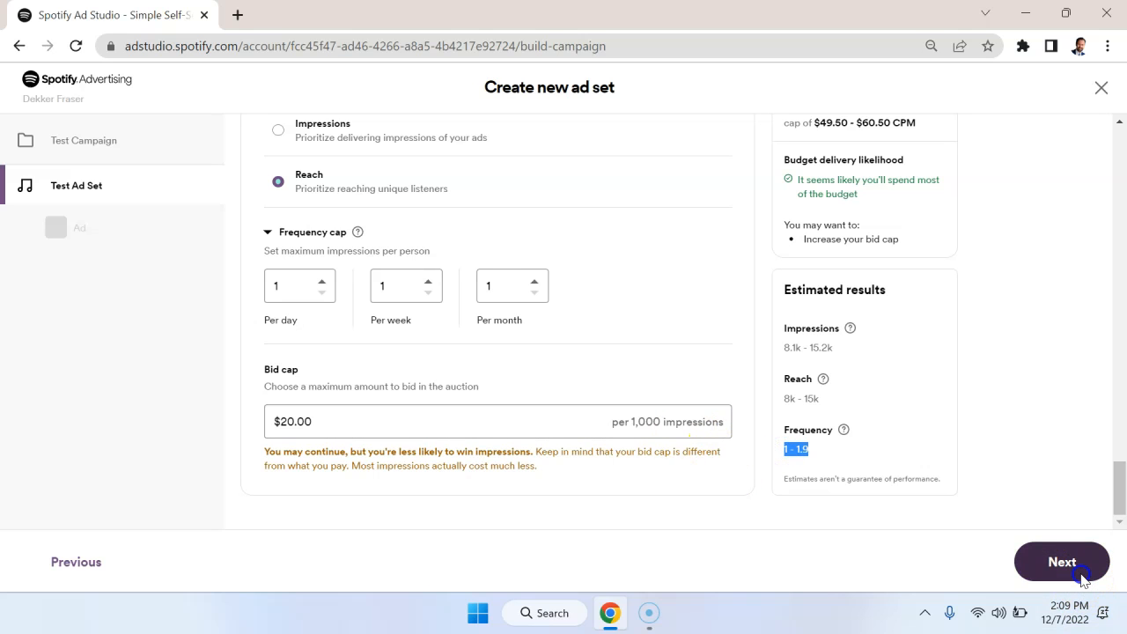
Step: Move on to the ad creative and name the ad 'Ad name test'
left_click(1062, 562)
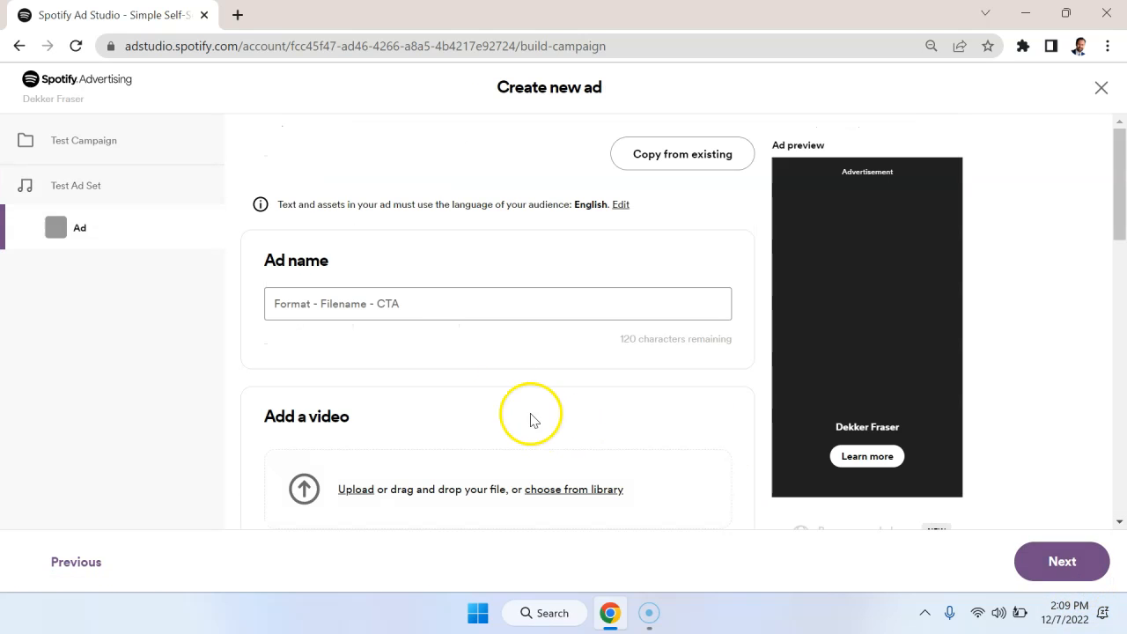
type("Ad")
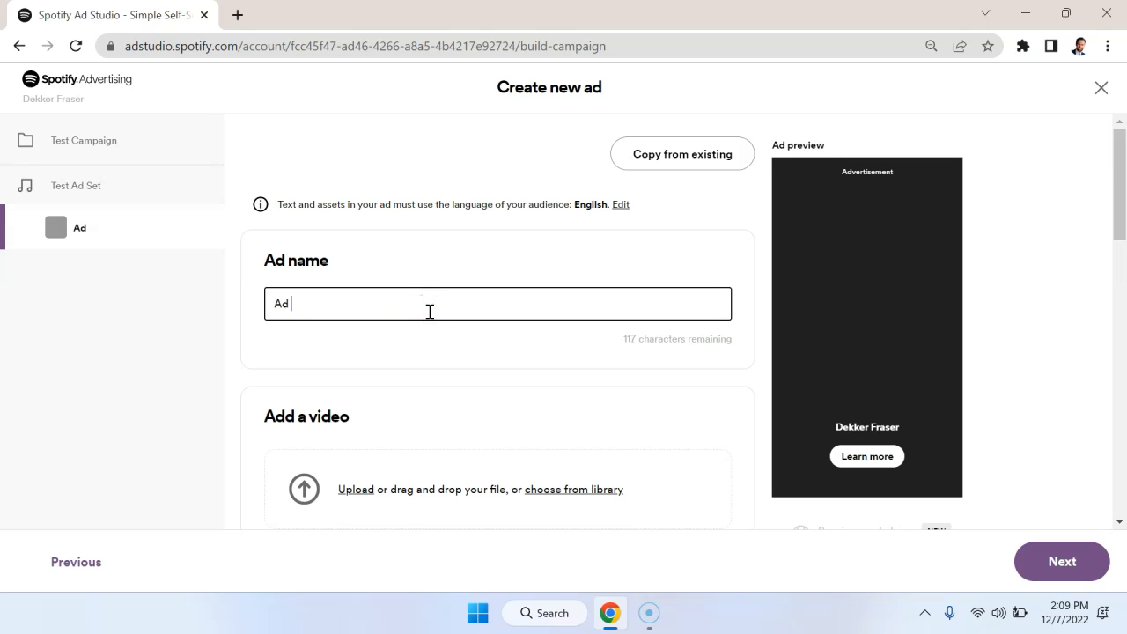
type("name test")
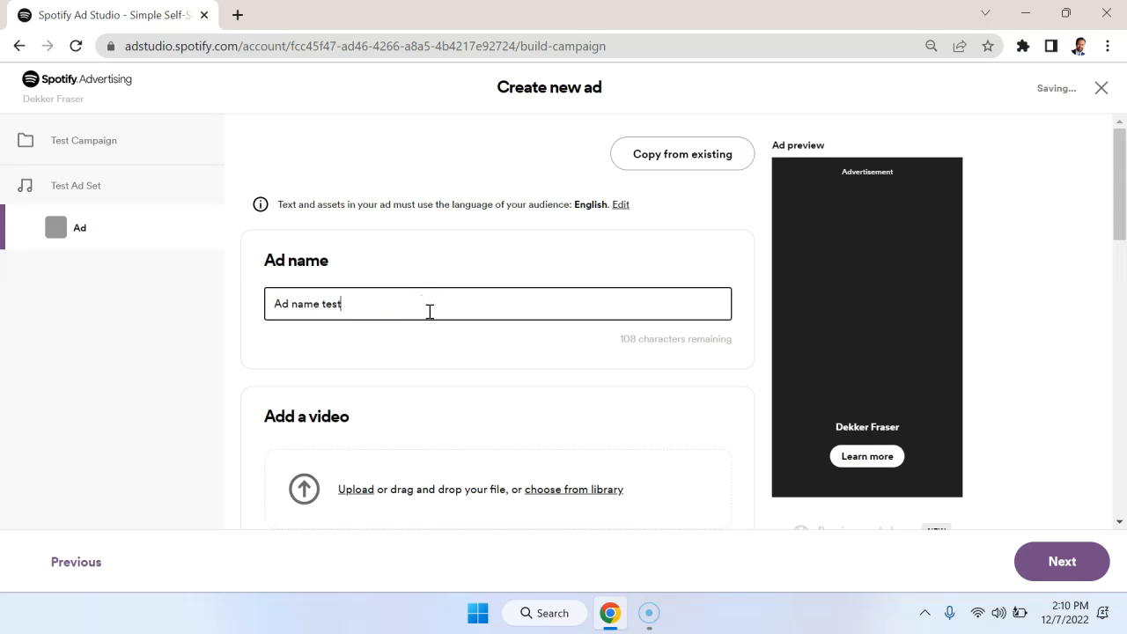
scroll("down", 3)
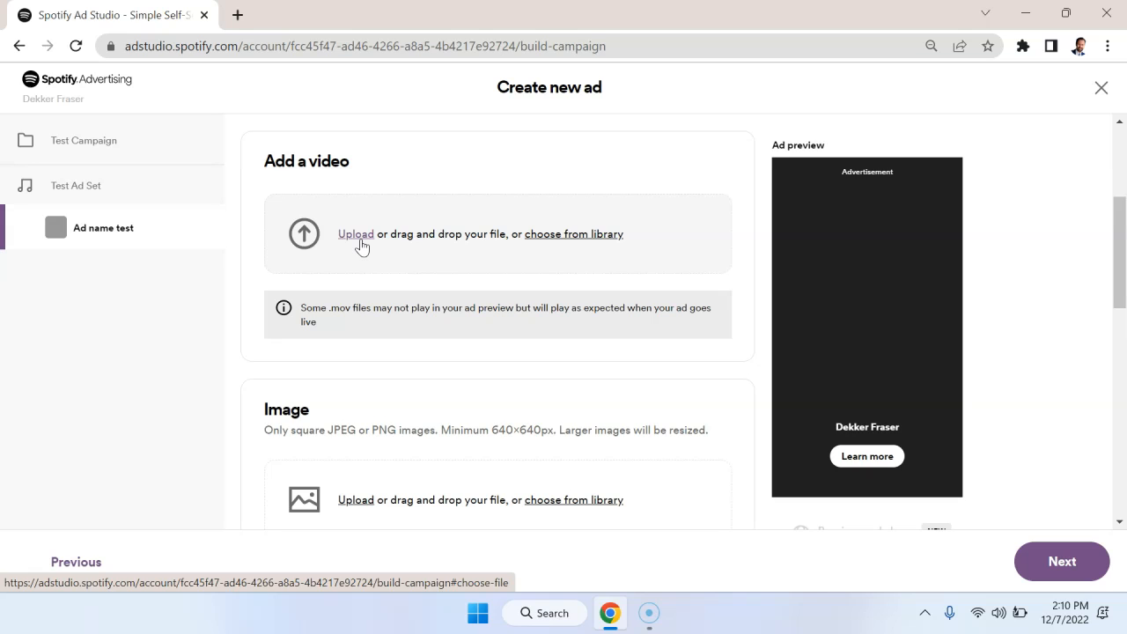
mouse_move(367, 244)
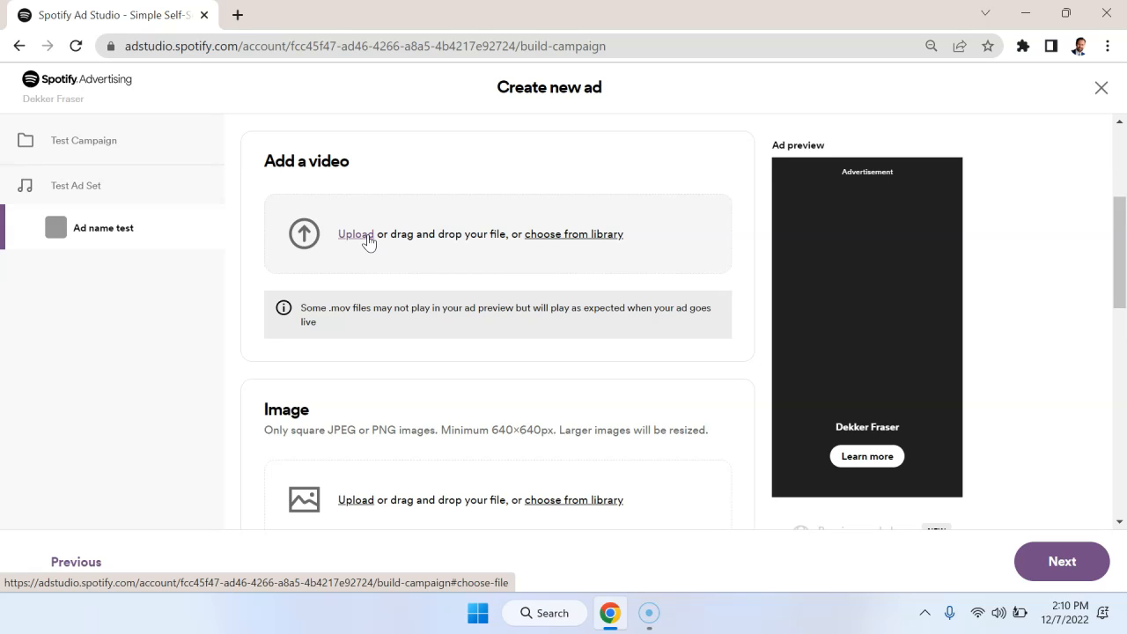
Step: Upload a video from Downloads; it is rejected for running 46 seconds, over the 30-second limit
left_click(355, 233)
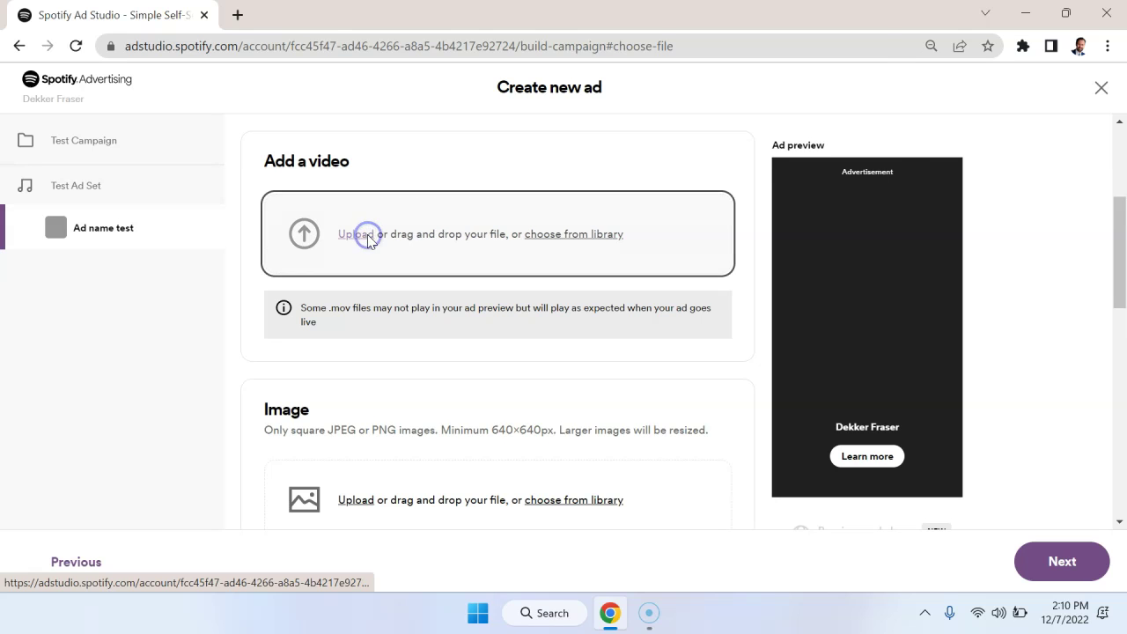
left_click(355, 232)
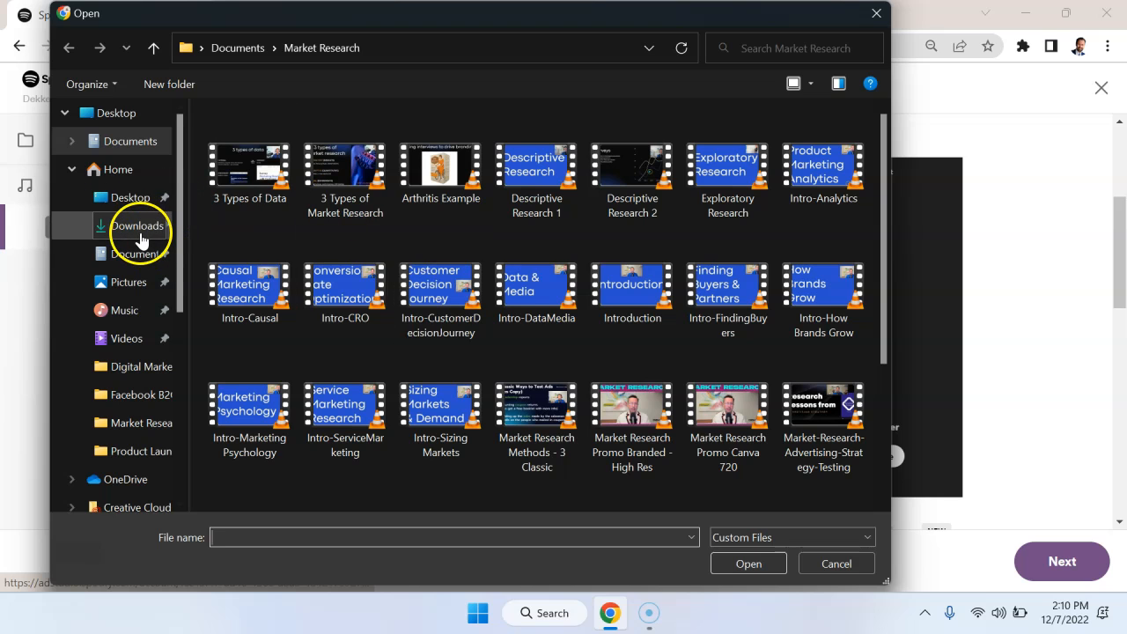
left_click(137, 226)
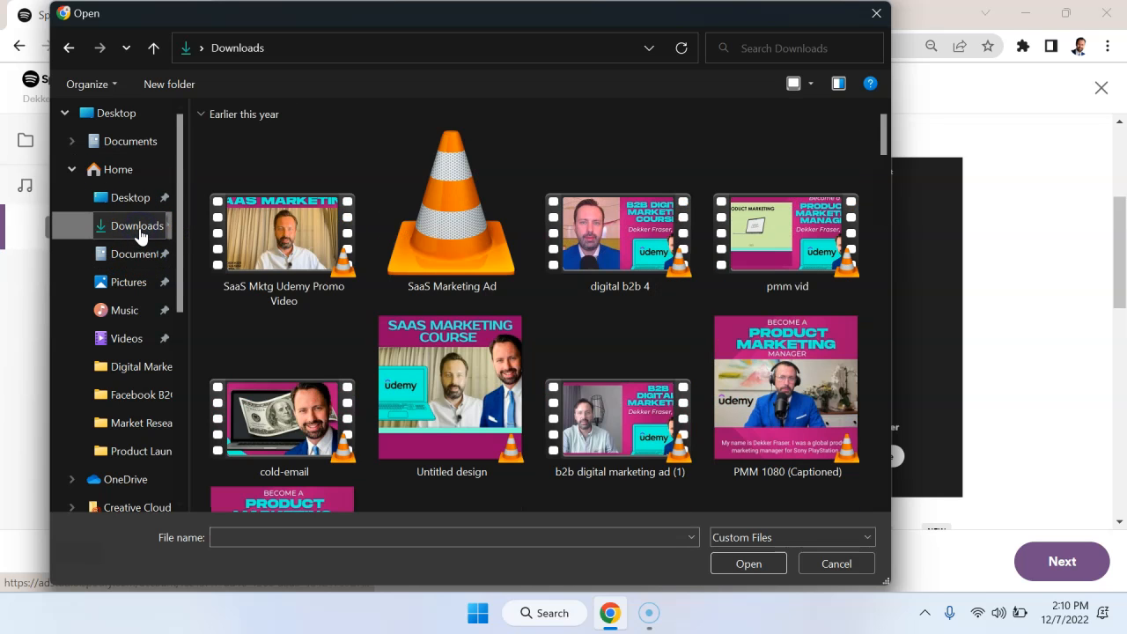
left_click(785, 388)
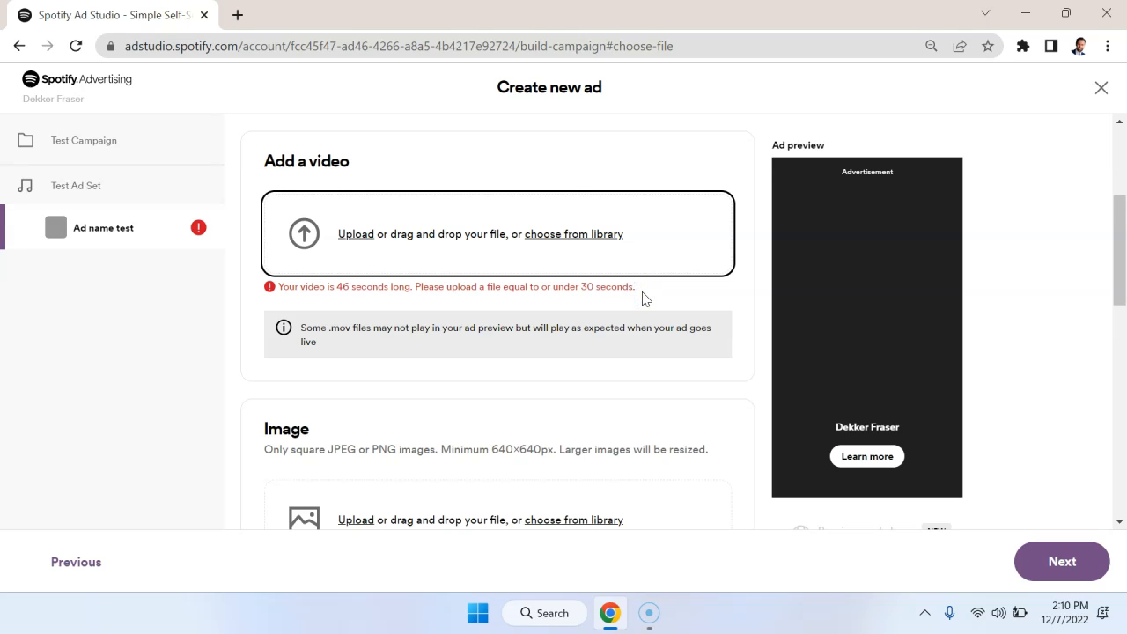
scroll("down", 3)
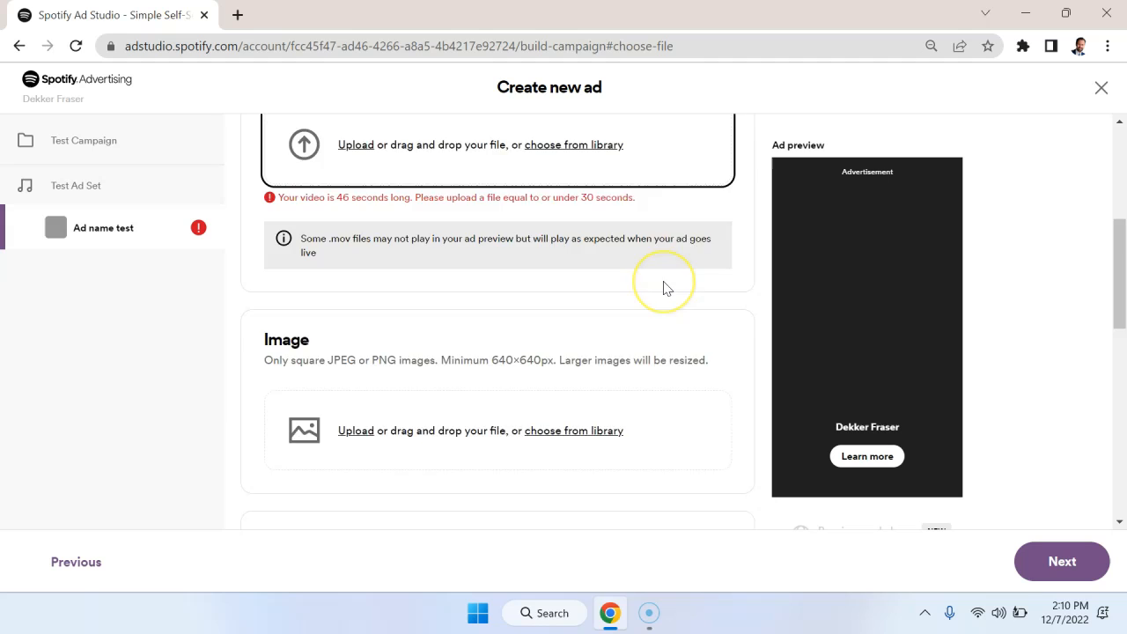
left_click(574, 430)
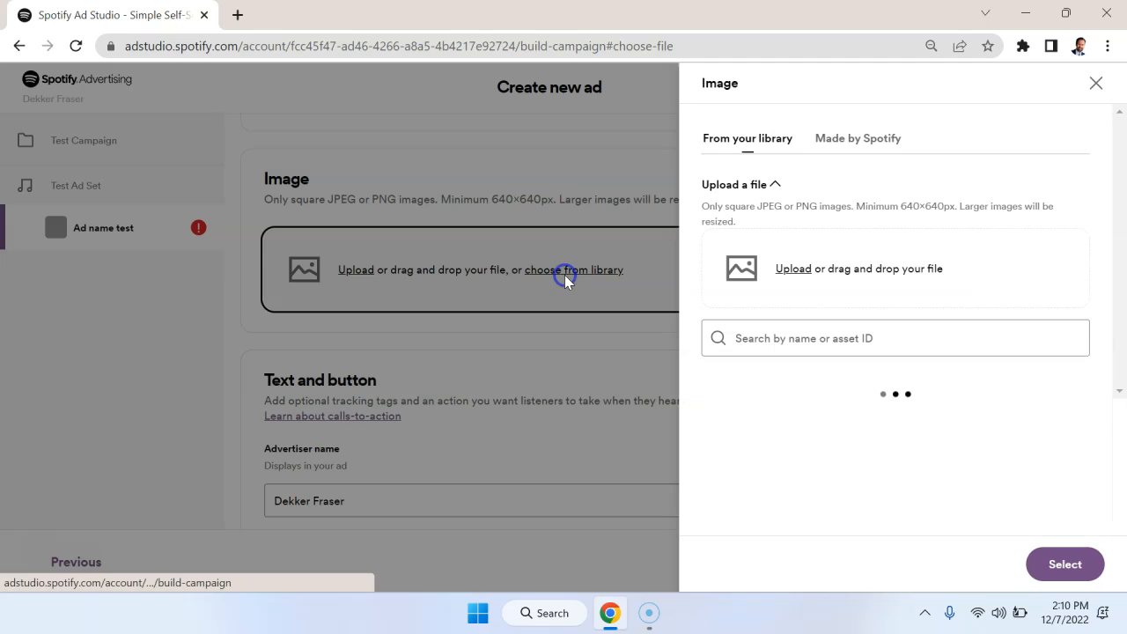
left_click(793, 268)
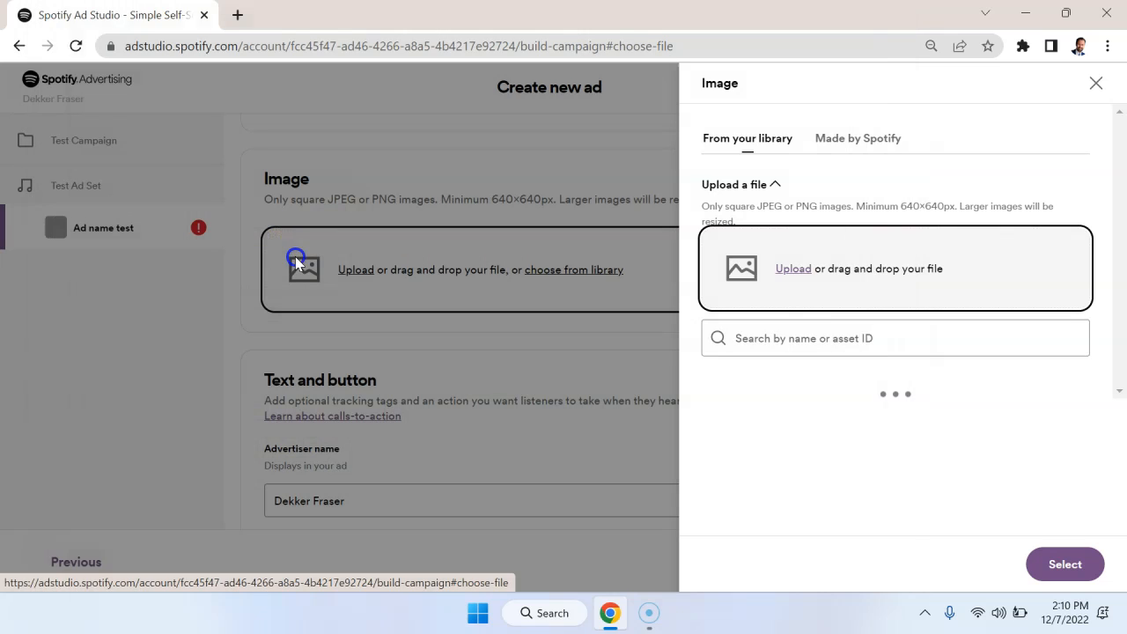
left_click(793, 268)
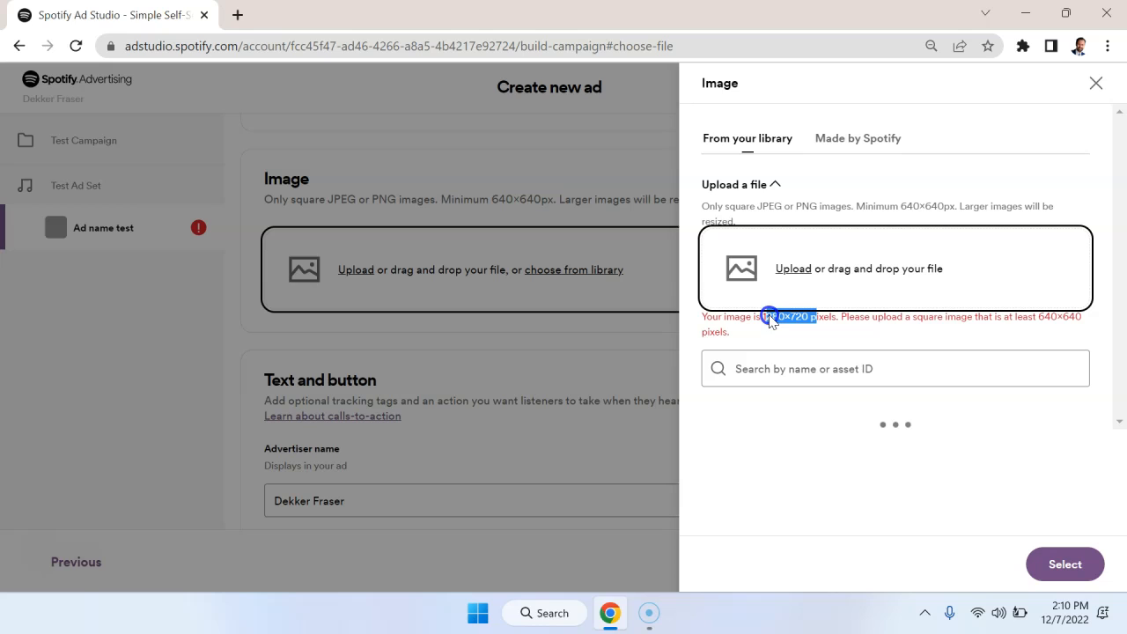
mouse_move(1032, 178)
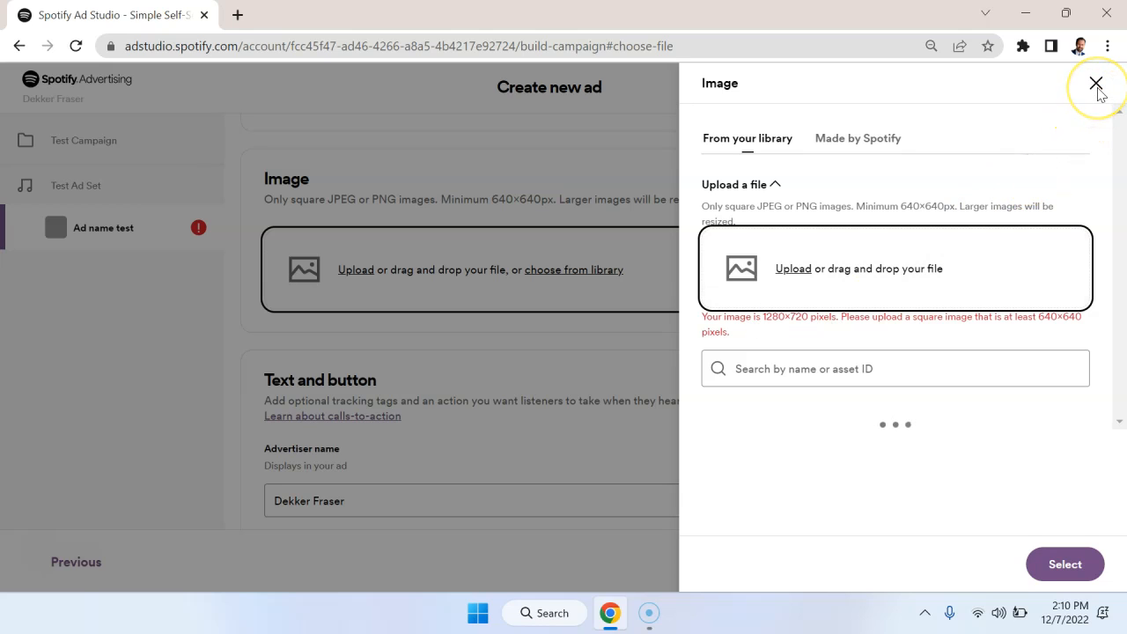
left_click(1096, 83)
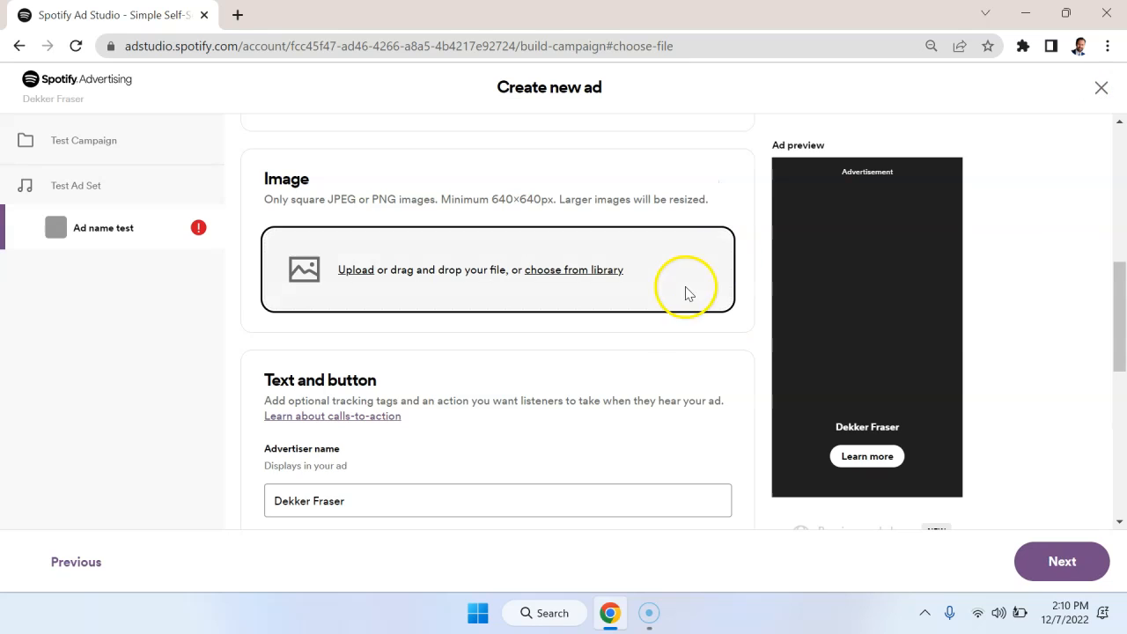
Step: Keep 'Learn more' as the call-to-action text
scroll("up", 3)
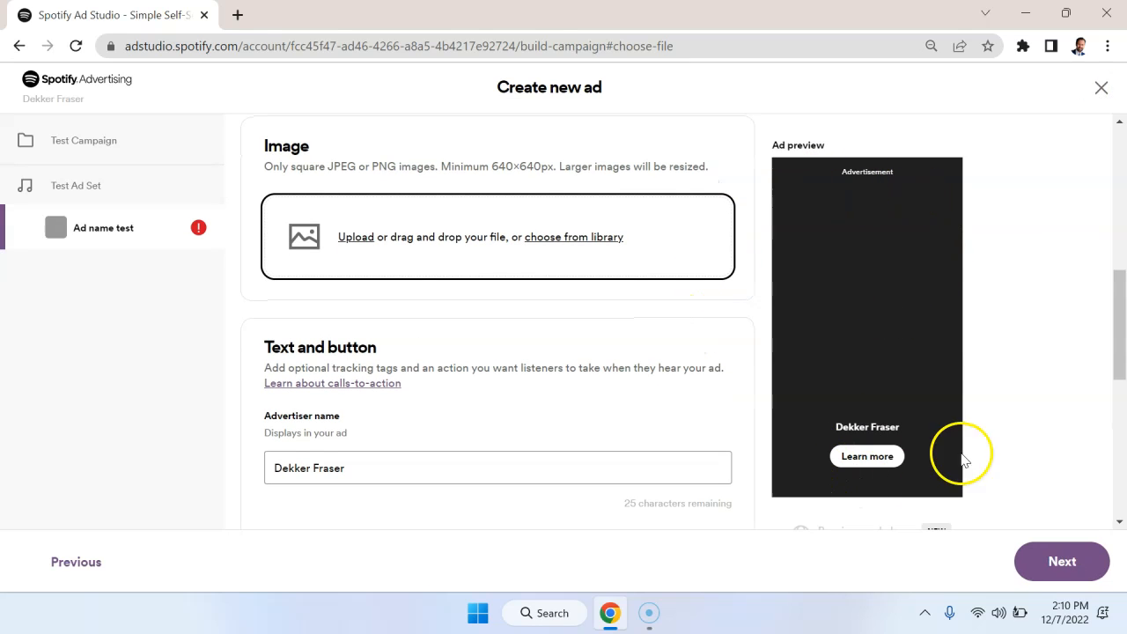
scroll("down", 3)
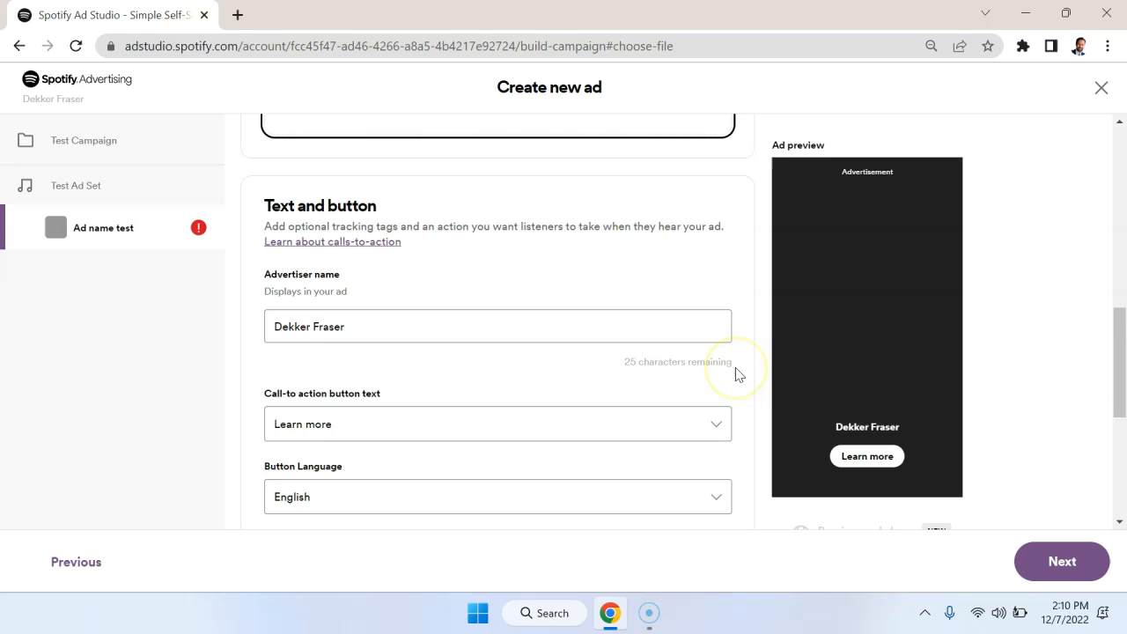
left_click(497, 422)
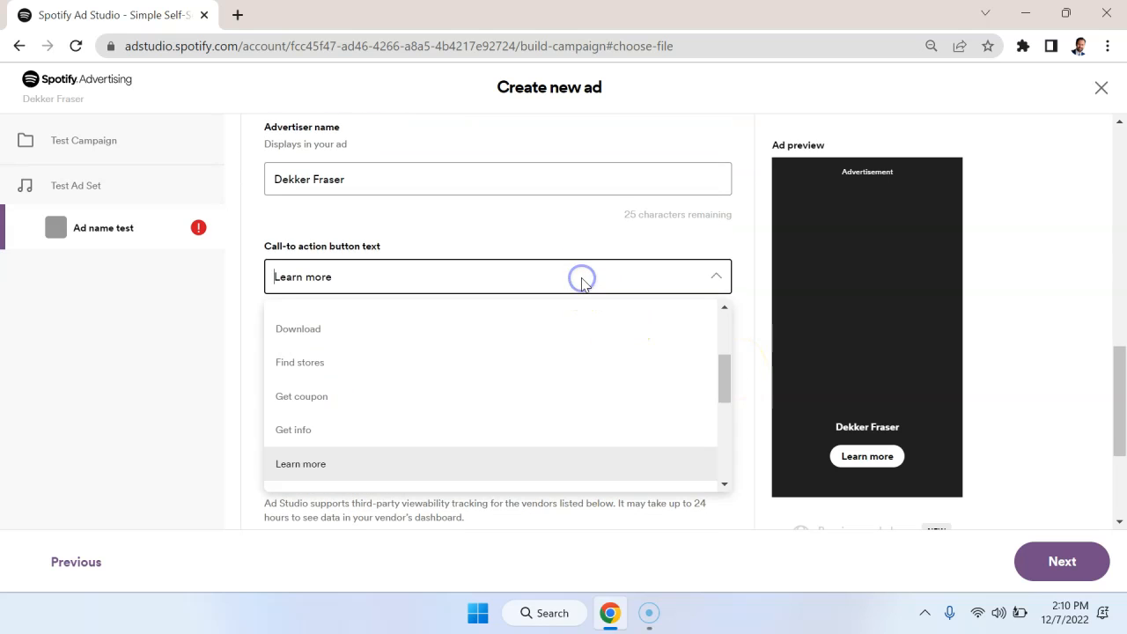
mouse_move(766, 388)
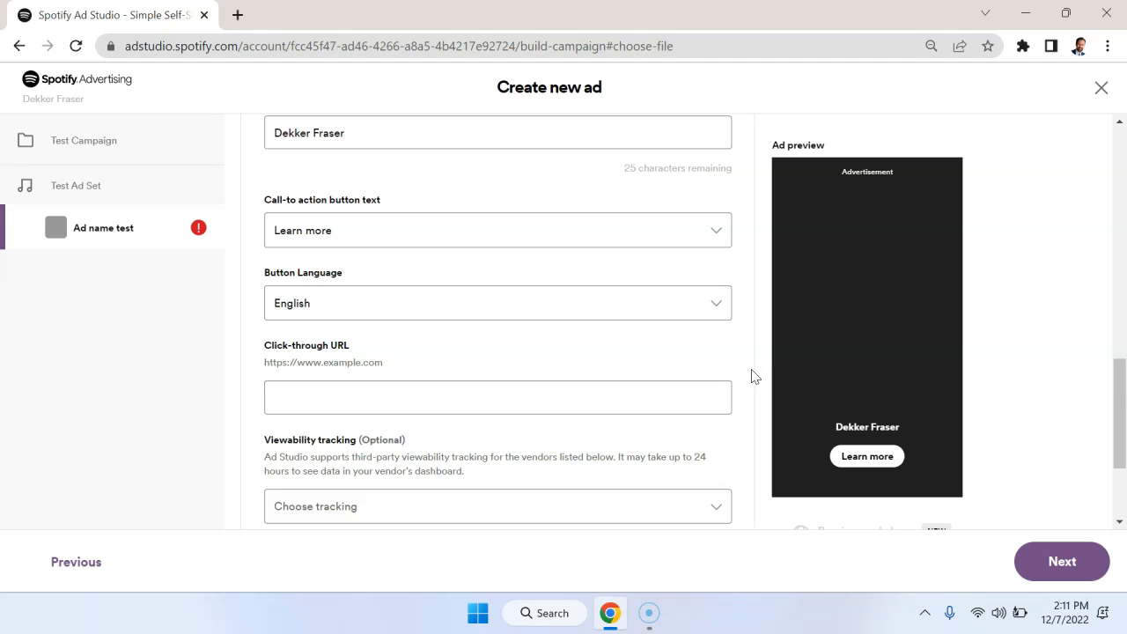
Step: Set the click-through URL to dekker.page/p/ and check the viewability tracking choices
left_click(496, 398)
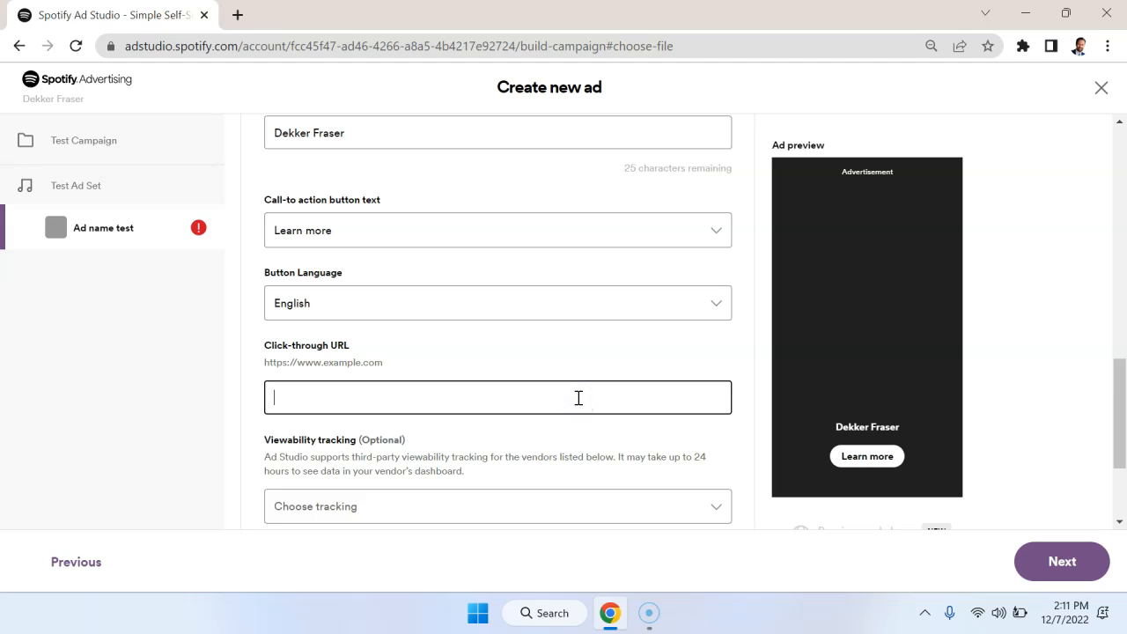
type("dekker.page/")
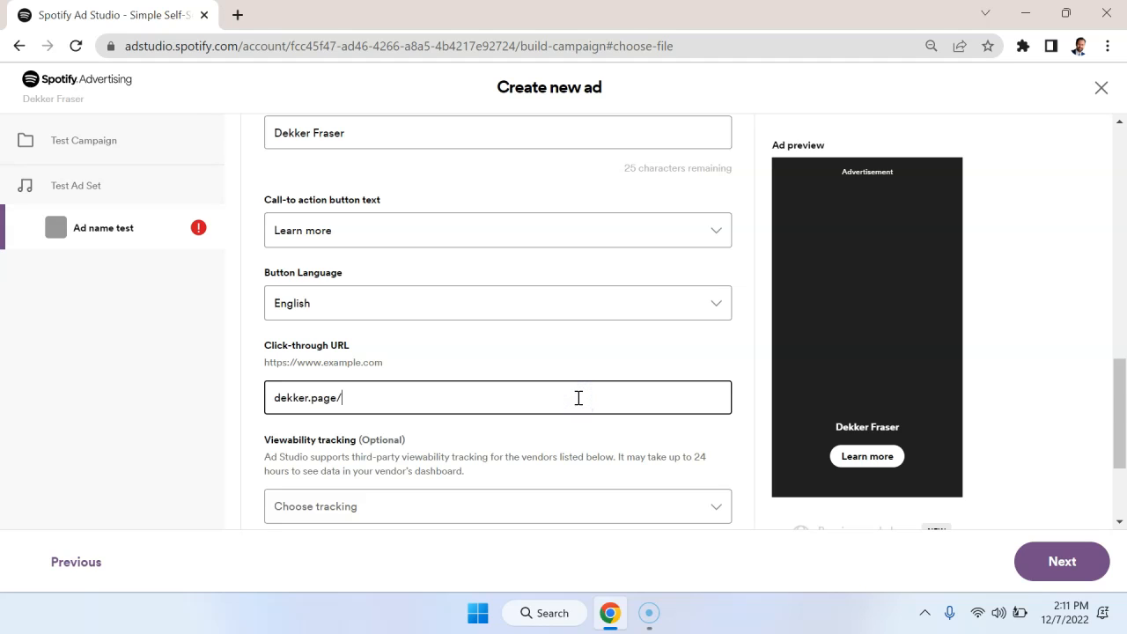
type("p/")
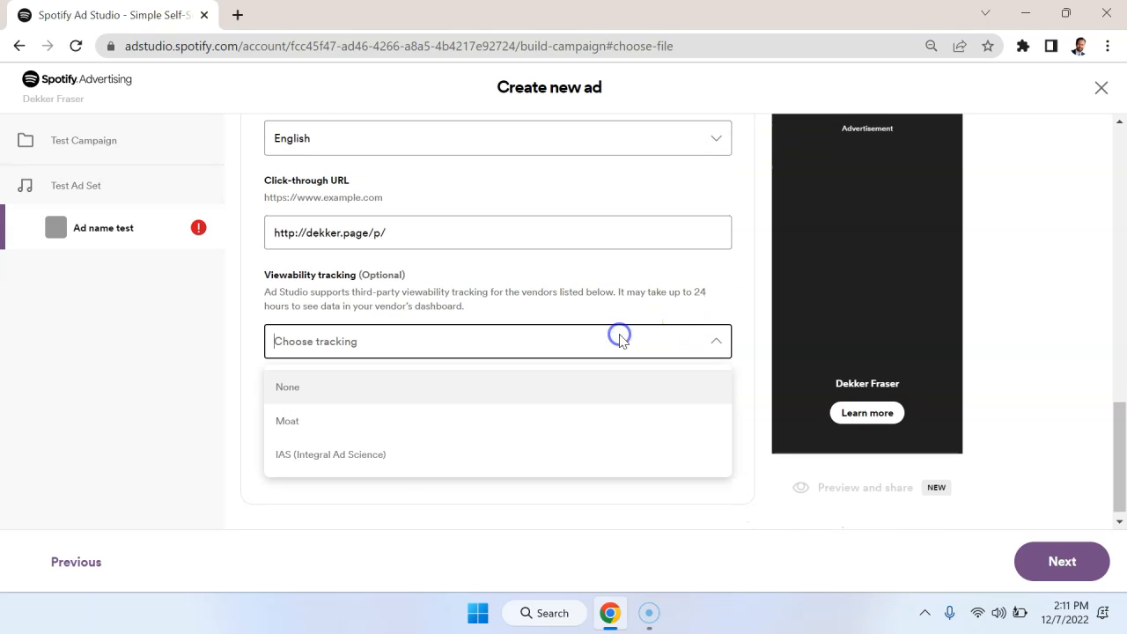
left_click(287, 388)
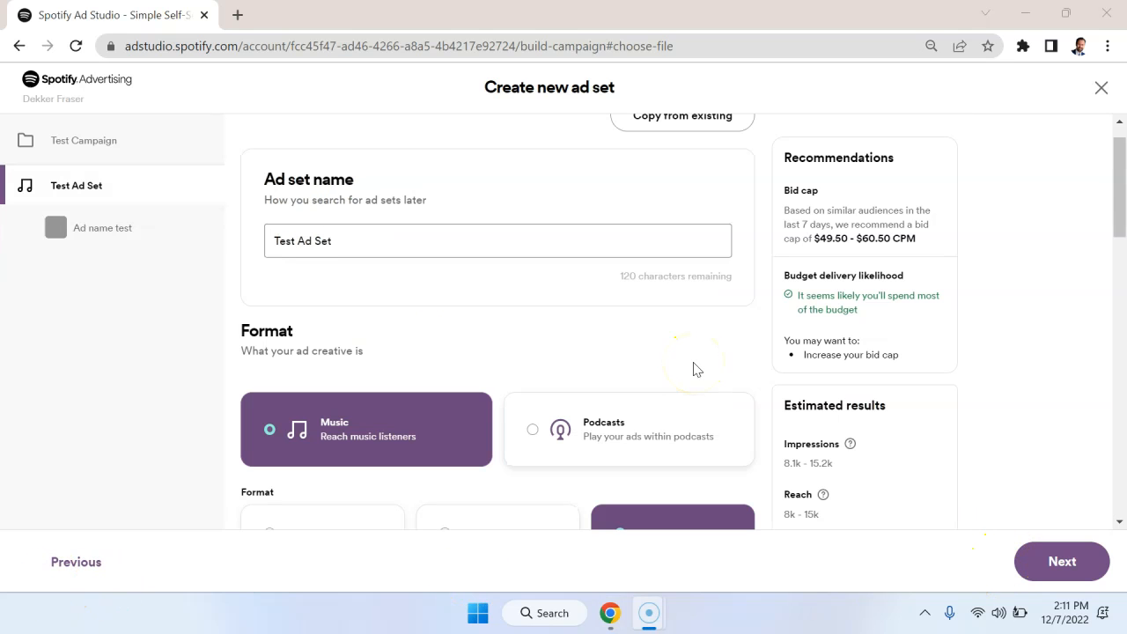
Step: Make the ad set a podcast ad targeting all platforms
scroll("down", 3)
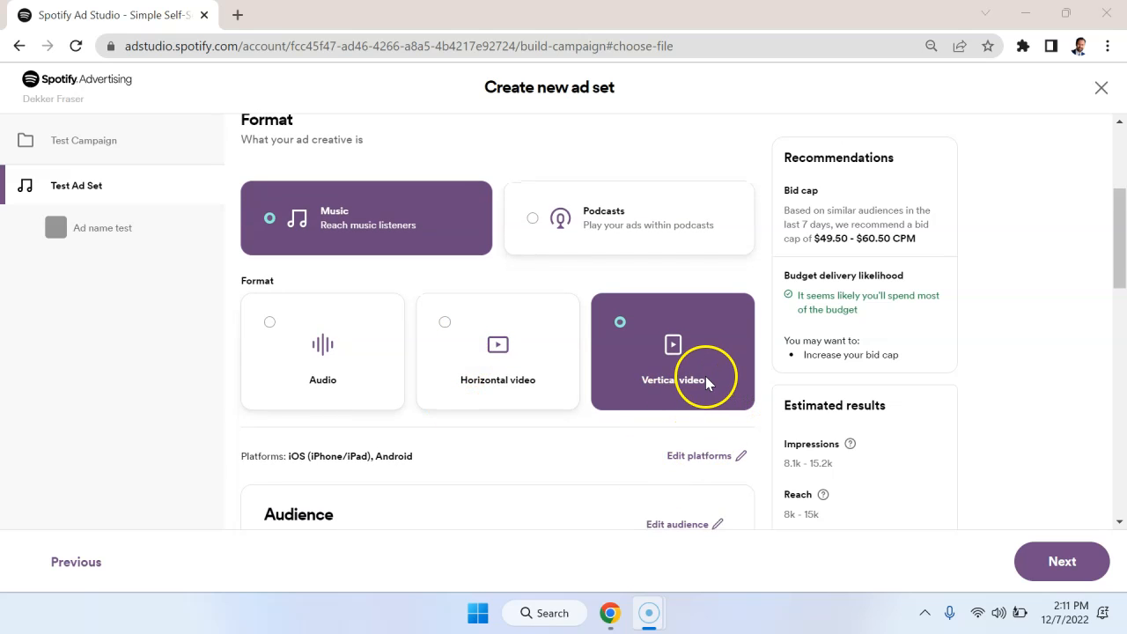
left_click(497, 350)
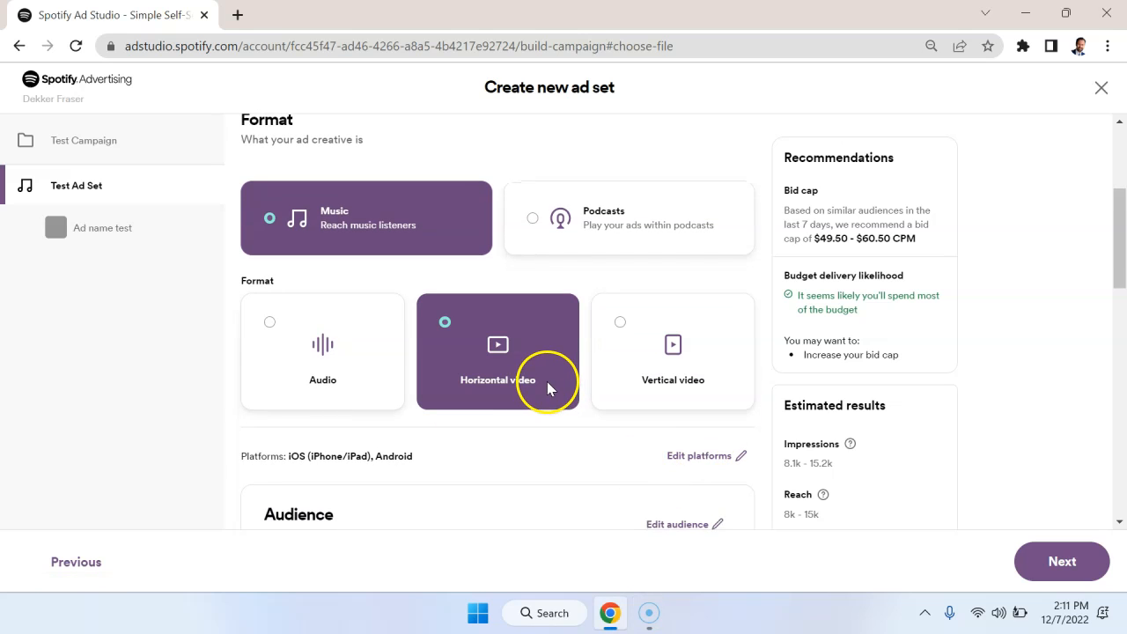
left_click(322, 352)
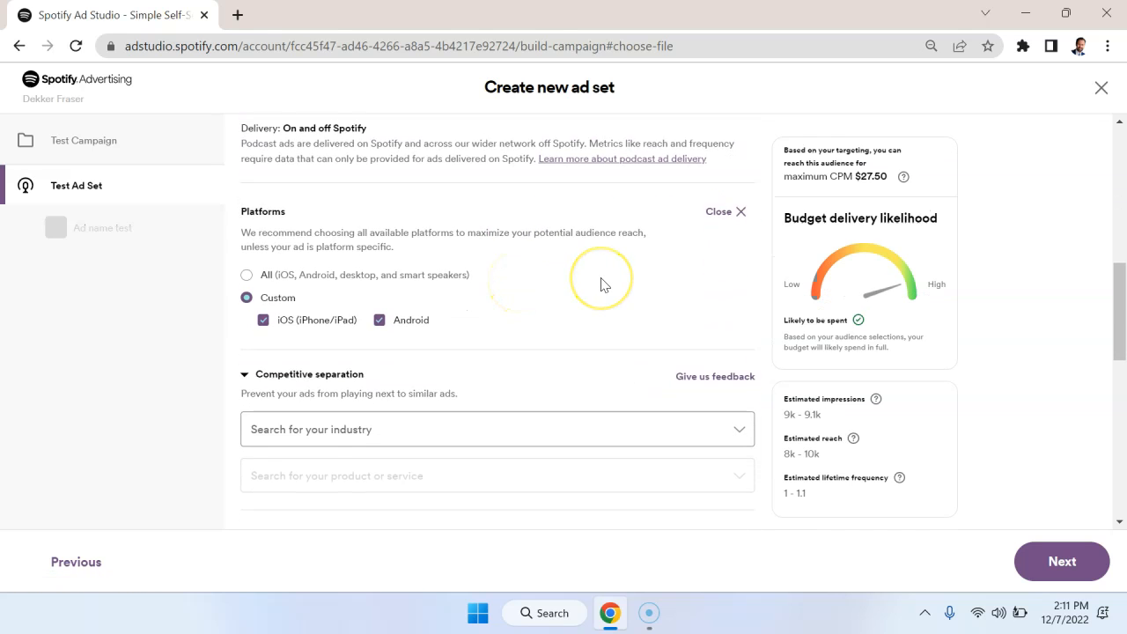
scroll("down", 3)
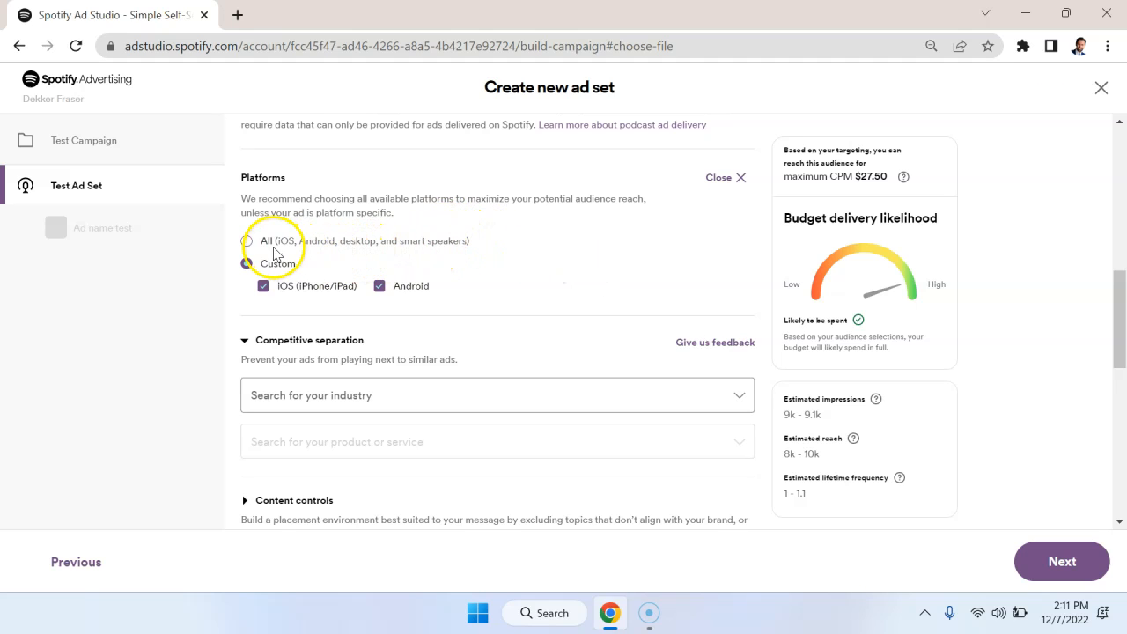
left_click(247, 240)
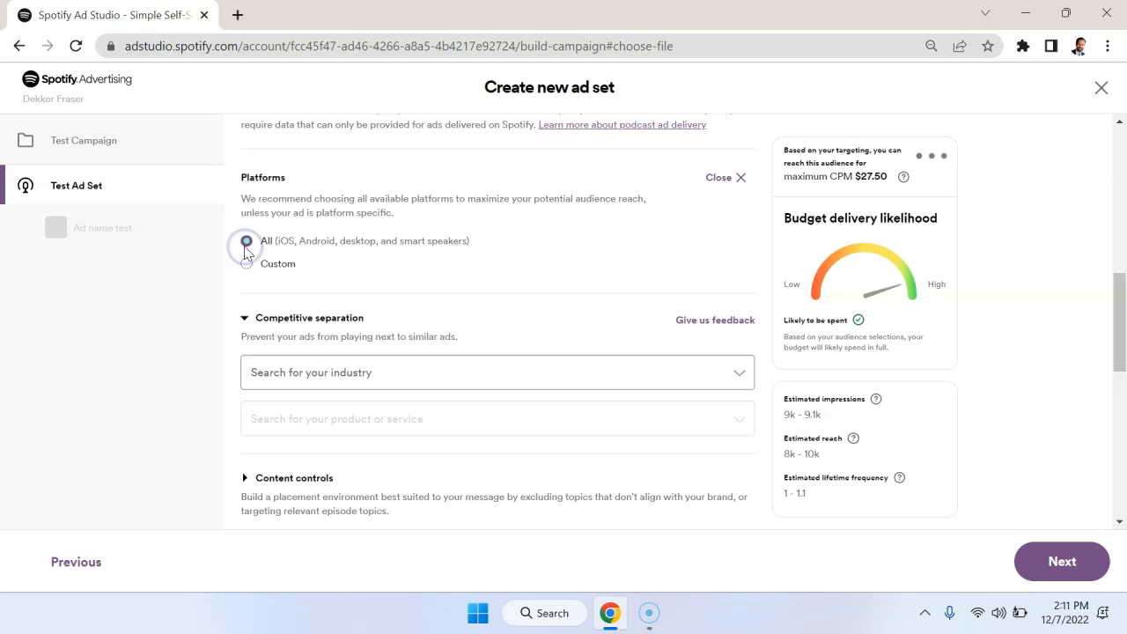
left_click(247, 243)
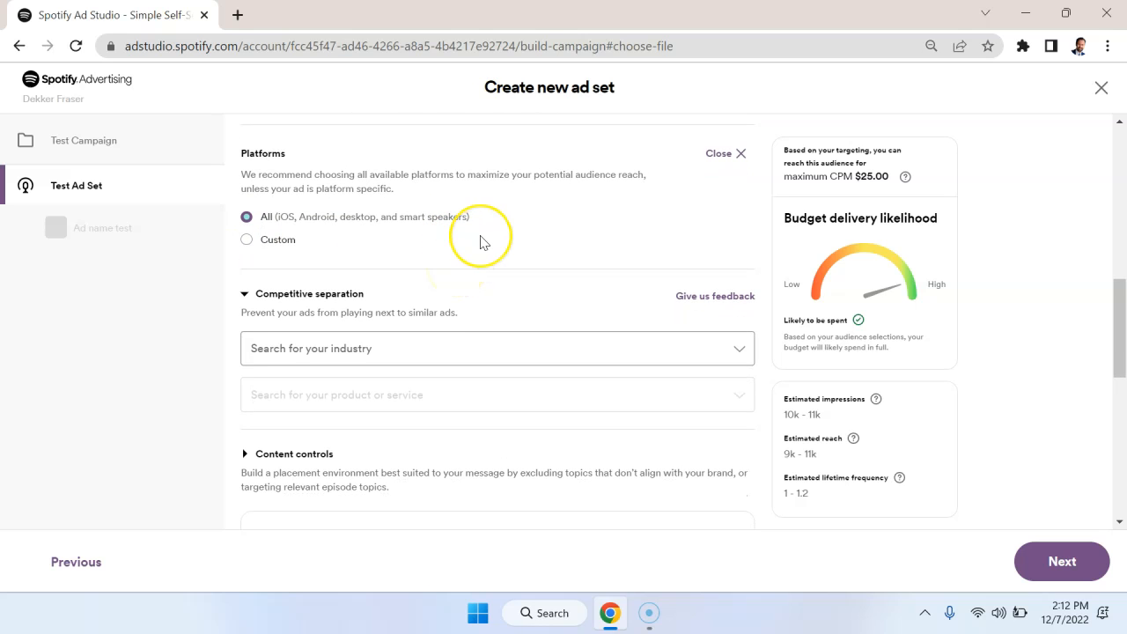
Step: Set competitive separation to Business to Business industry with Advertising and Marketing as the service
scroll("down", 3)
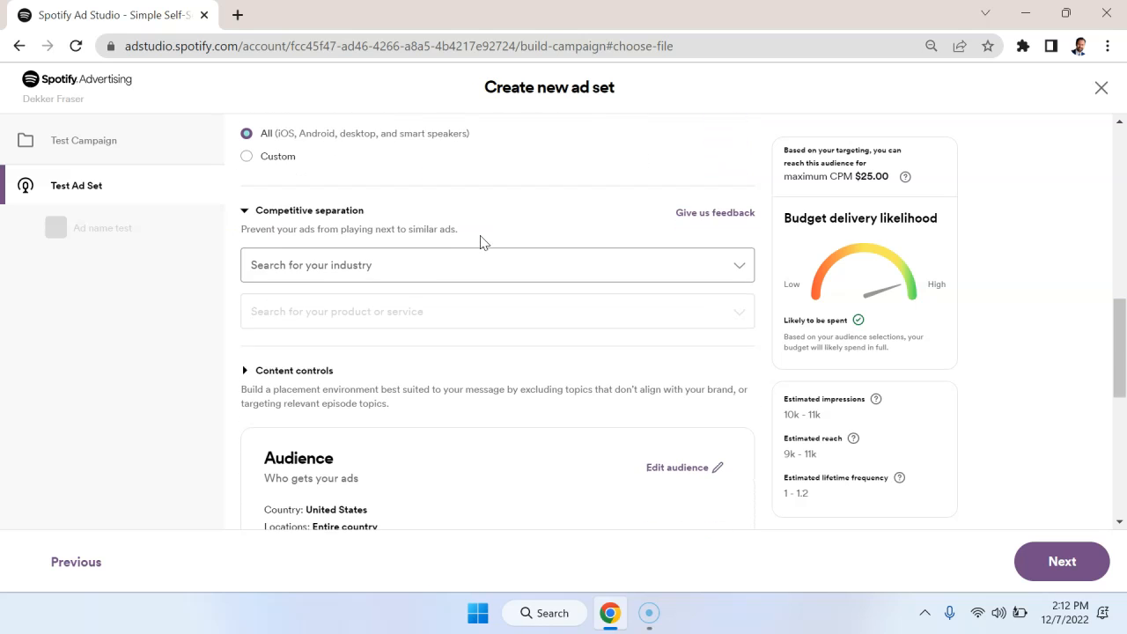
left_click(497, 264)
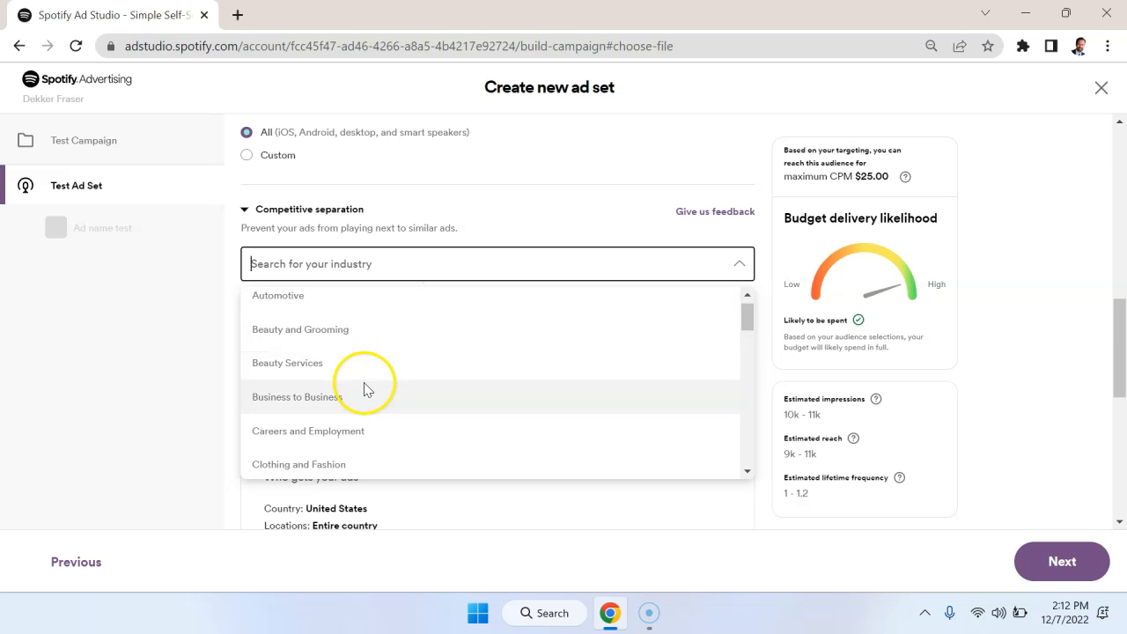
left_click(298, 396)
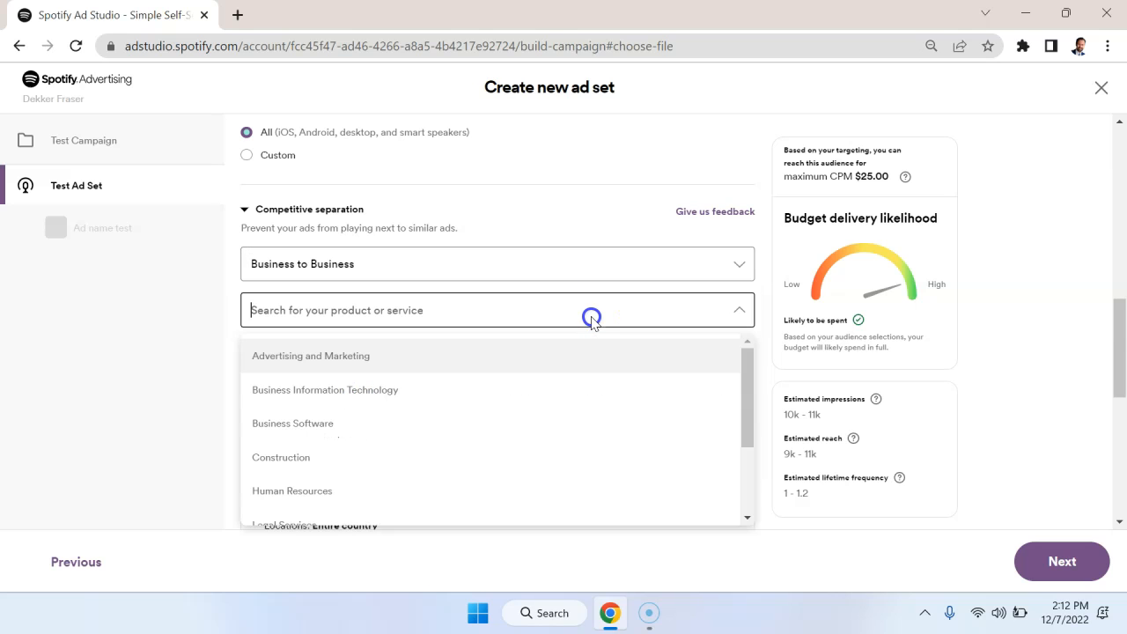
left_click(310, 356)
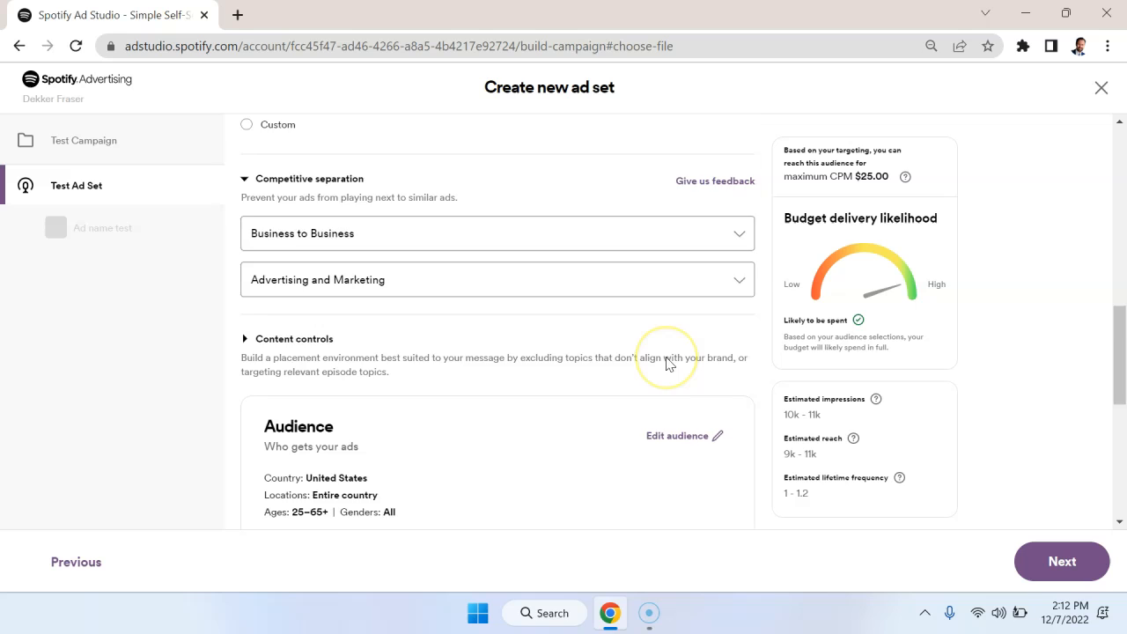
scroll("down", 3)
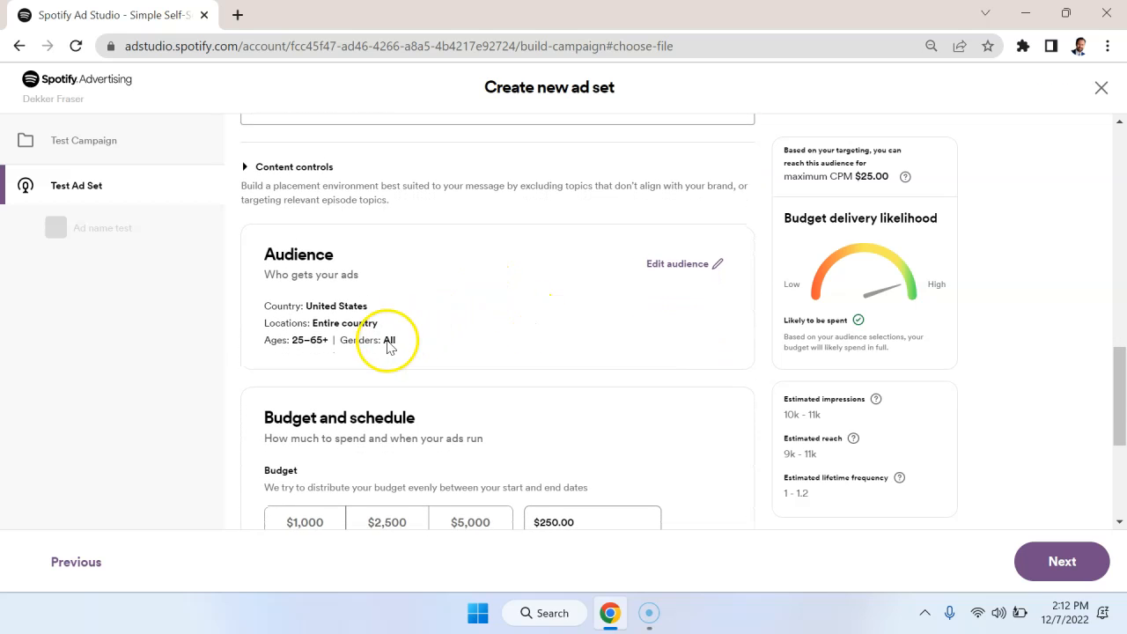
mouse_move(349, 354)
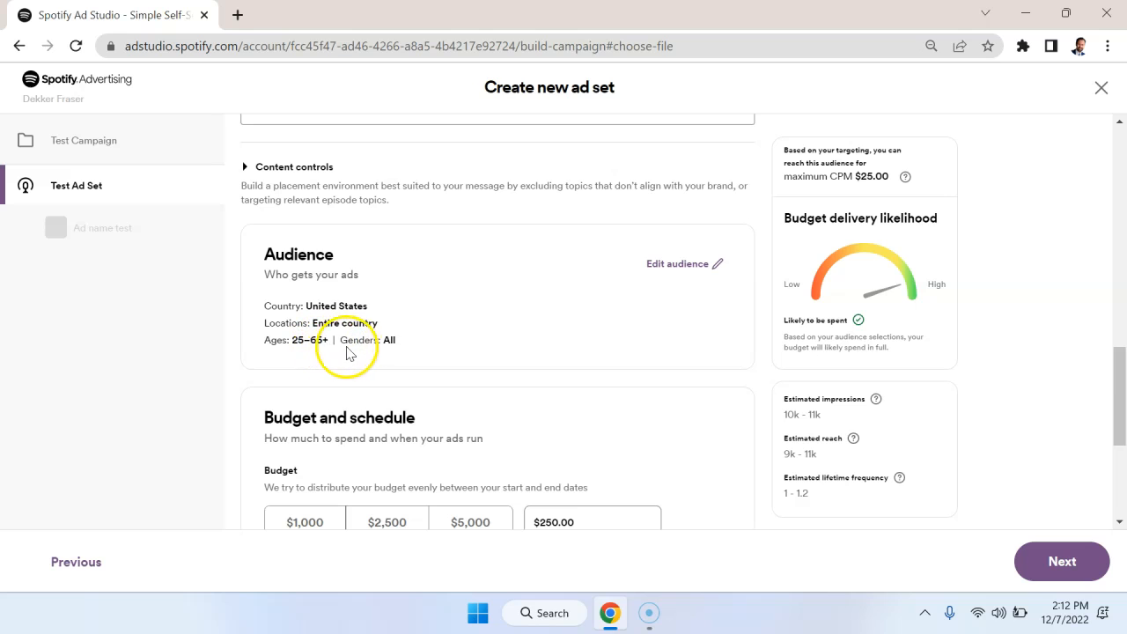
mouse_move(426, 332)
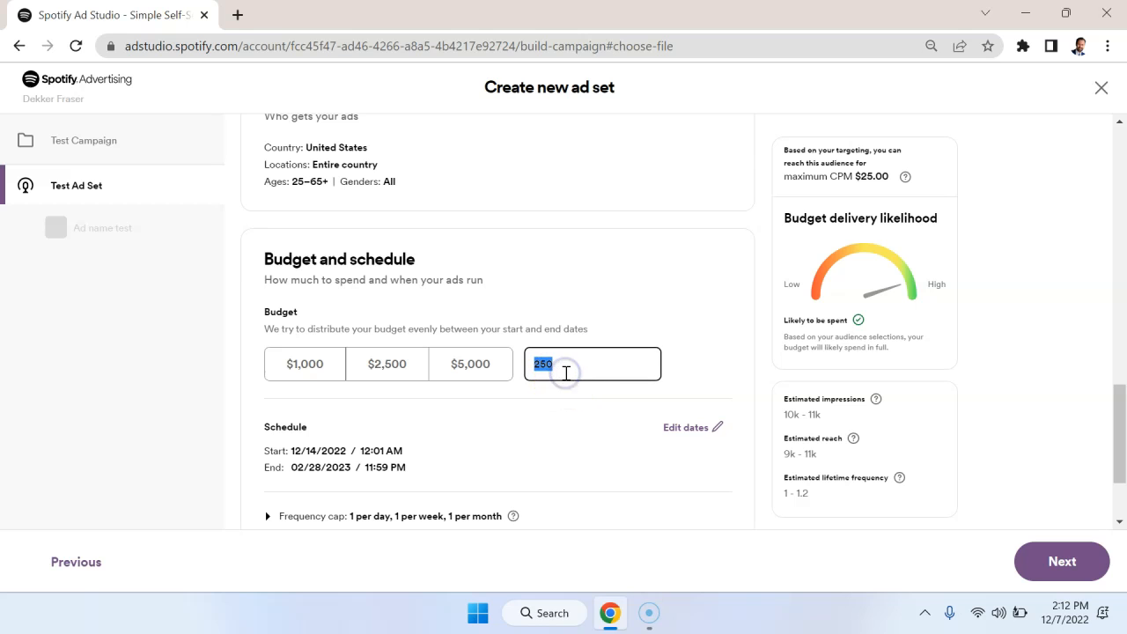
Step: Adjust the ad set budget to $500.00
type("400")
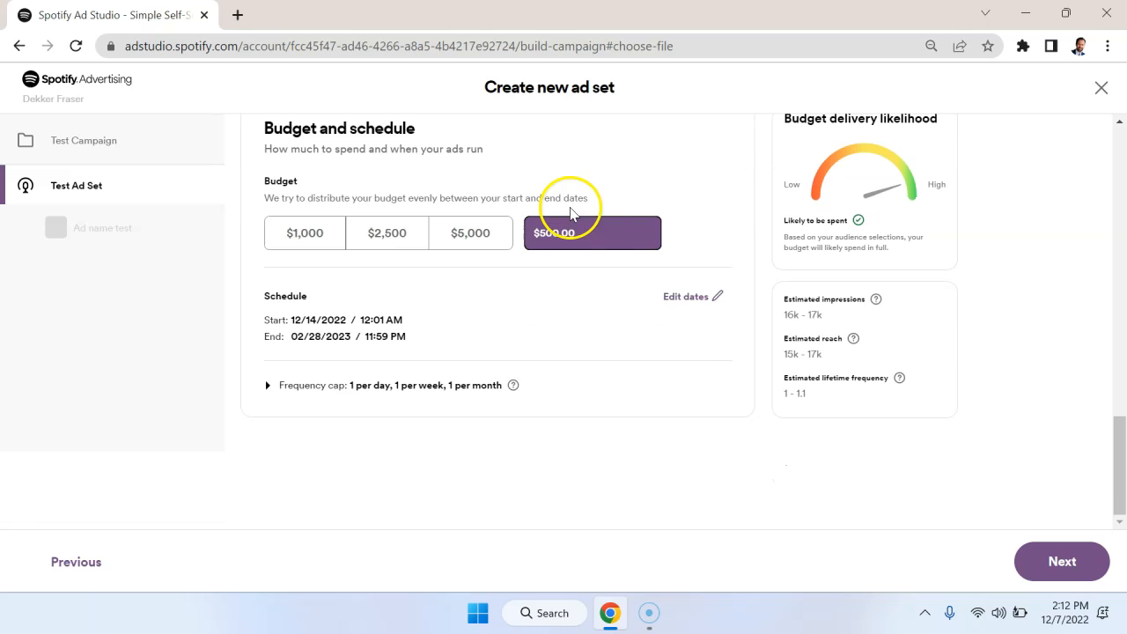
left_click(687, 296)
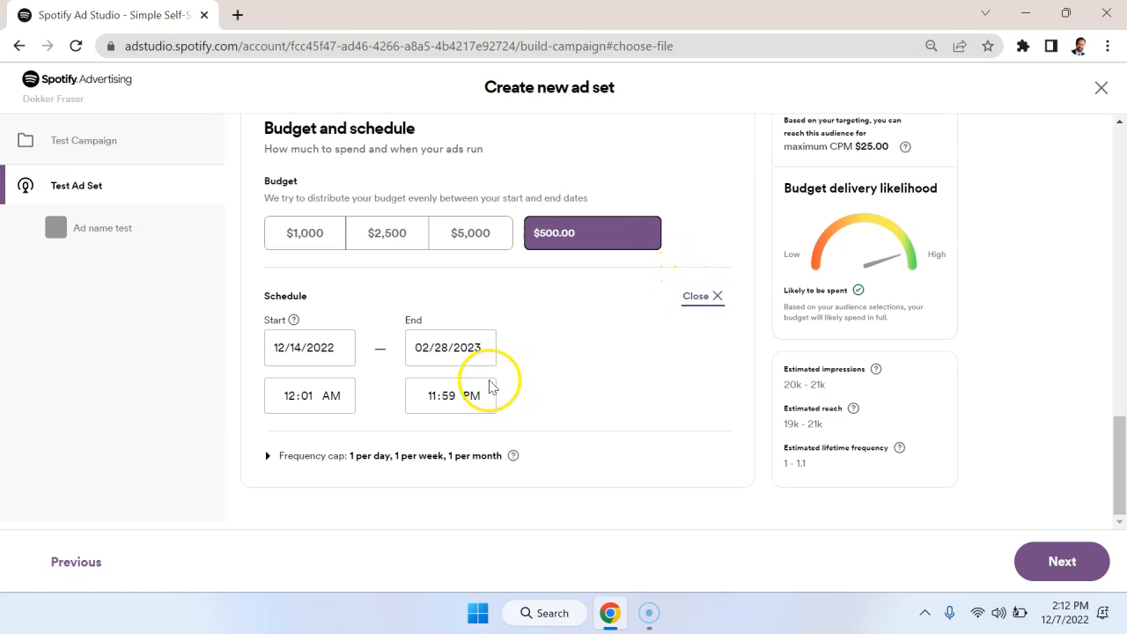
Step: Set the schedule end date to March 31, 2023 at 11:59 PM
left_click(451, 347)
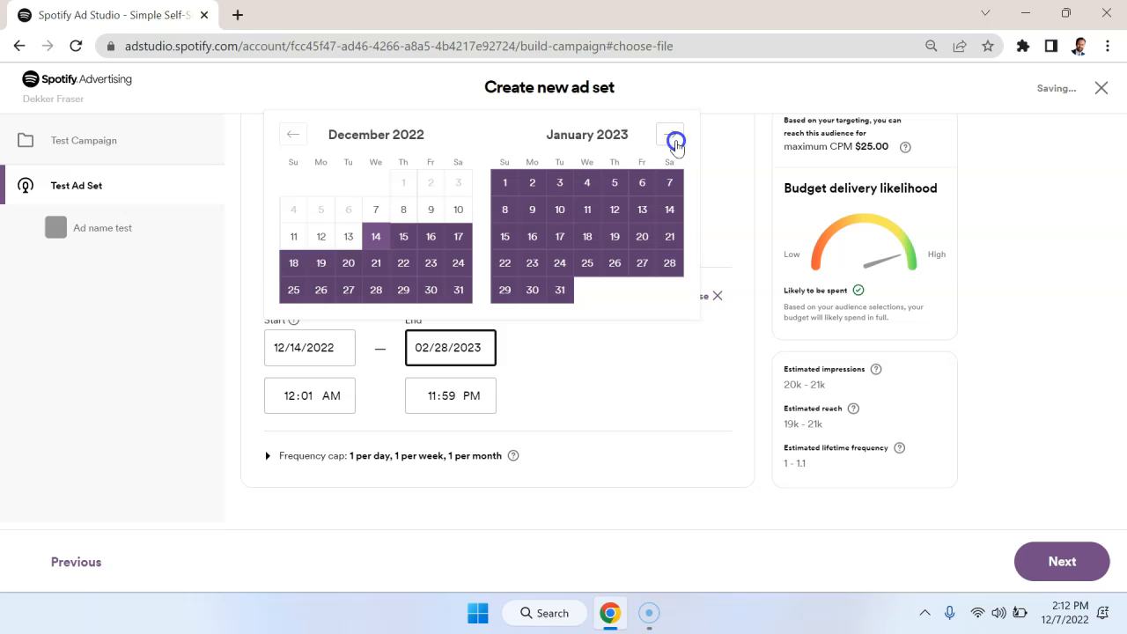
left_click(669, 134)
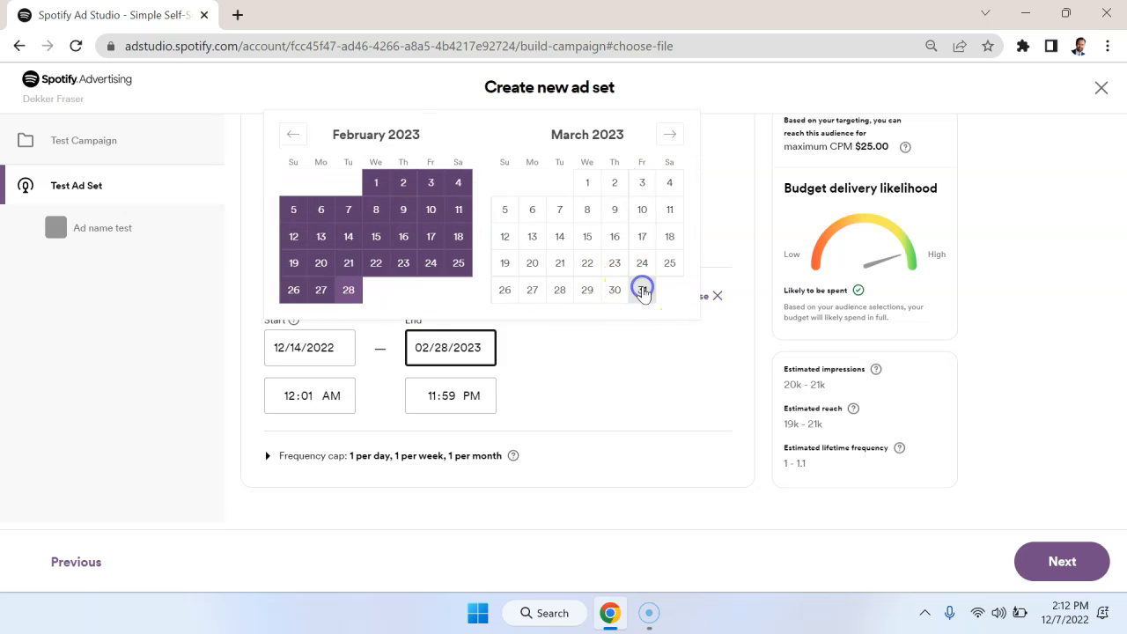
left_click(641, 289)
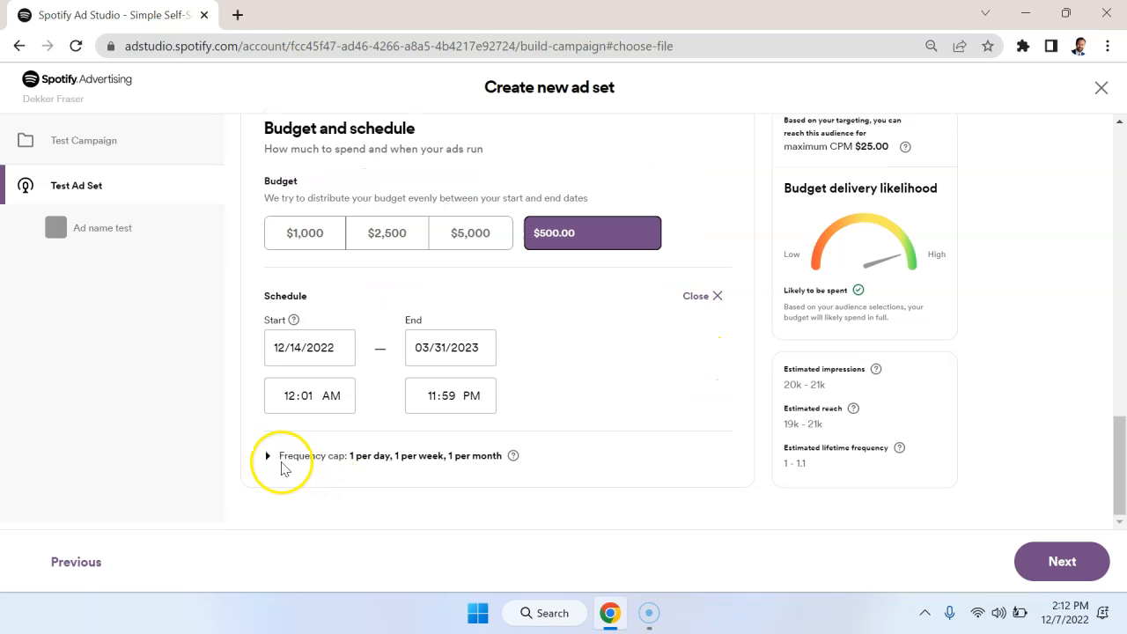
left_click(268, 455)
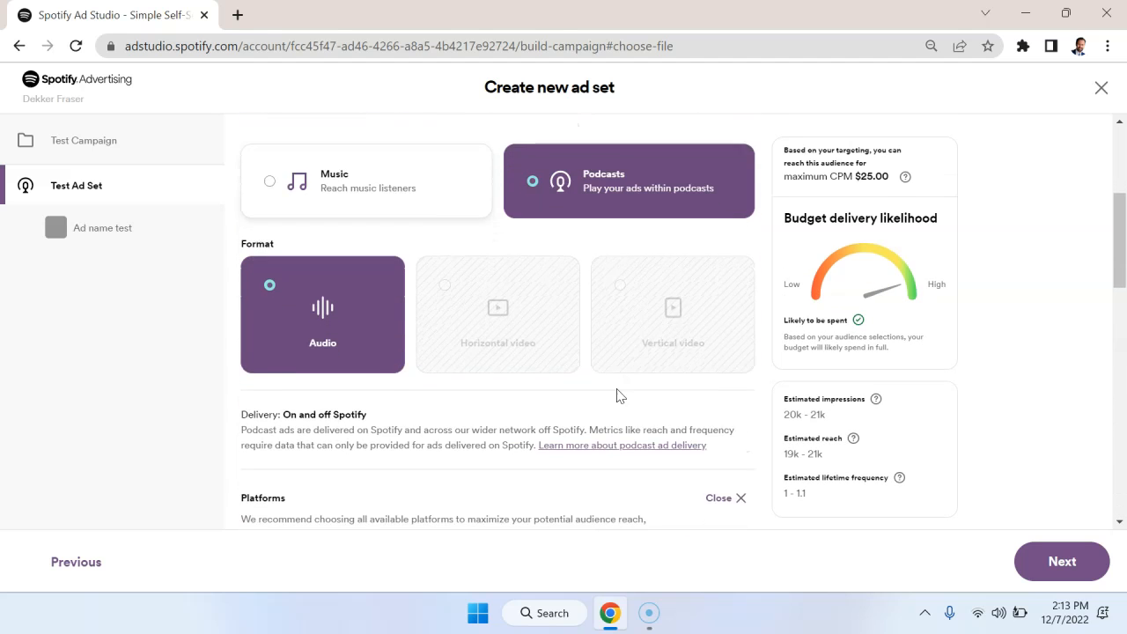
Step: Start the ad creative using a previously approved audio ad as the source
scroll("down", 3)
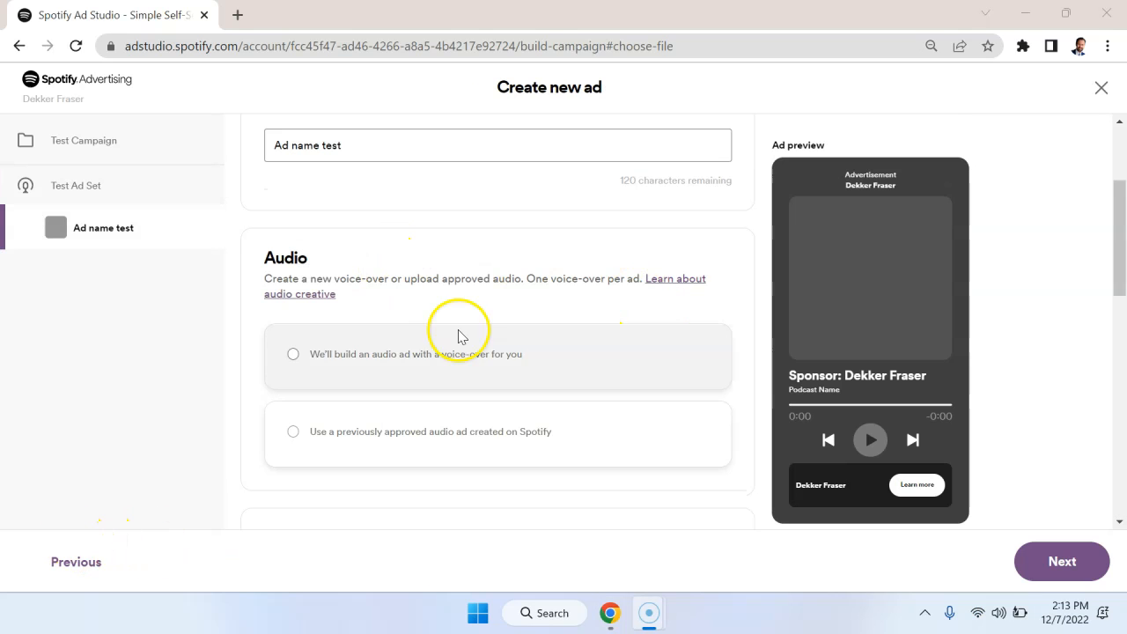
scroll("down", 3)
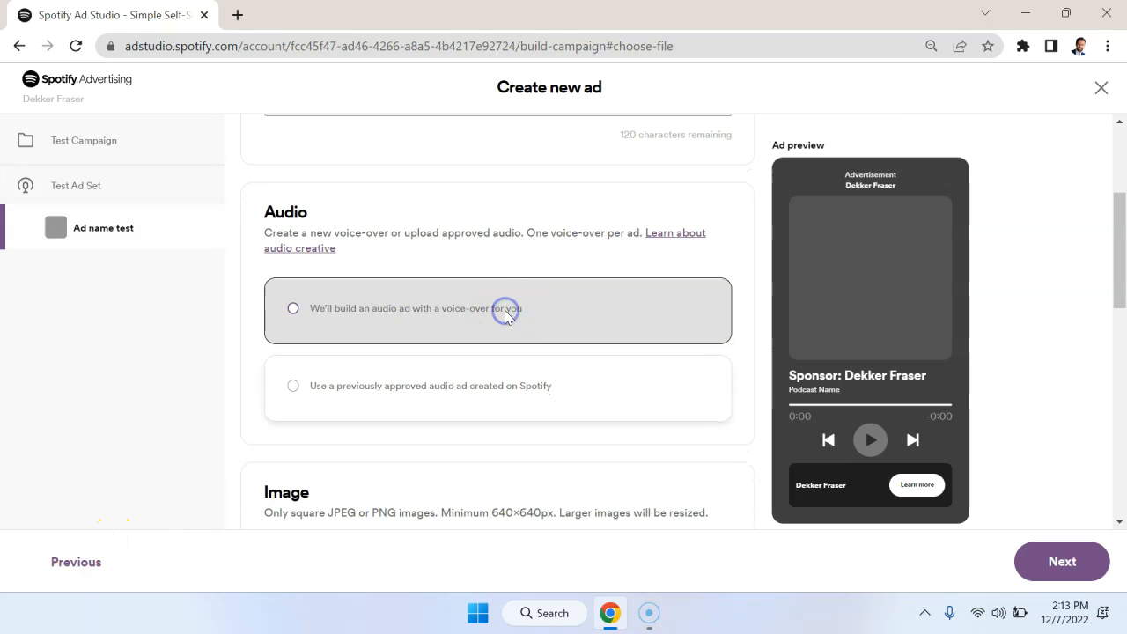
left_click(292, 309)
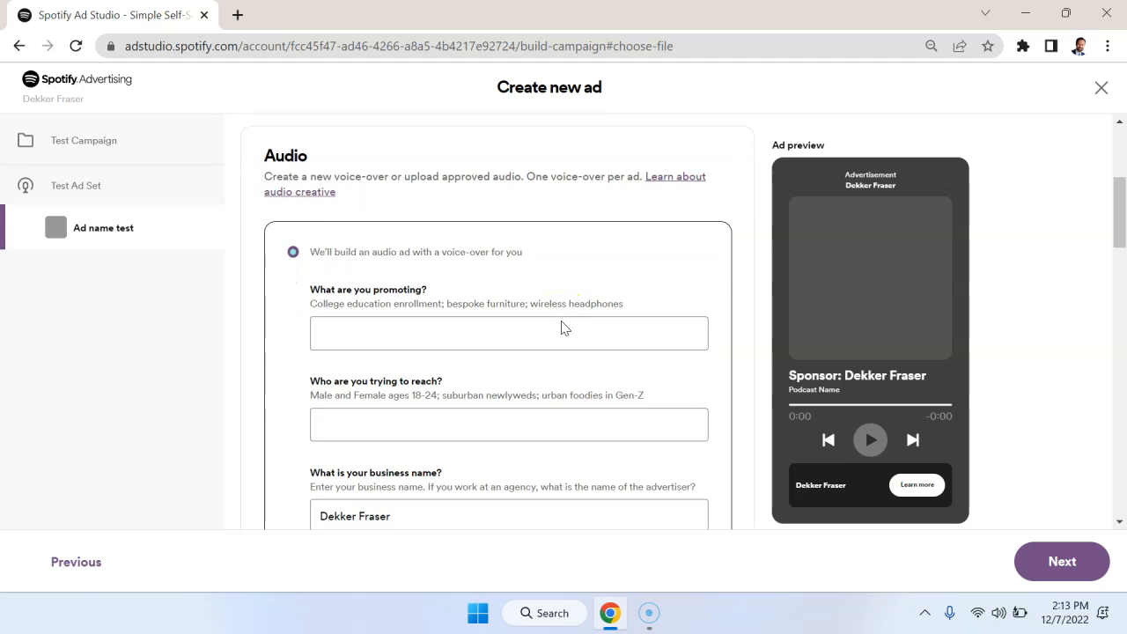
scroll("down", 3)
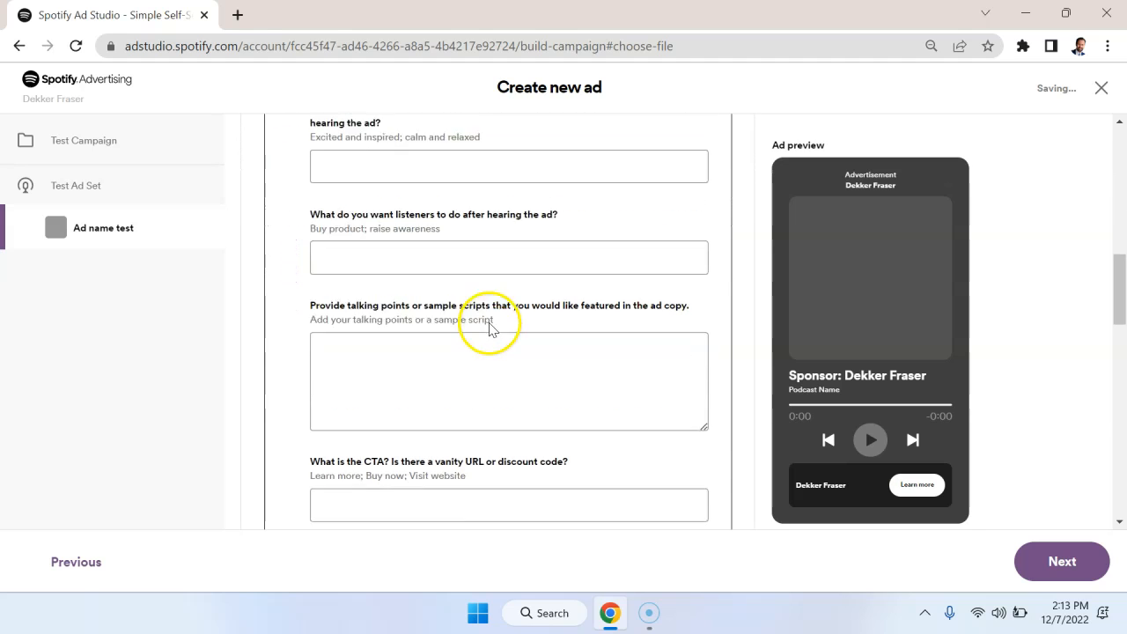
scroll("down", 3)
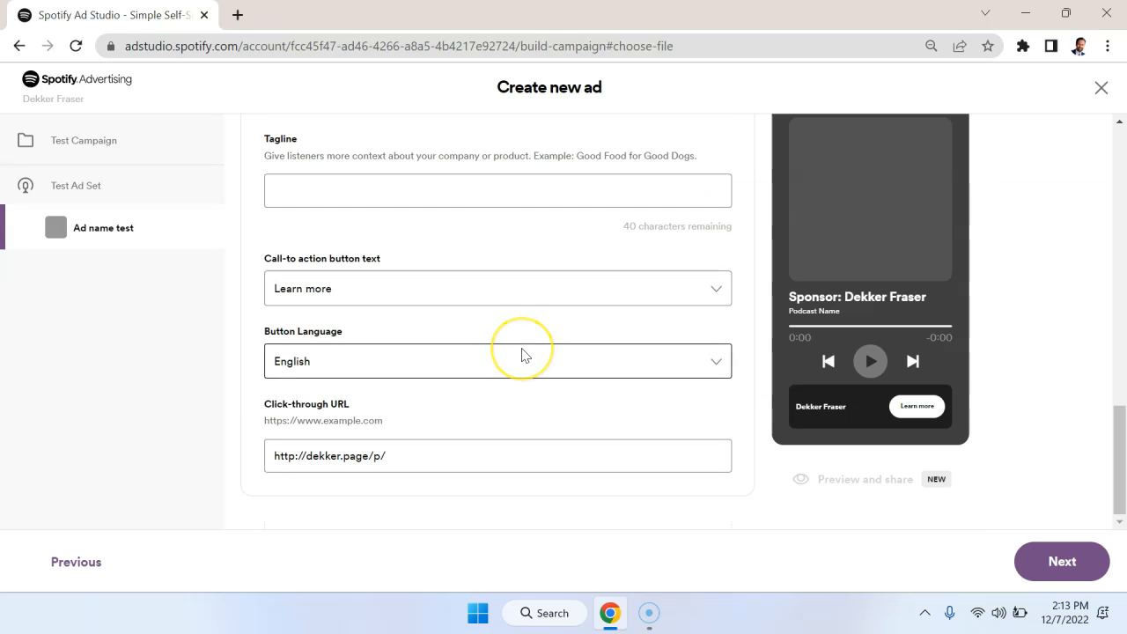
Step: Pick an ad image from the library; it is rejected for not being square
scroll("up", 3)
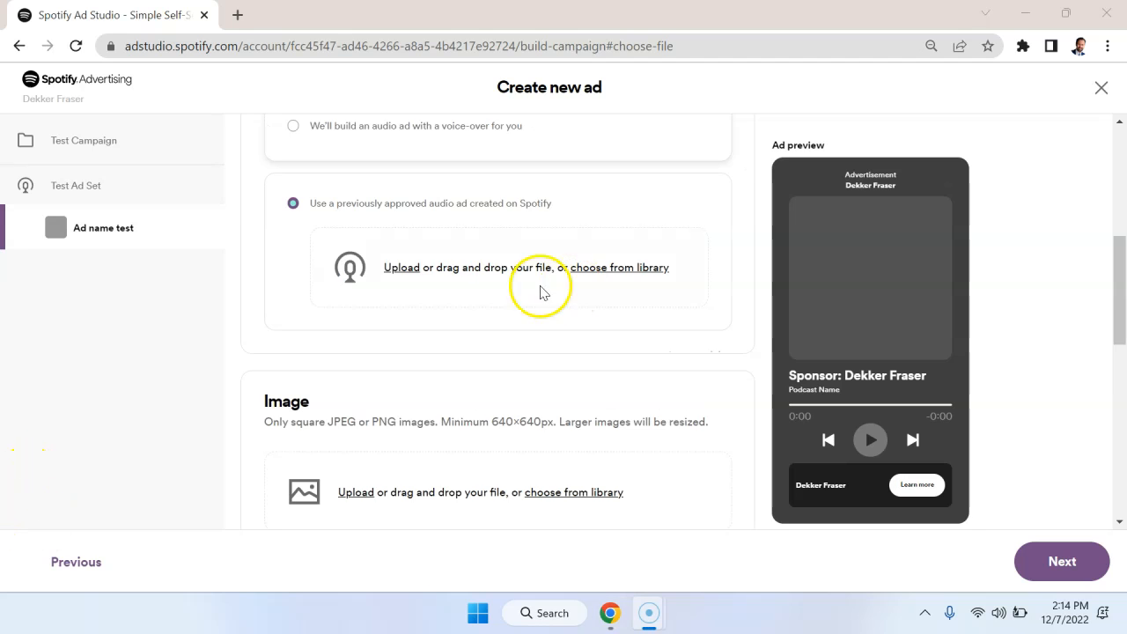
mouse_move(624, 267)
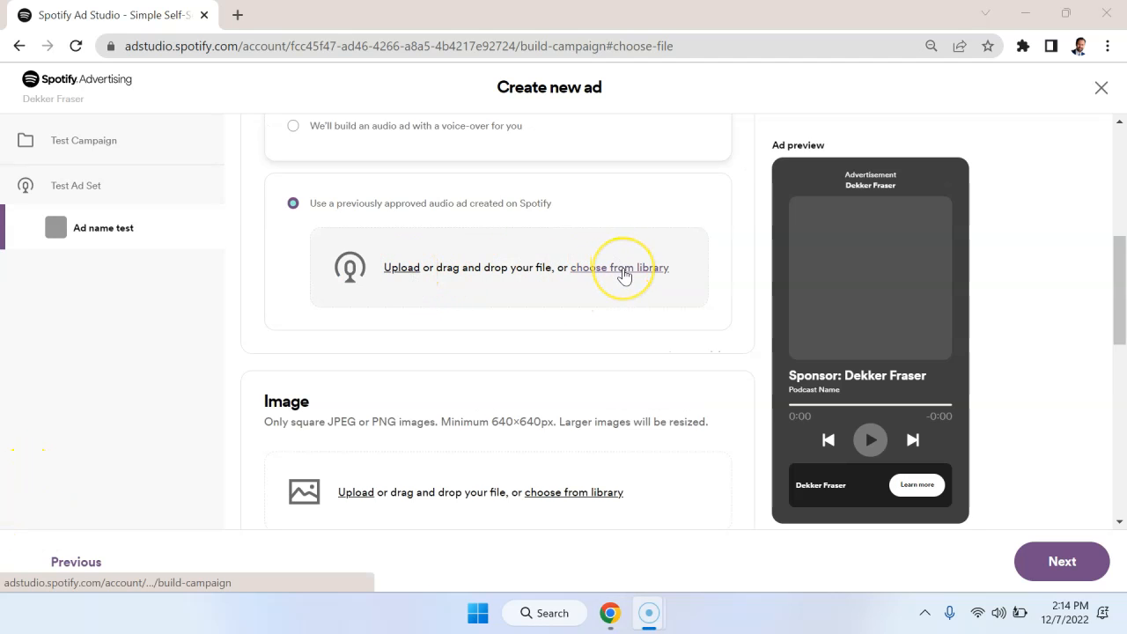
scroll("down", 3)
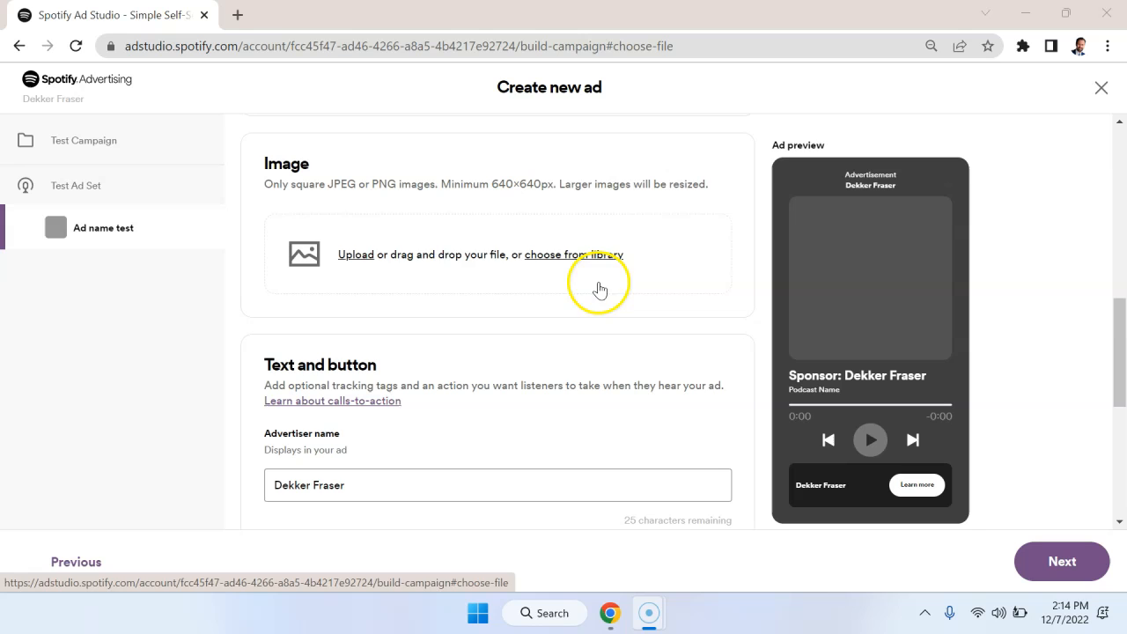
left_click(356, 253)
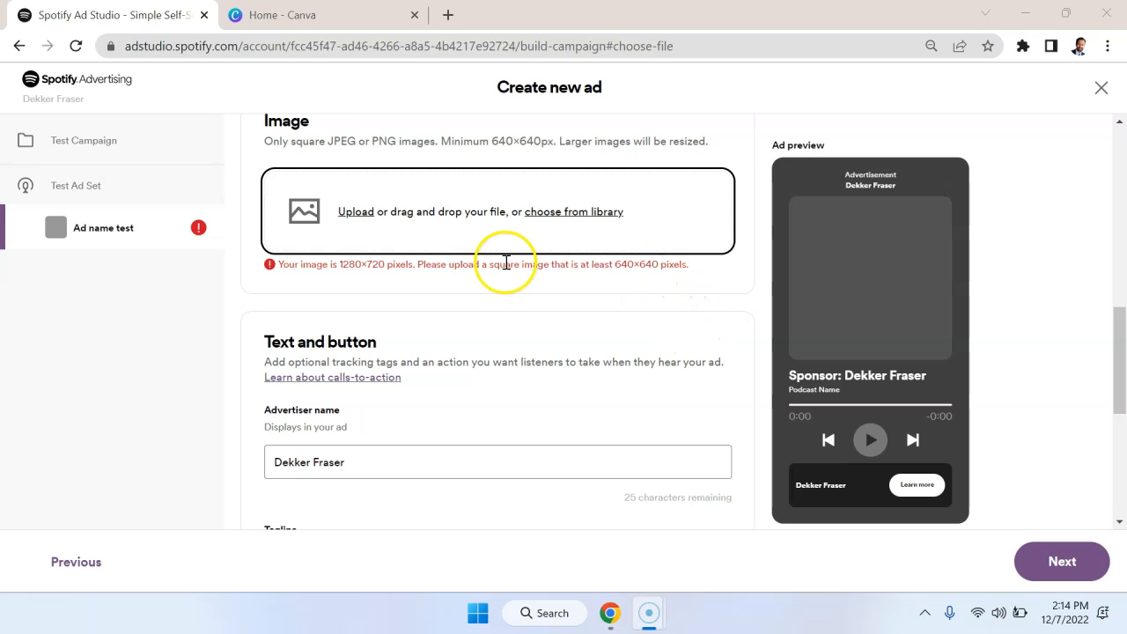
mouse_move(673, 264)
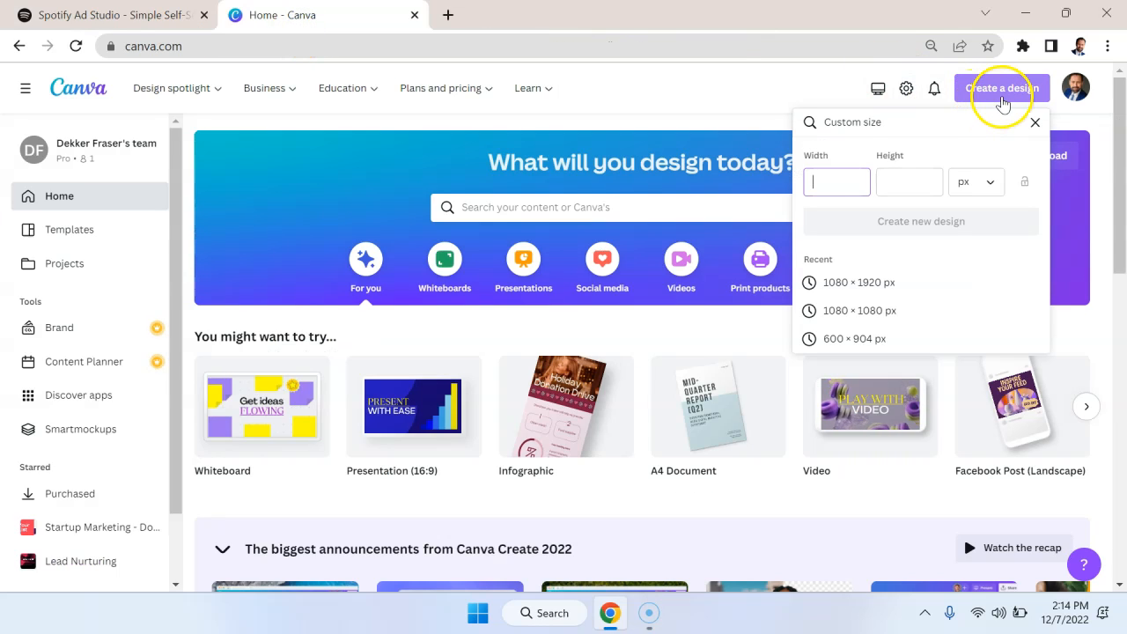
left_click(1002, 88)
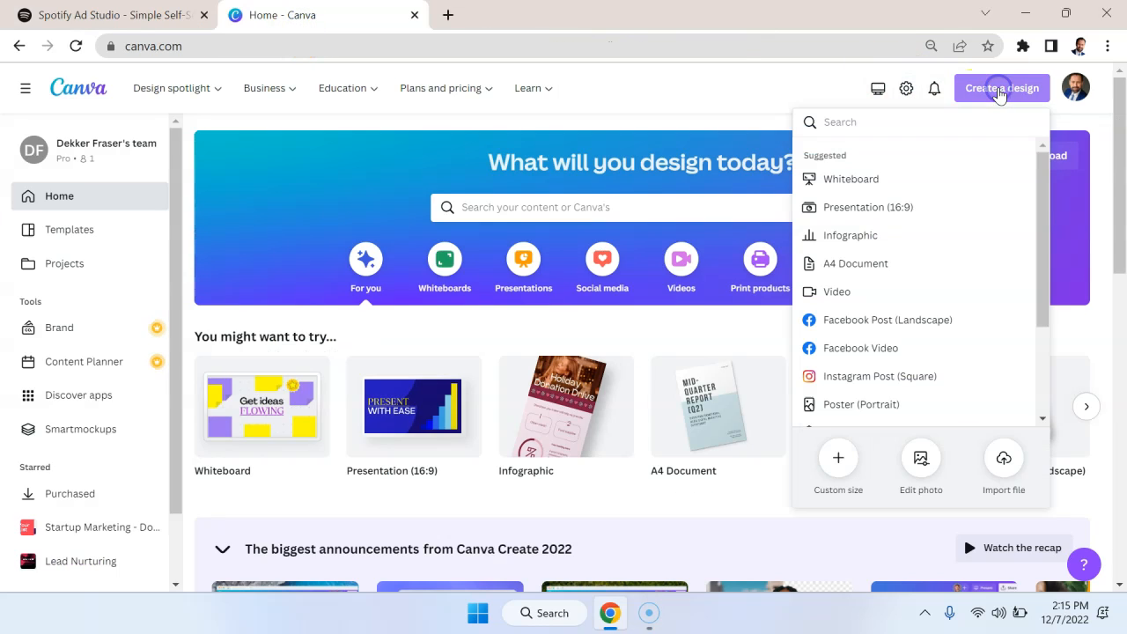
left_click(839, 468)
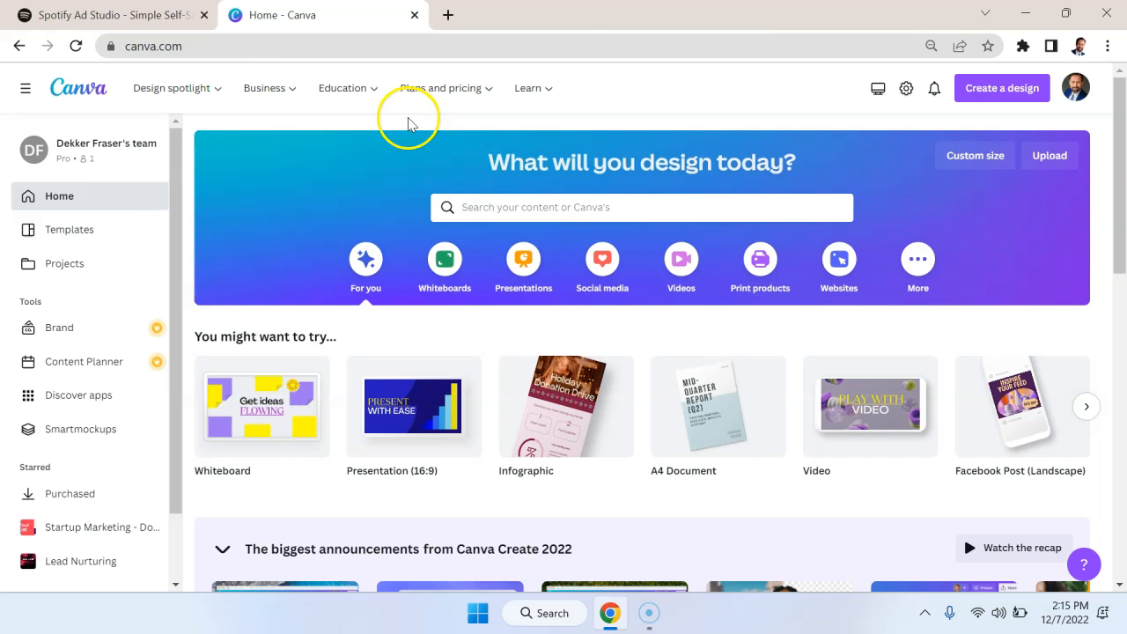
left_click(105, 14)
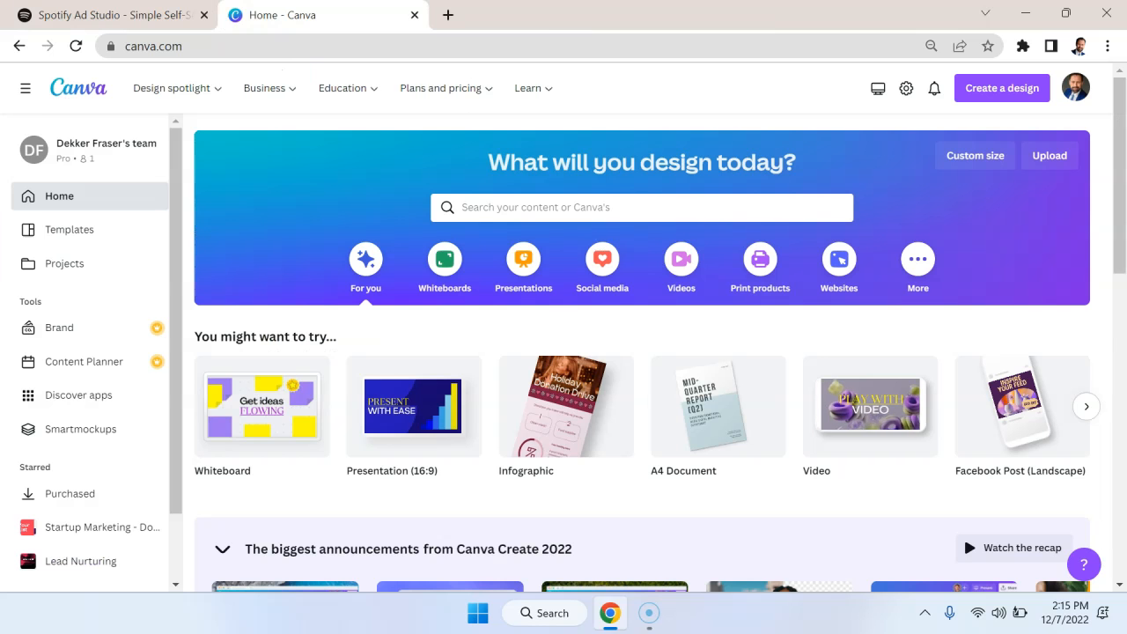
left_click(106, 14)
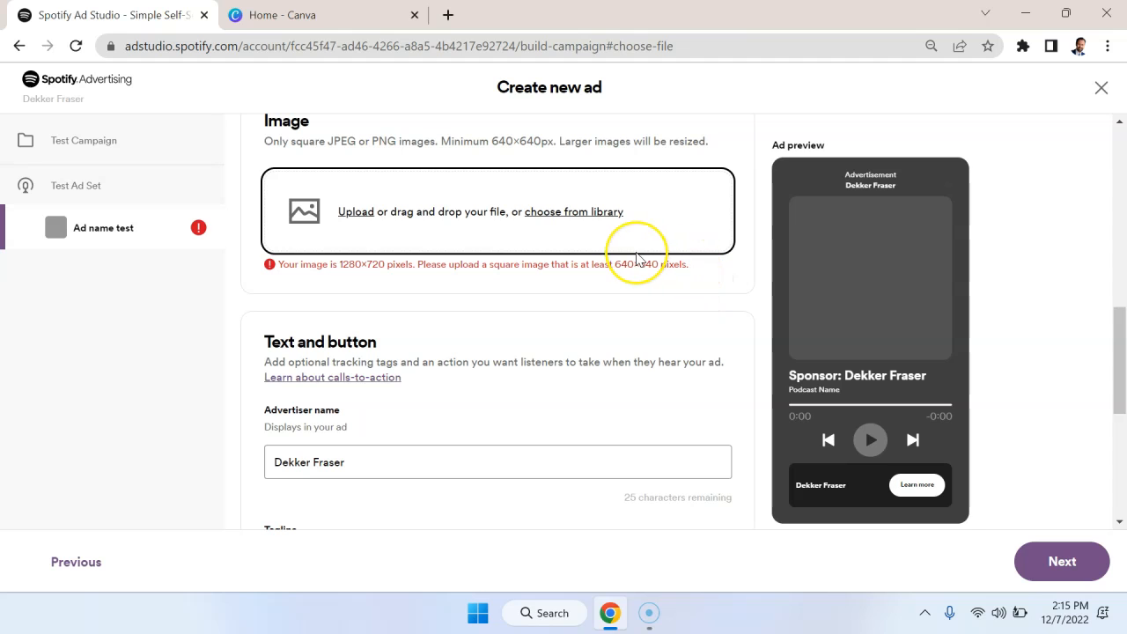
Step: Enter the tagline 'The best marketing instruction!' and keep 'Learn more' as the call to action
scroll("down", 3)
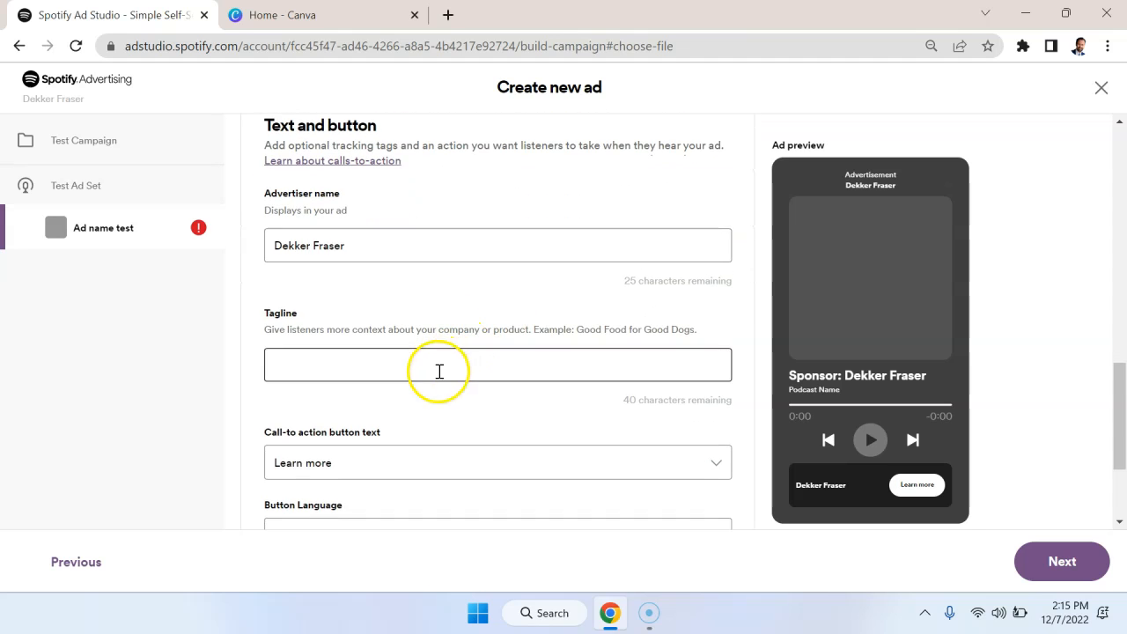
type("The")
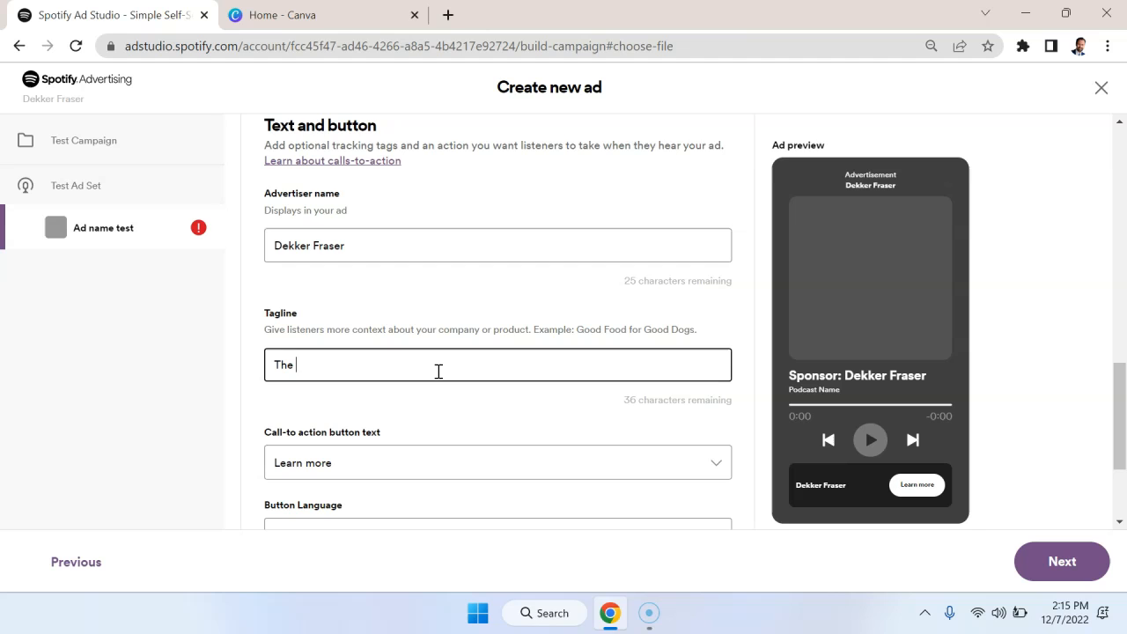
type("best marketing instruction!")
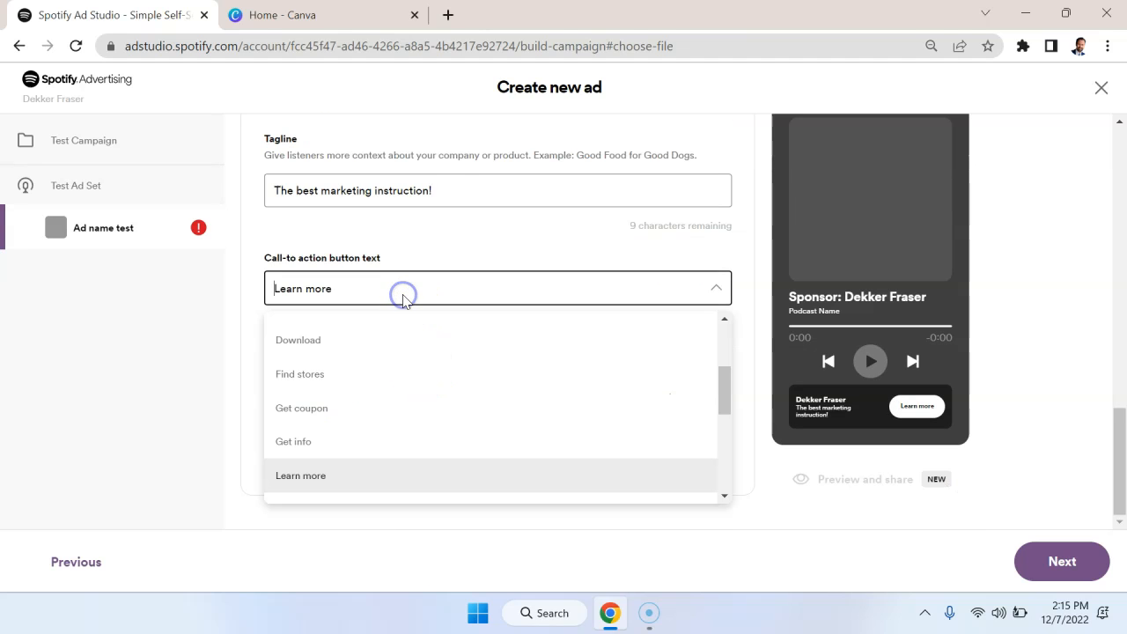
left_click(300, 476)
type("http://dekker.page/p/")
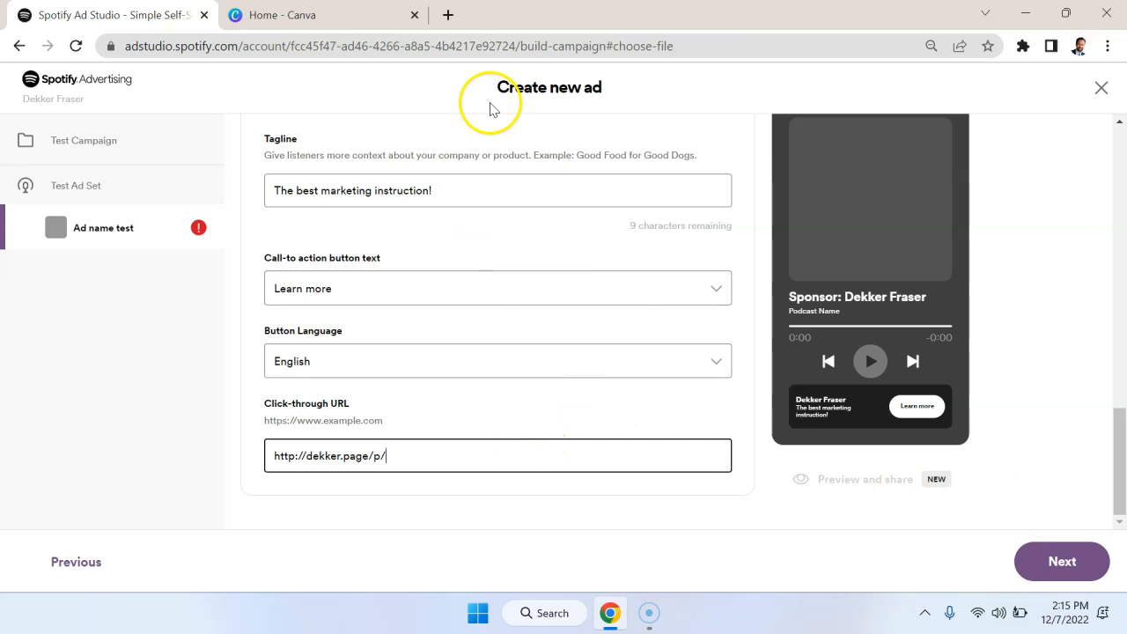
scroll("up", 3)
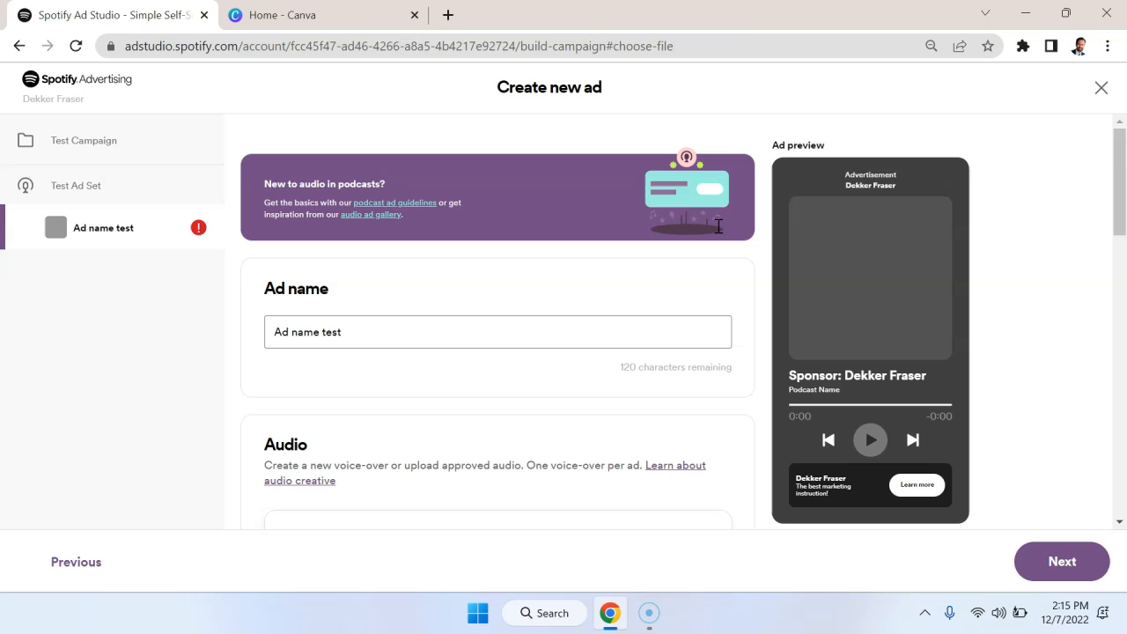
mouse_move(718, 231)
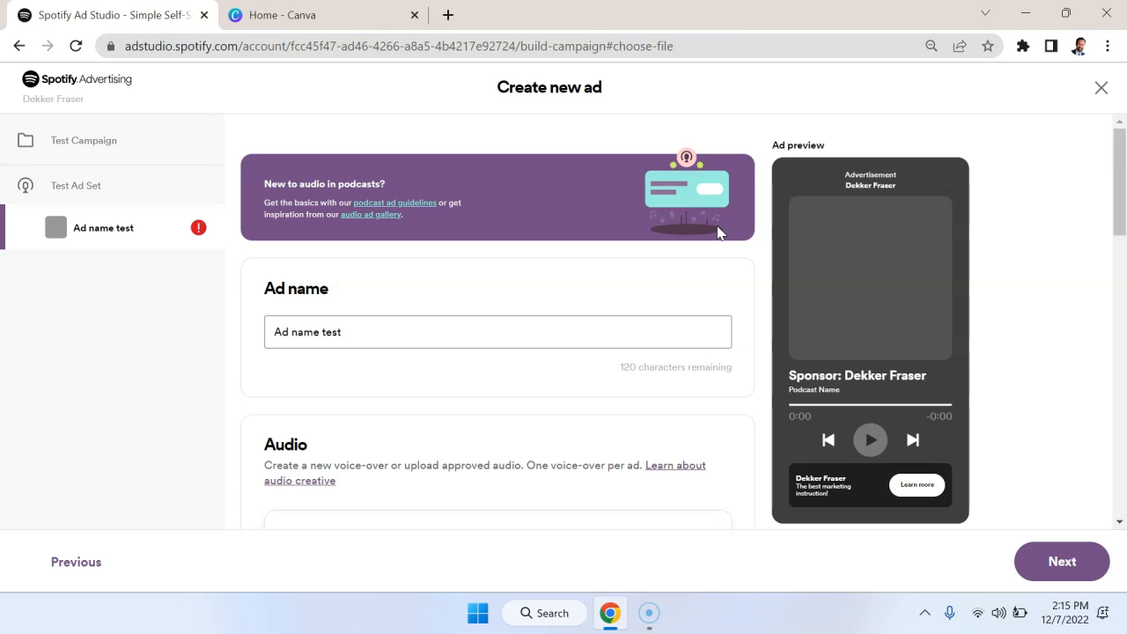
mouse_move(104, 509)
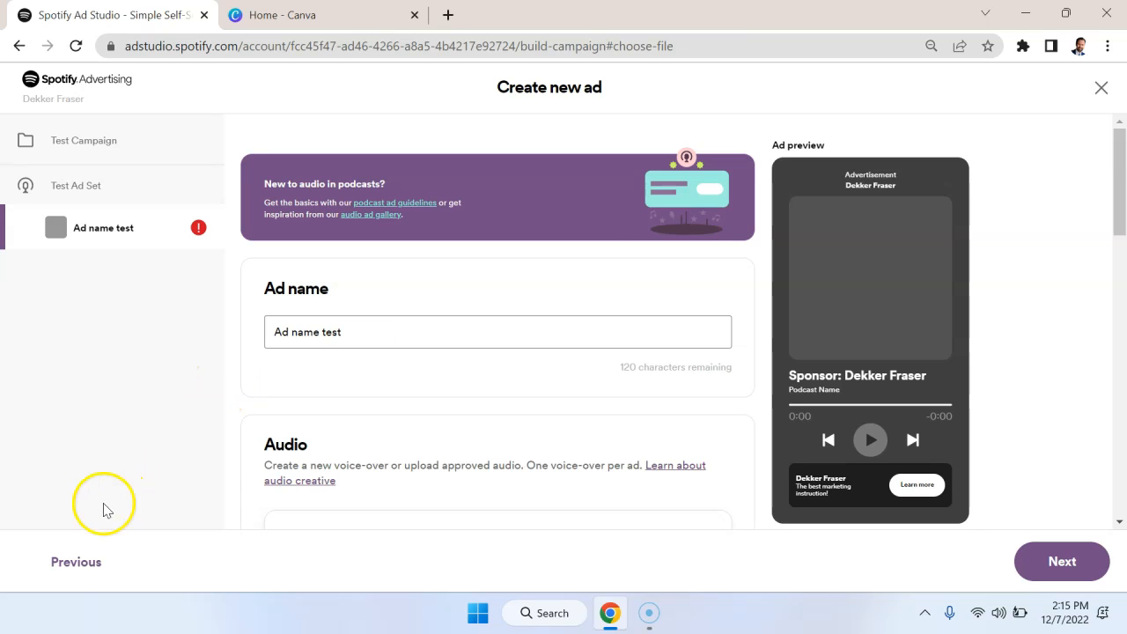